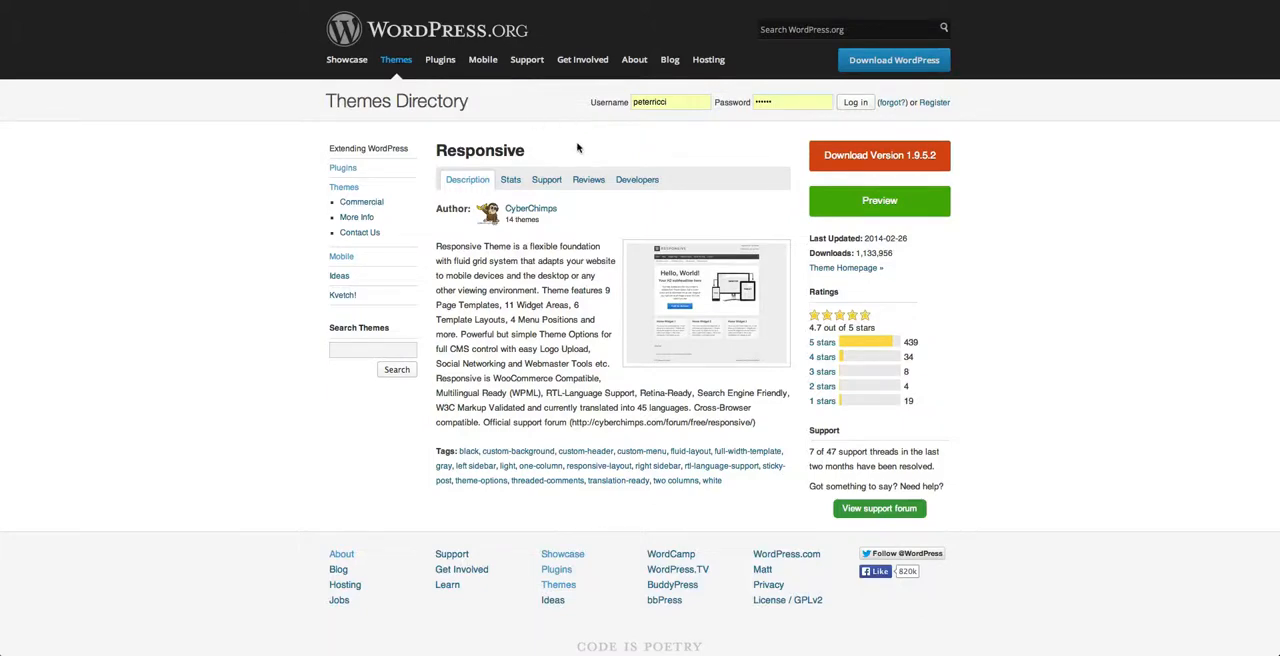
# - Leave the Responsive theme page for the WordPress.org Plugin Directory home
pyautogui.click(440, 59)
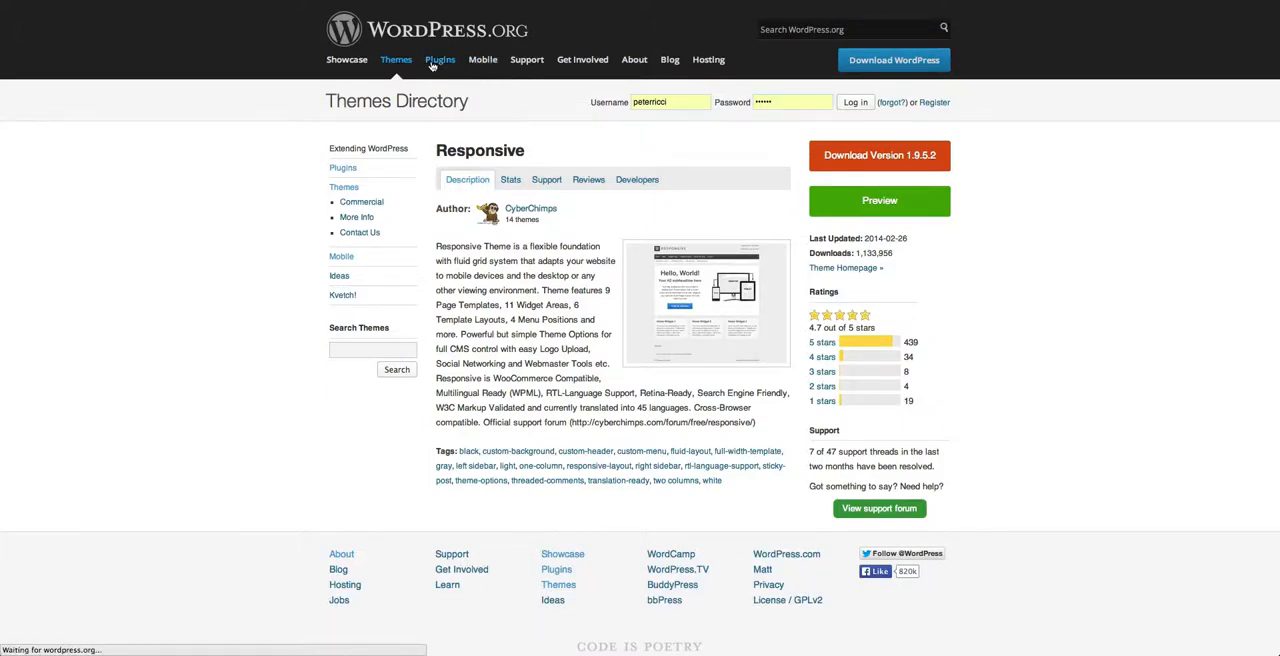
pyautogui.click(440, 59)
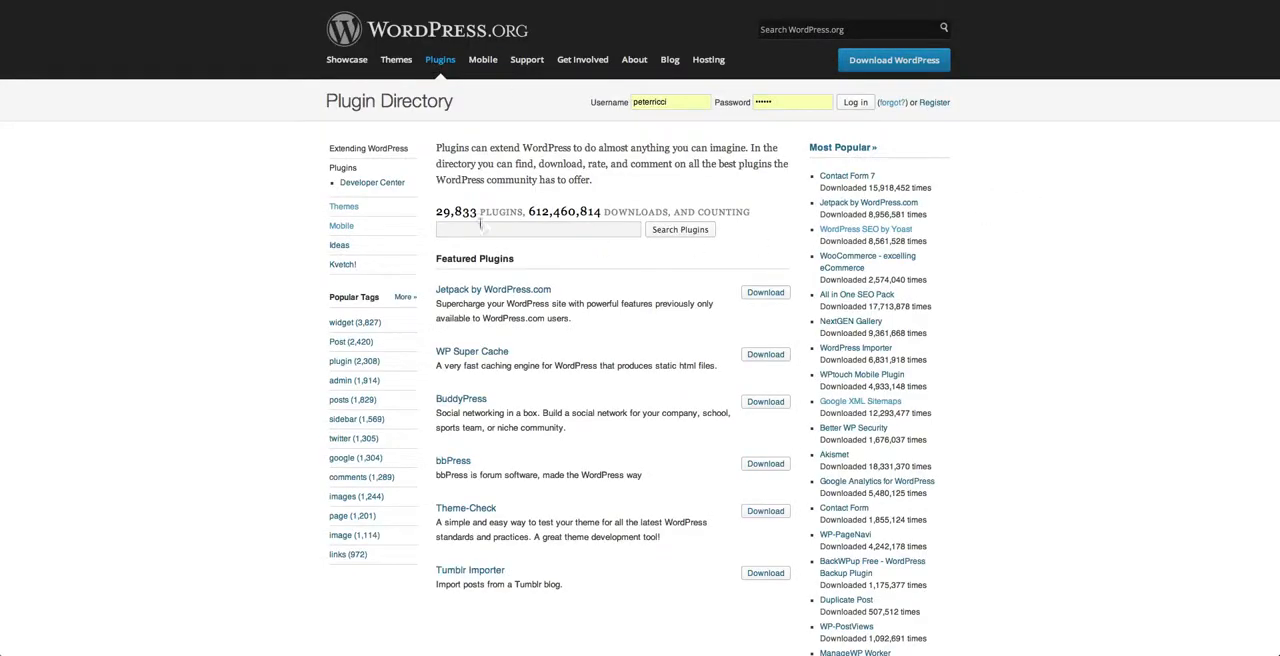
pyautogui.doubleClick(455, 211)
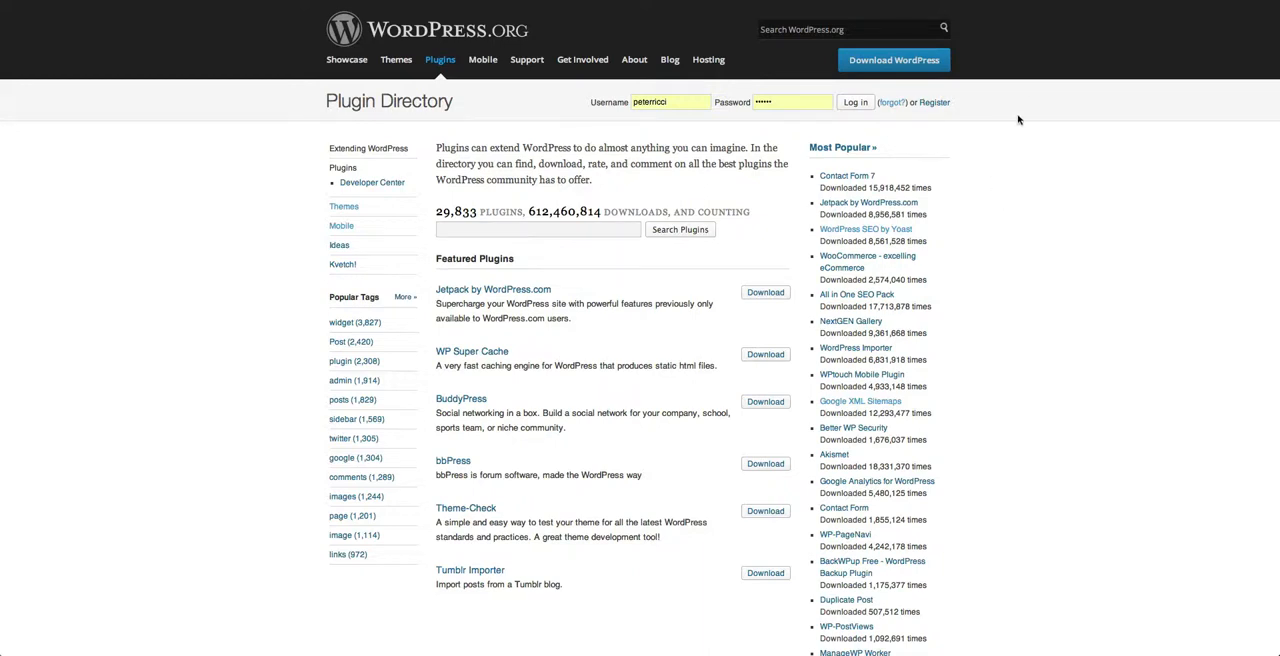
pyautogui.moveTo(300, 52)
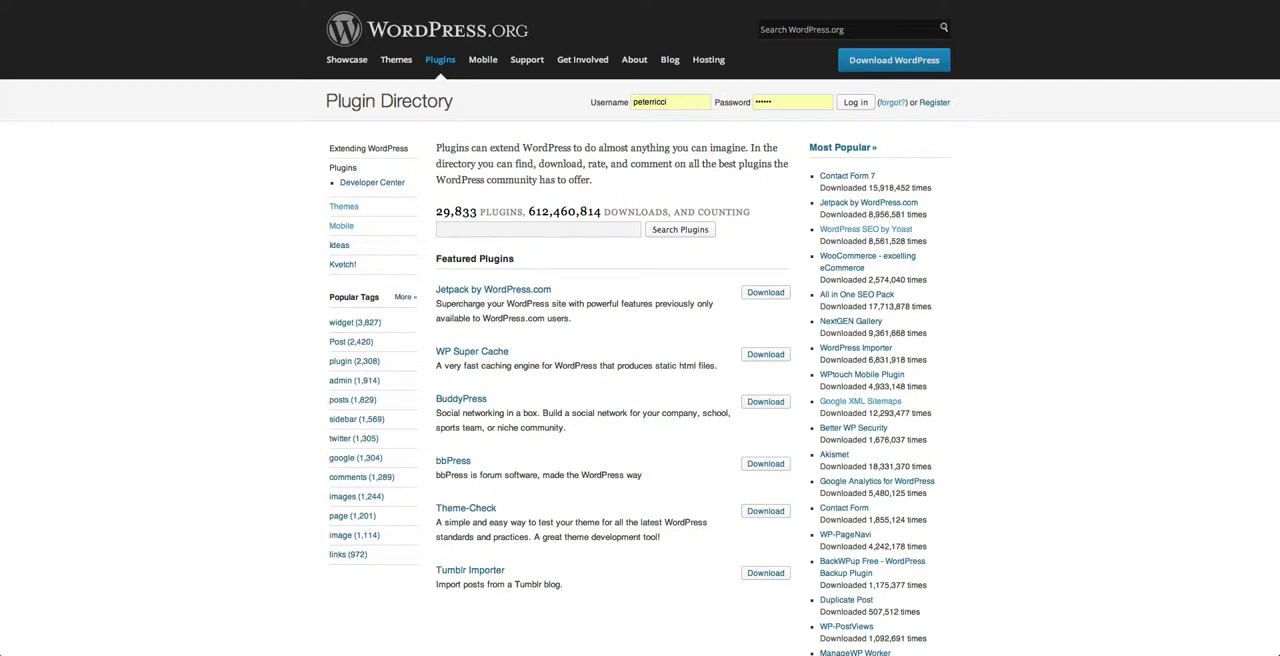
# - Switch to the Triroom site's WordPress admin dashboard
pyautogui.click(854, 102)
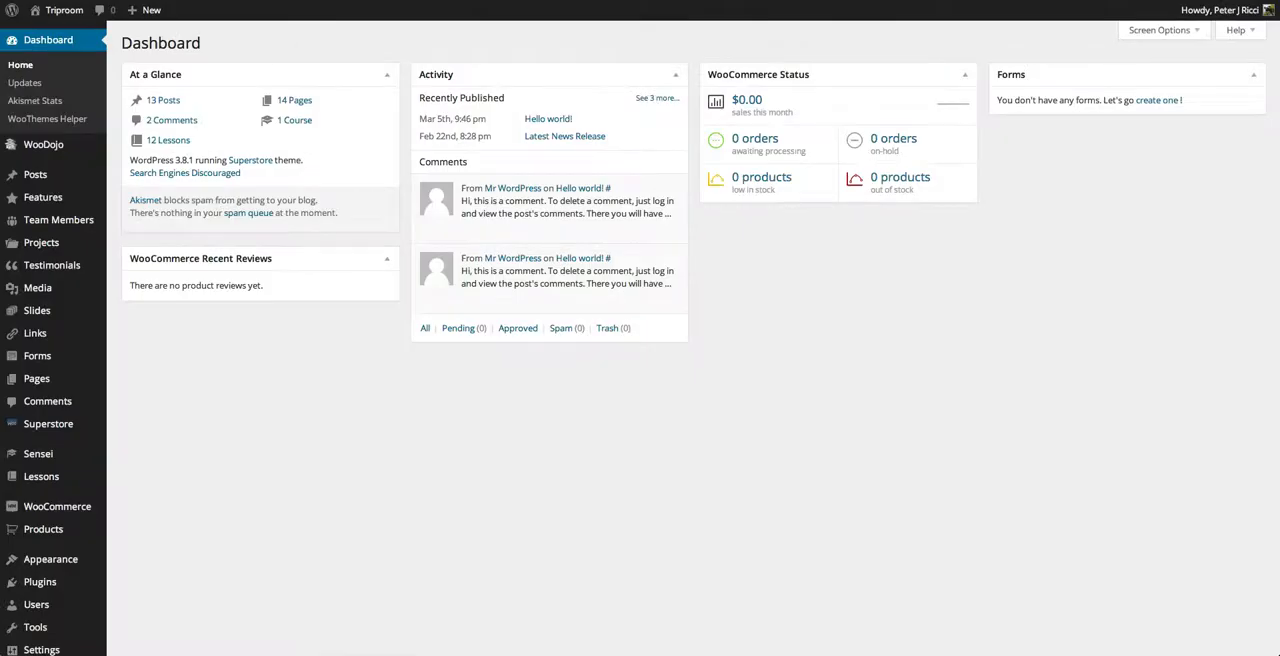
pyautogui.moveTo(41, 243)
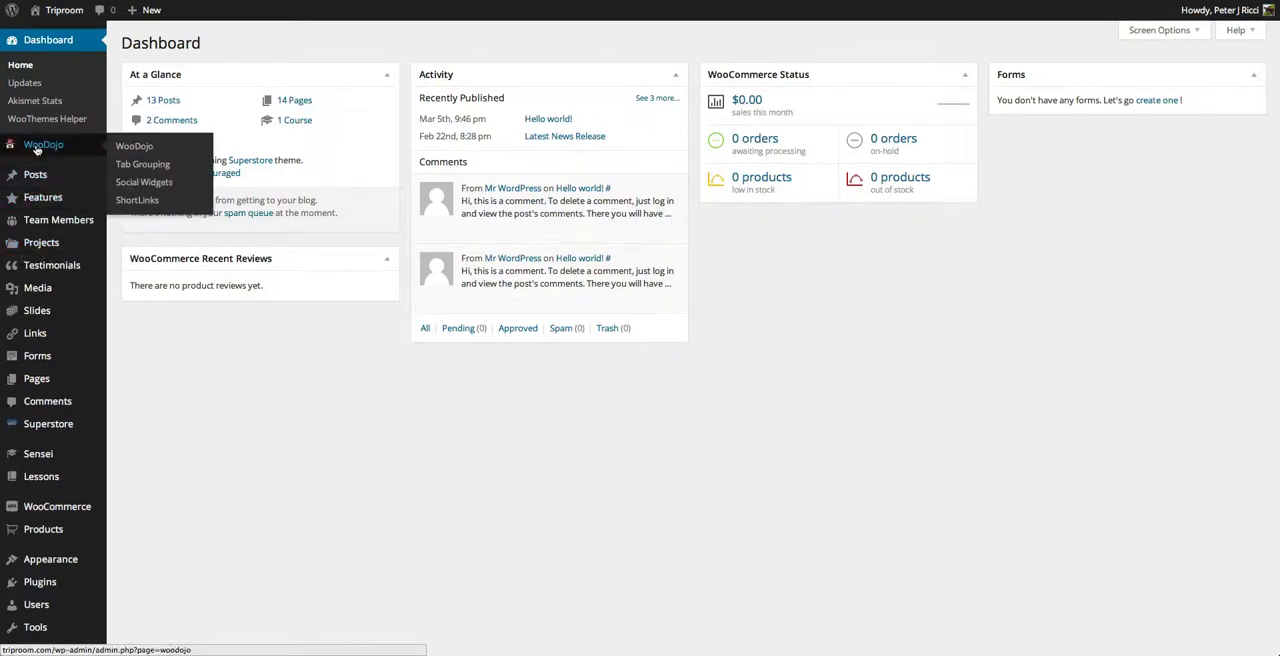
pyautogui.moveTo(57, 219)
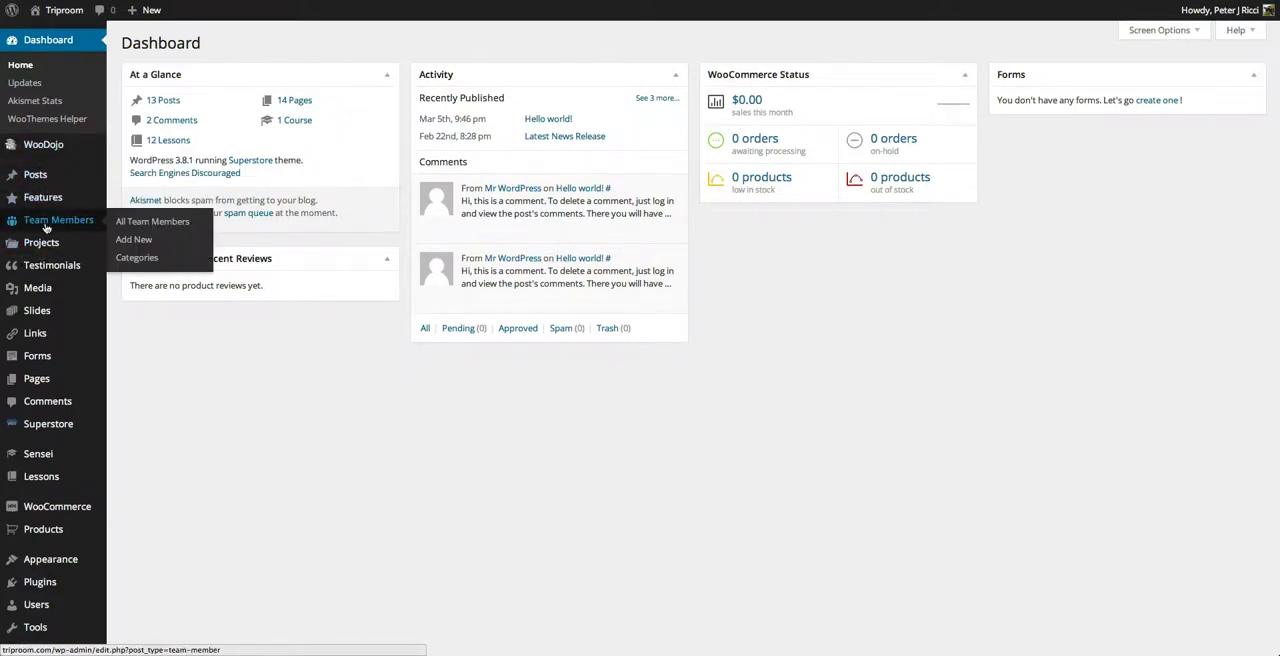
pyautogui.moveTo(42, 242)
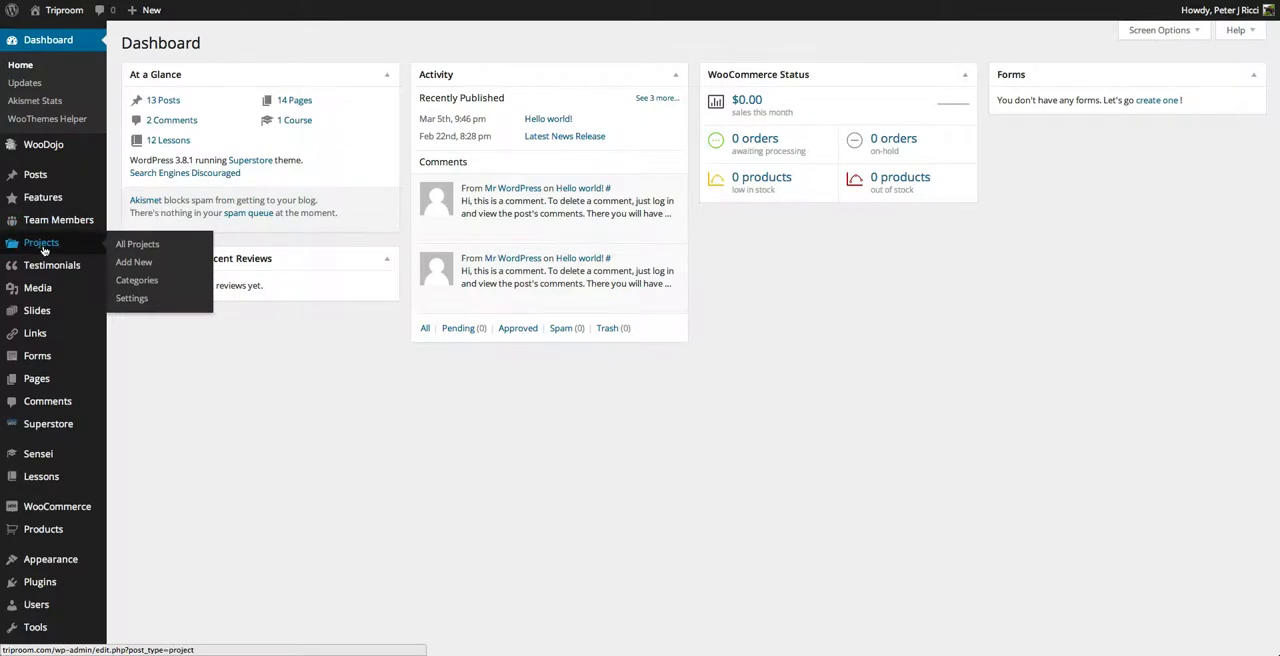
pyautogui.moveTo(52, 265)
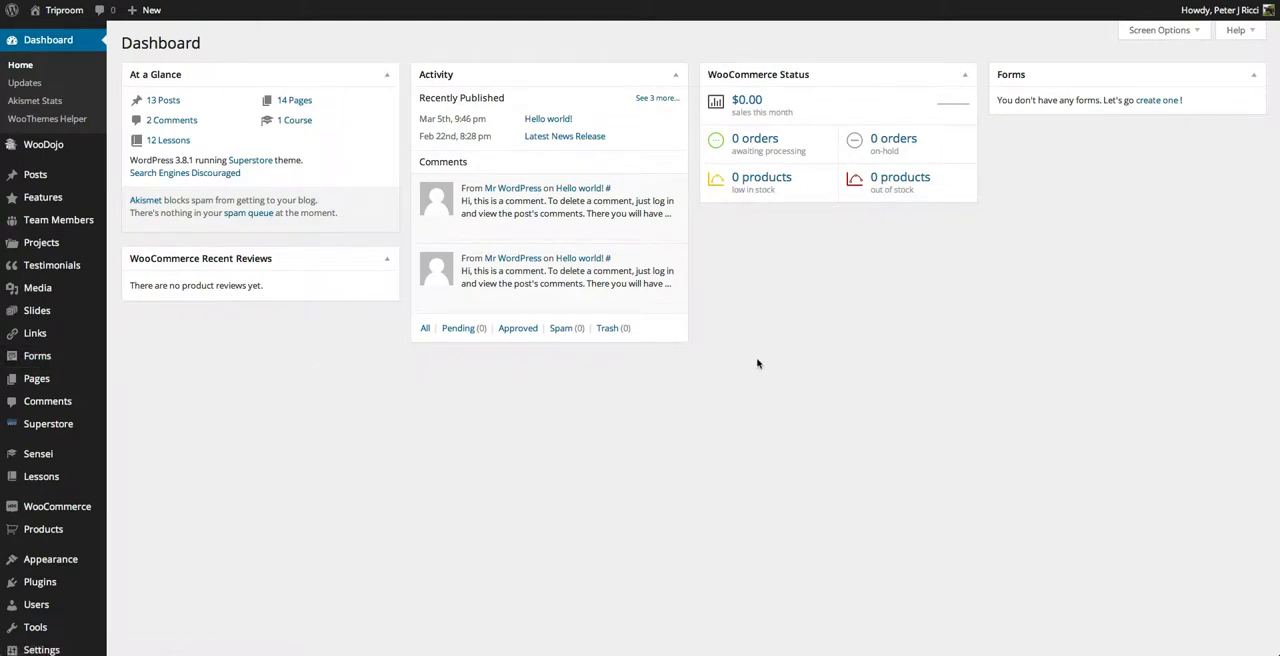
pyautogui.moveTo(869, 357)
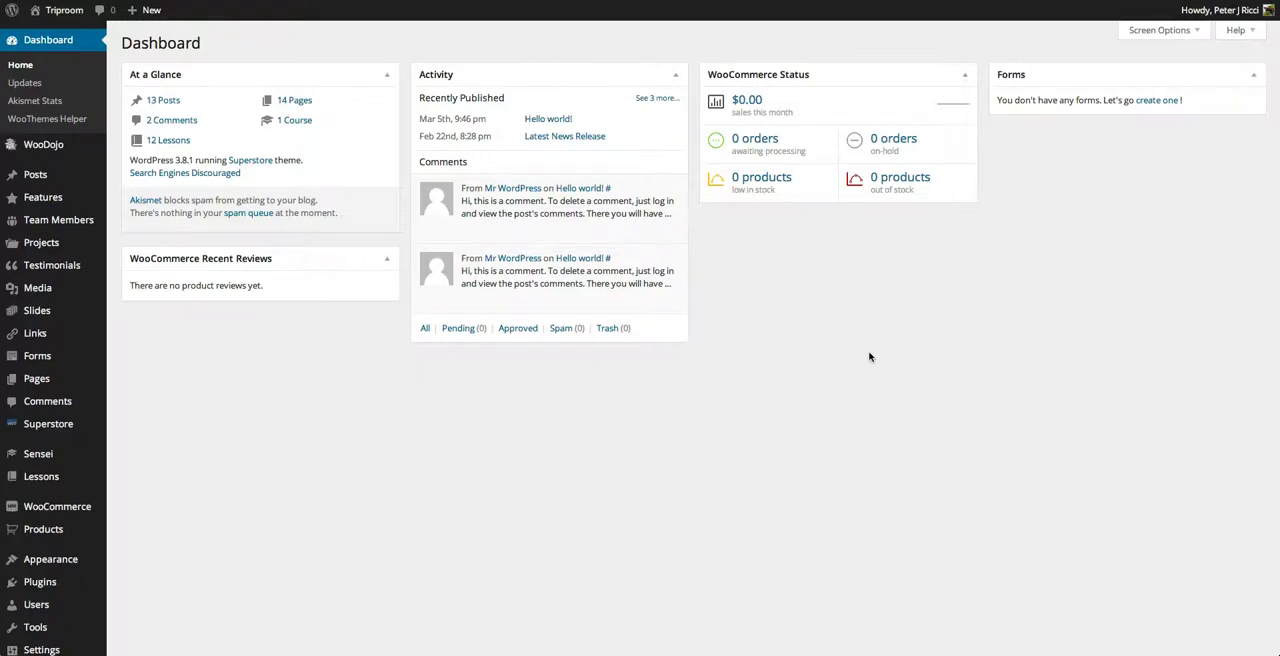
pyautogui.moveTo(850, 351)
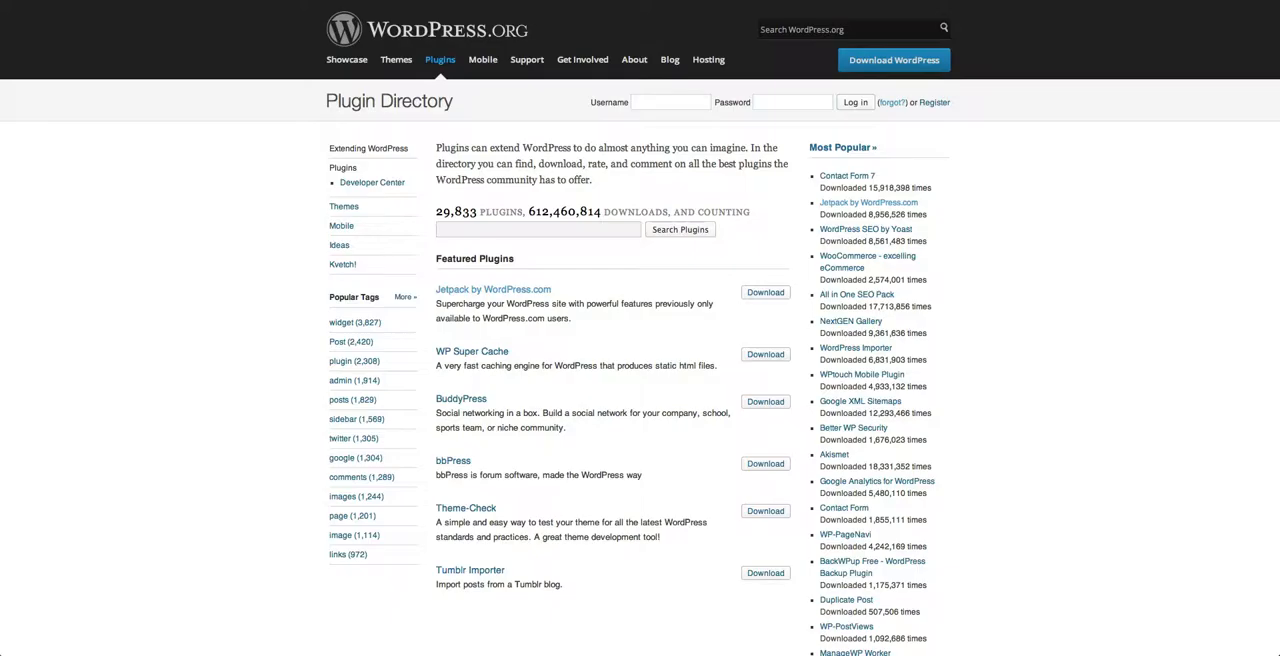
pyautogui.moveTo(1080, 237)
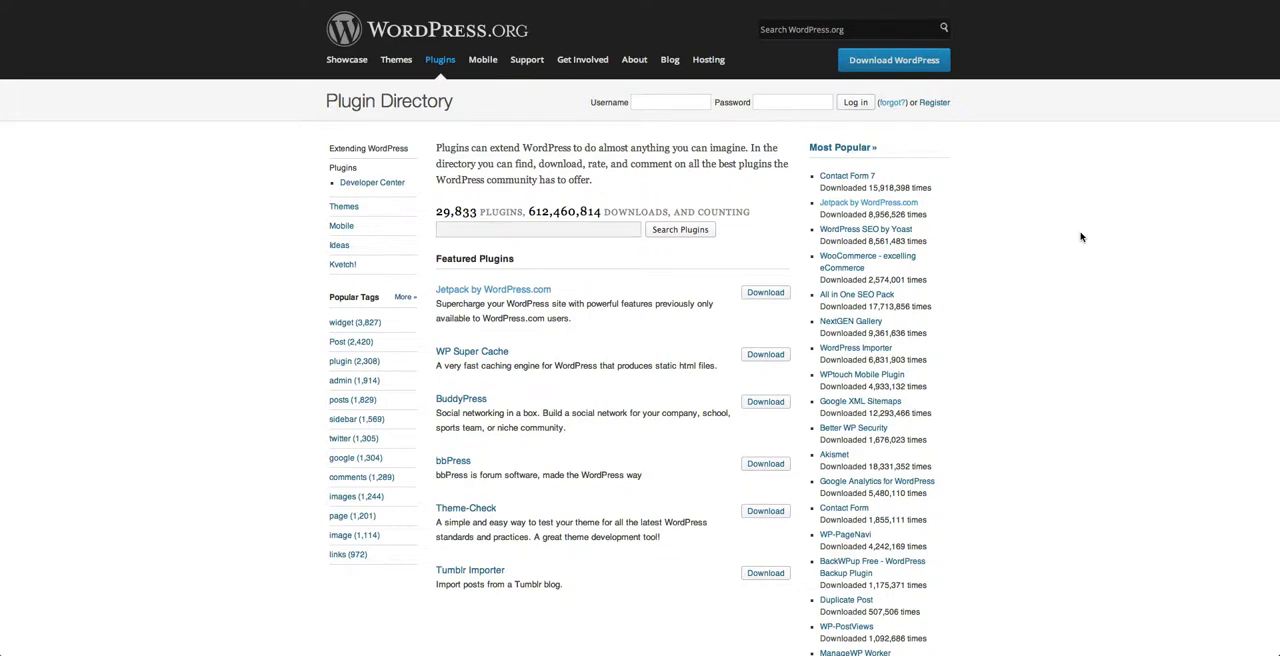
pyautogui.moveTo(1165, 282)
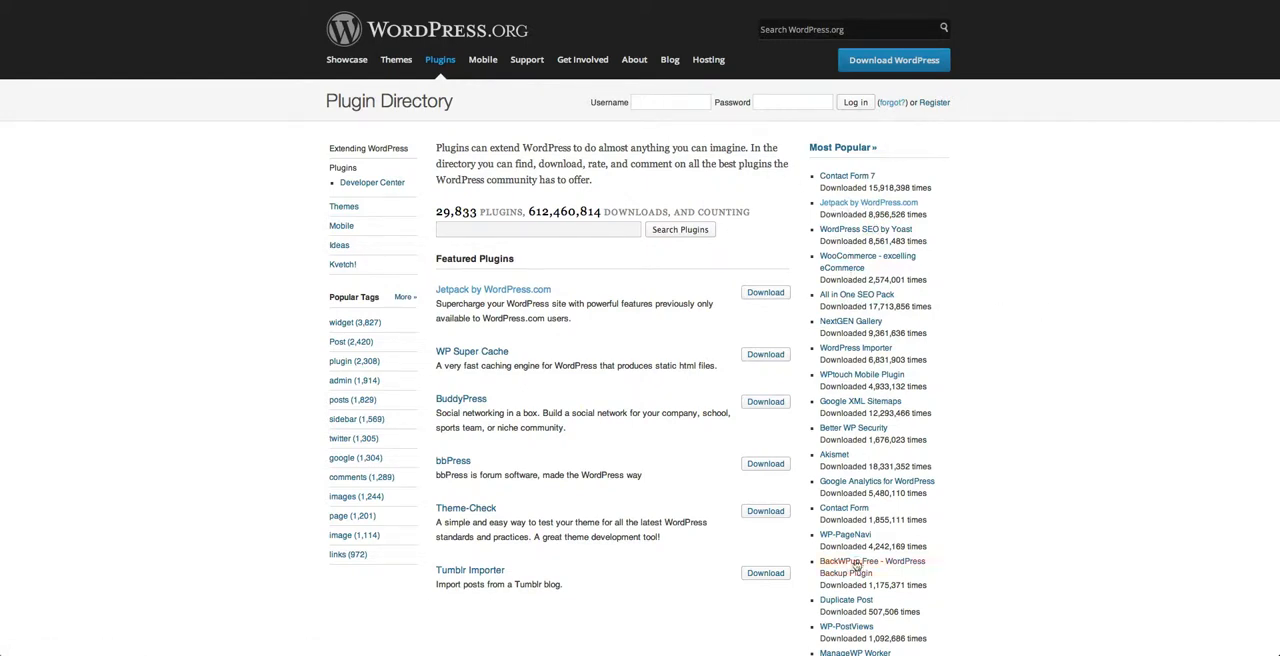
pyautogui.moveTo(834, 456)
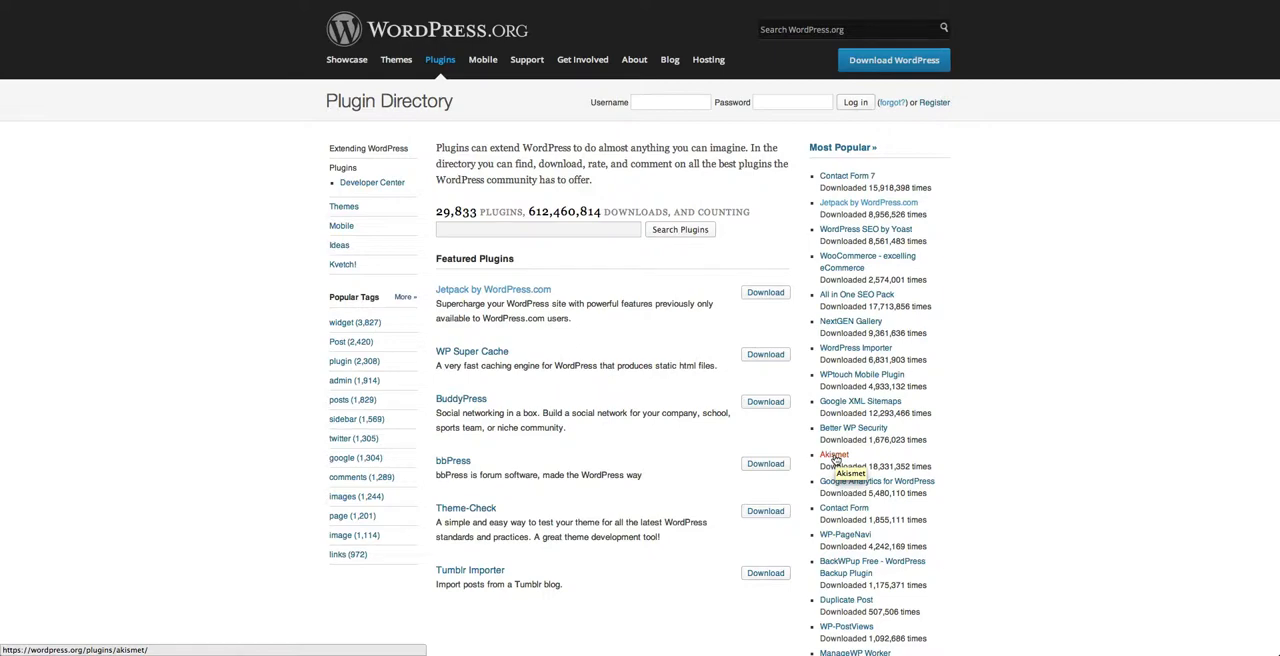
pyautogui.click(834, 455)
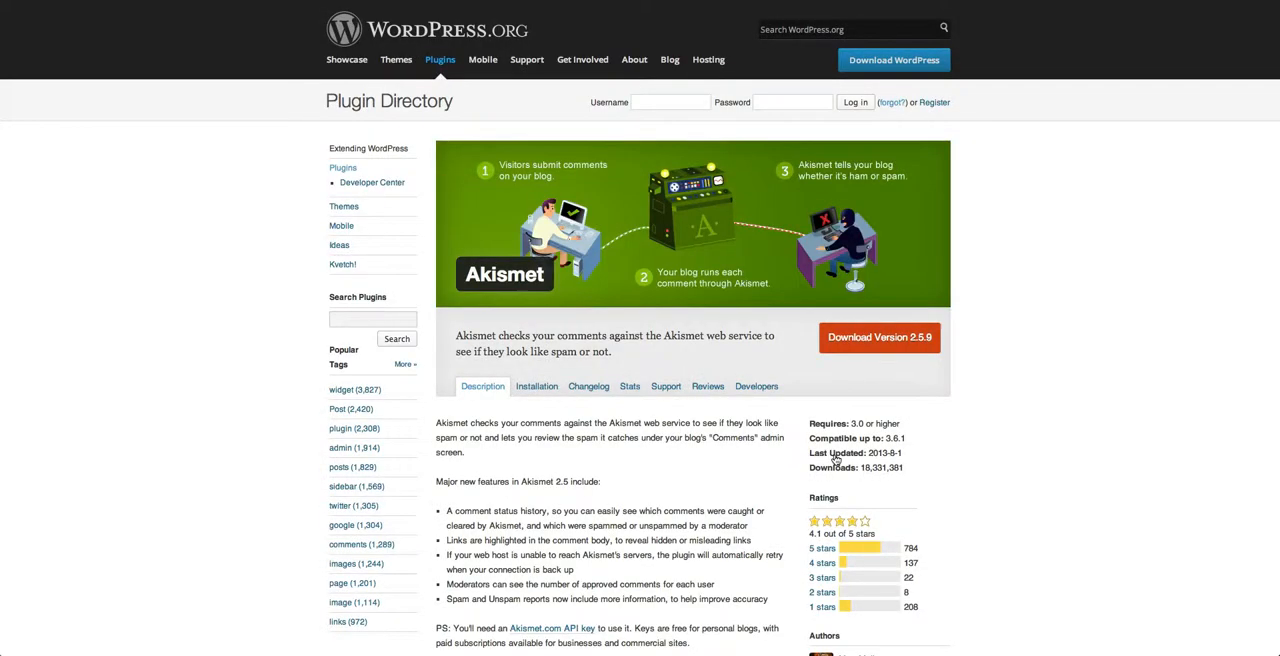
pyautogui.scroll(-3)
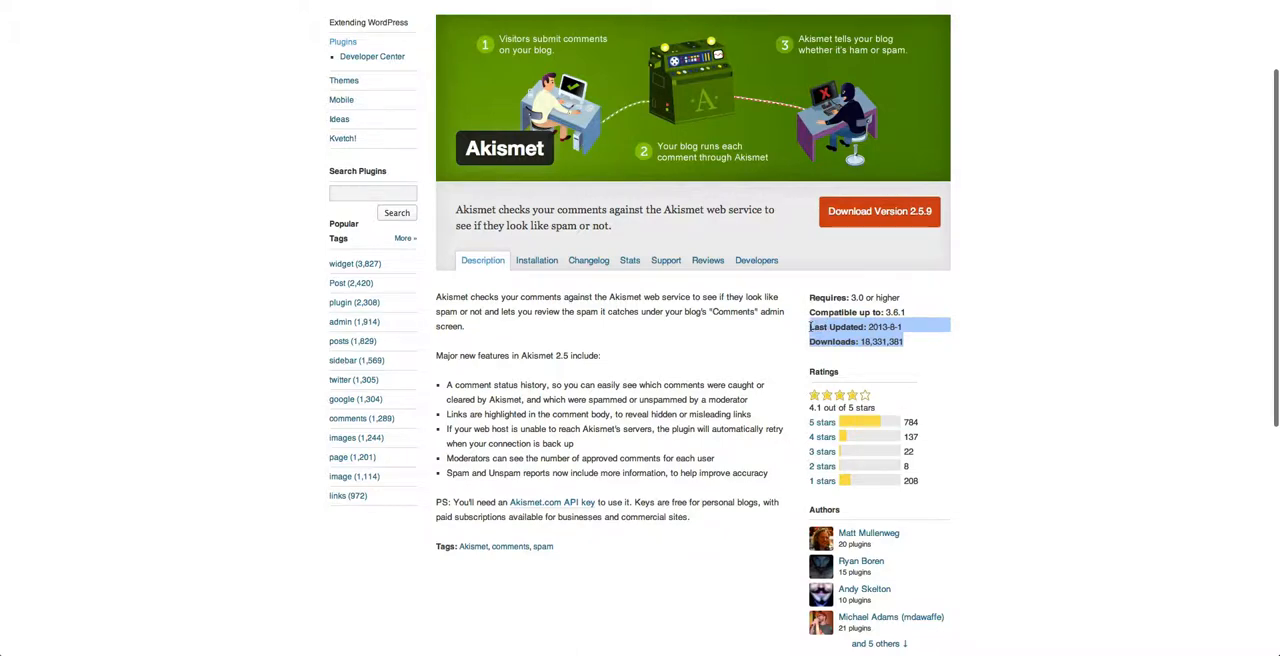
pyautogui.moveTo(974, 350)
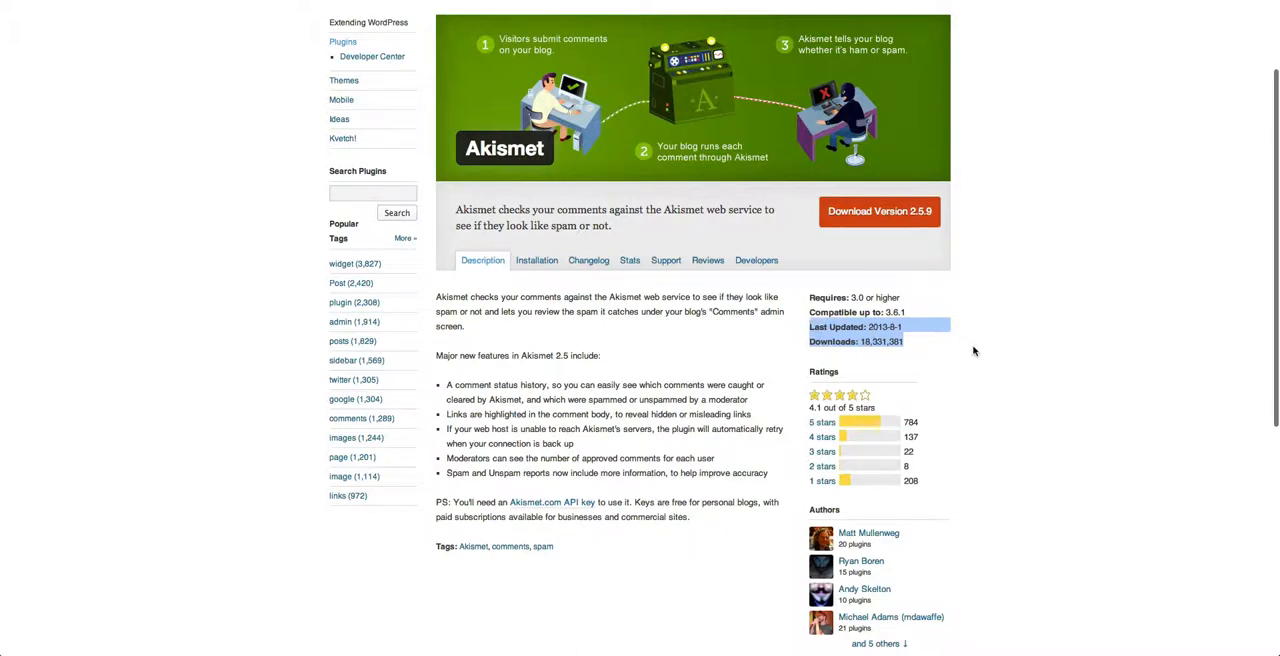
pyautogui.scroll(-3)
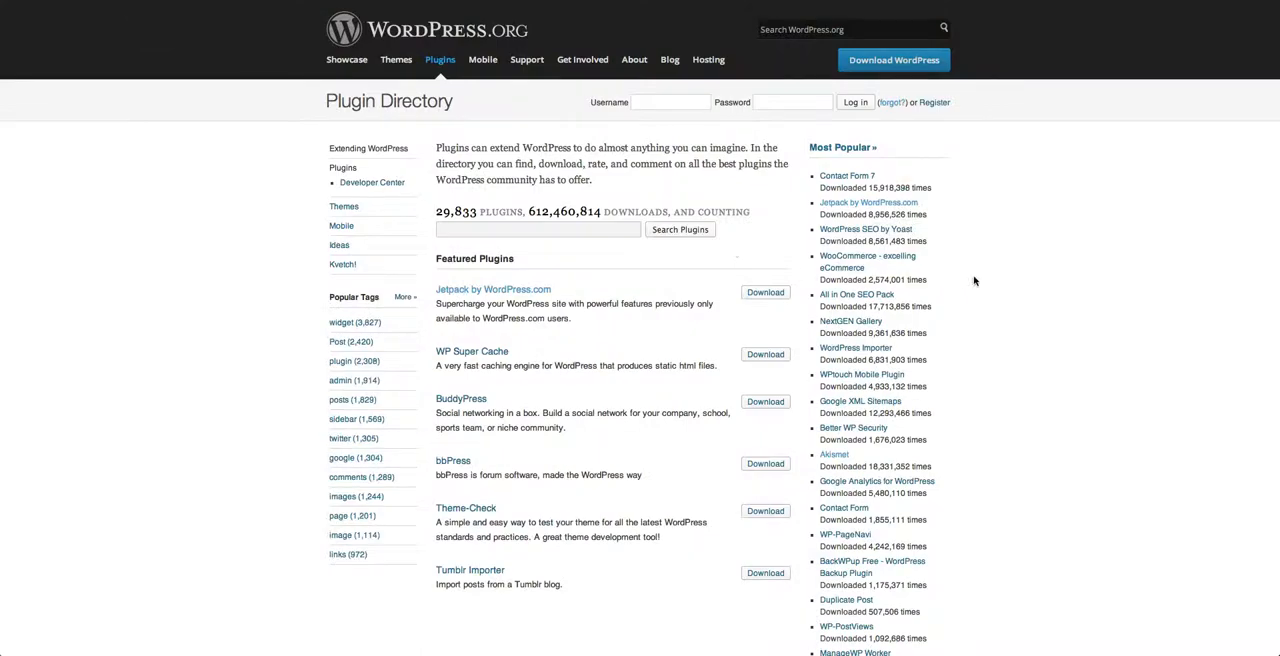
# - Open the WordPress SEO by Yoast plugin page and scroll through its details
pyautogui.click(865, 229)
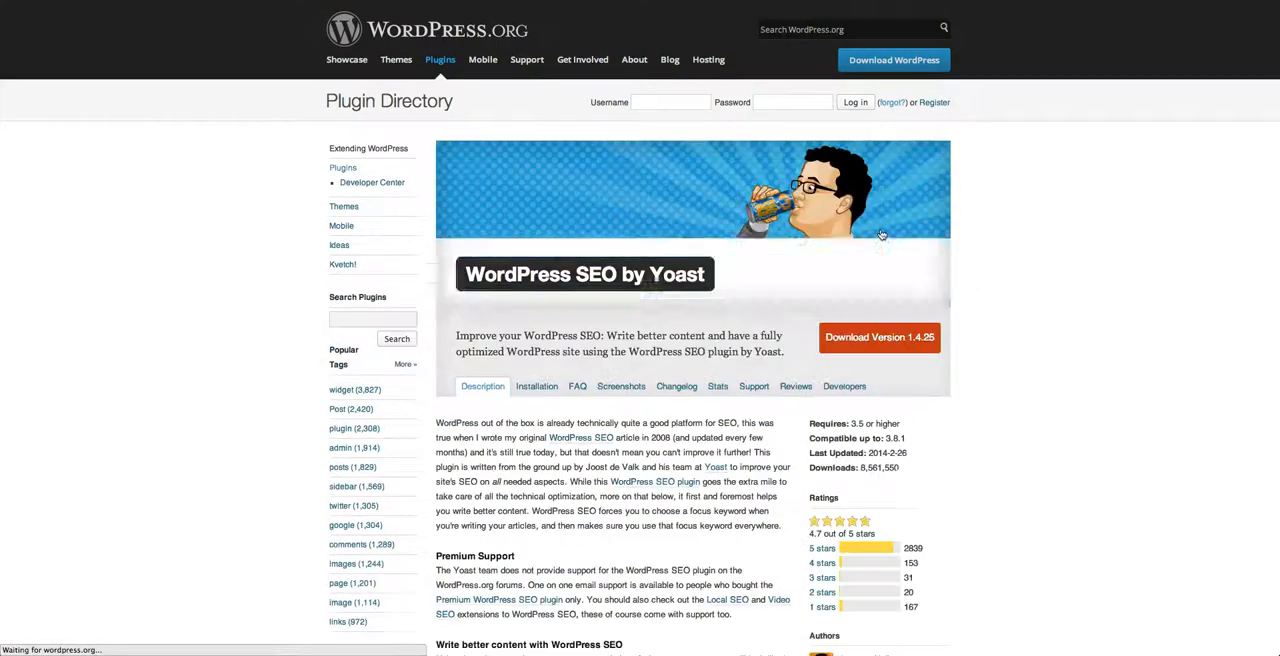
pyautogui.scroll(-3)
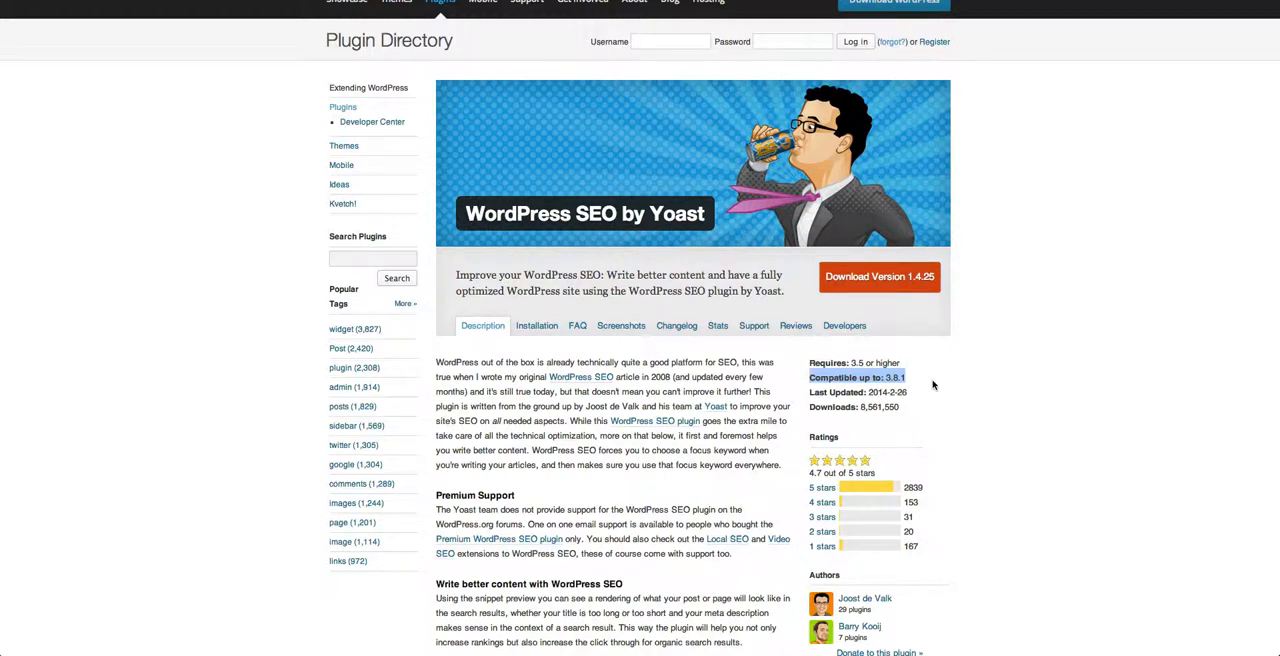
pyautogui.moveTo(935, 385)
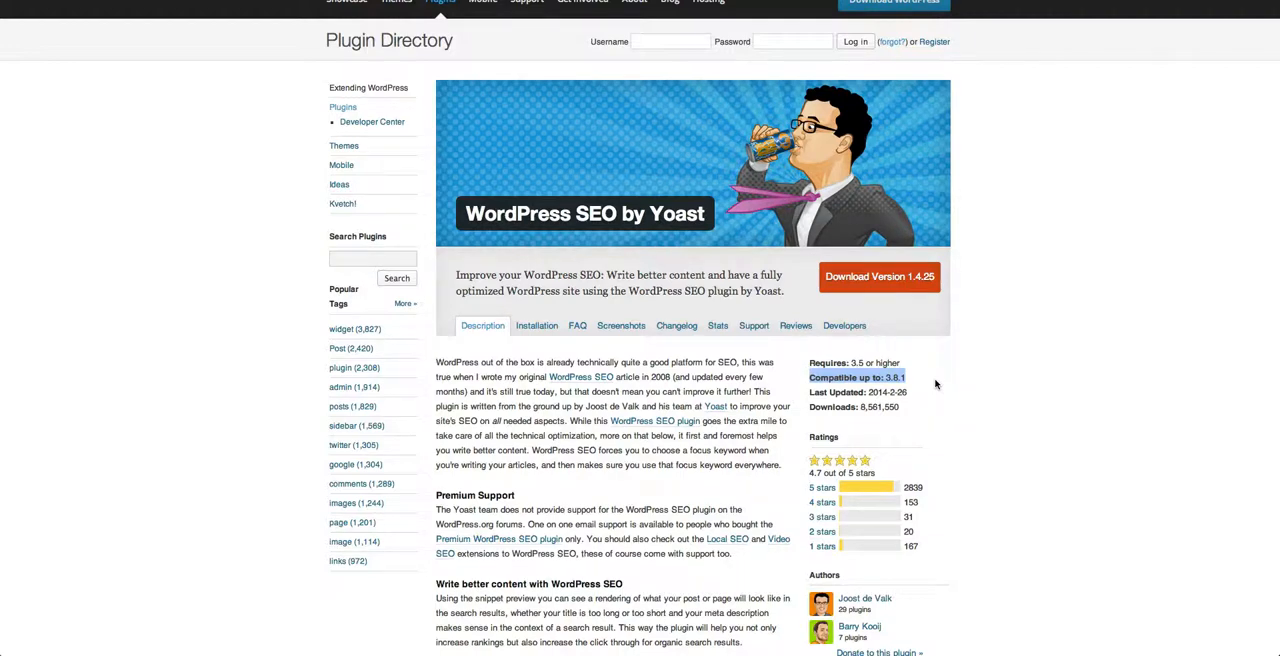
# - Show the WordPress SEO by Yoast changelog, starting at version 1.4.25
pyautogui.click(676, 325)
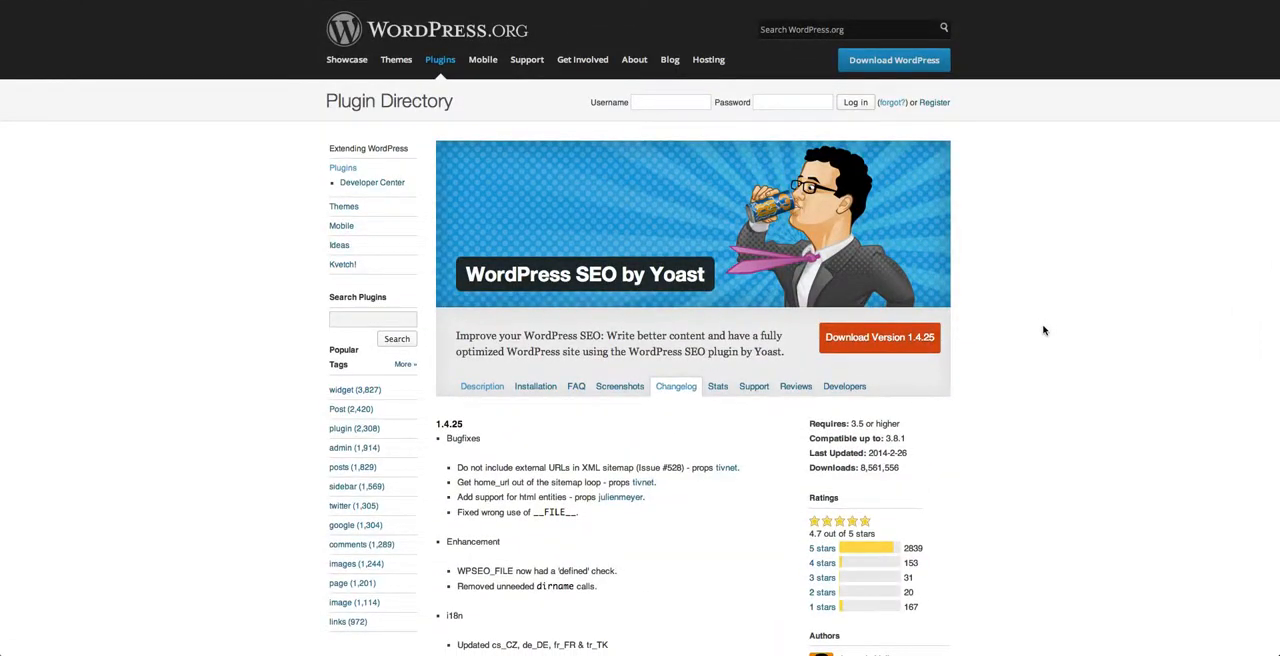
pyautogui.moveTo(1049, 324)
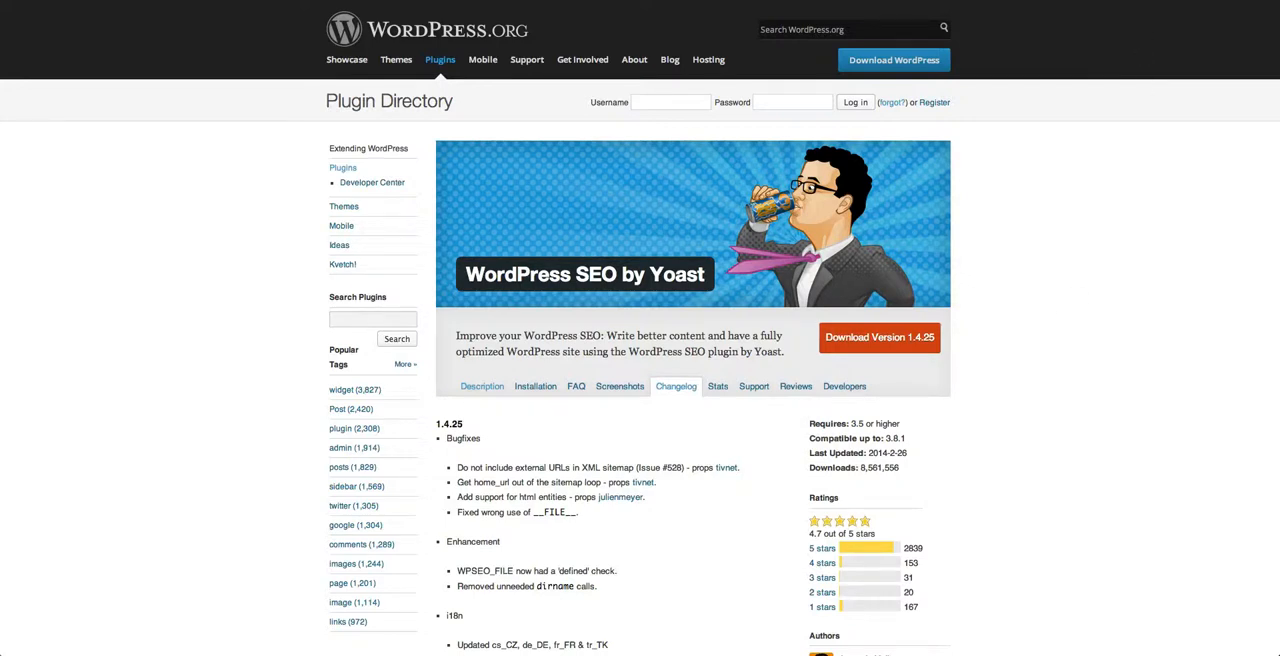
pyautogui.moveTo(1104, 157)
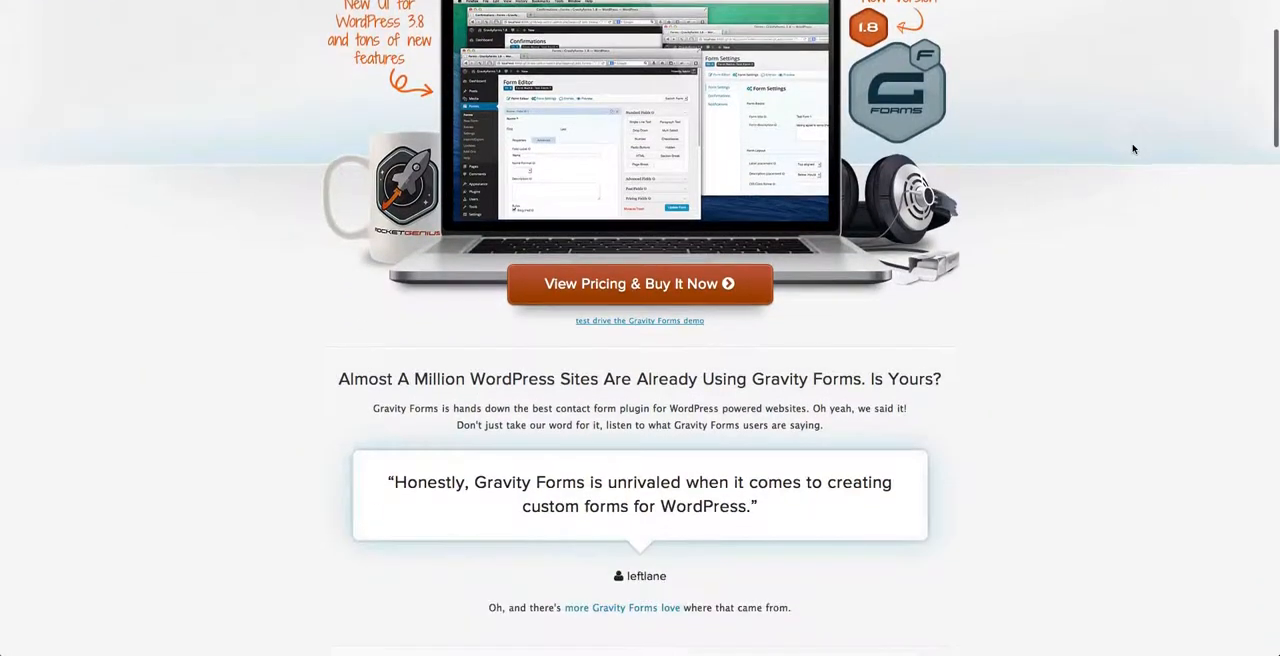
pyautogui.scroll(-3)
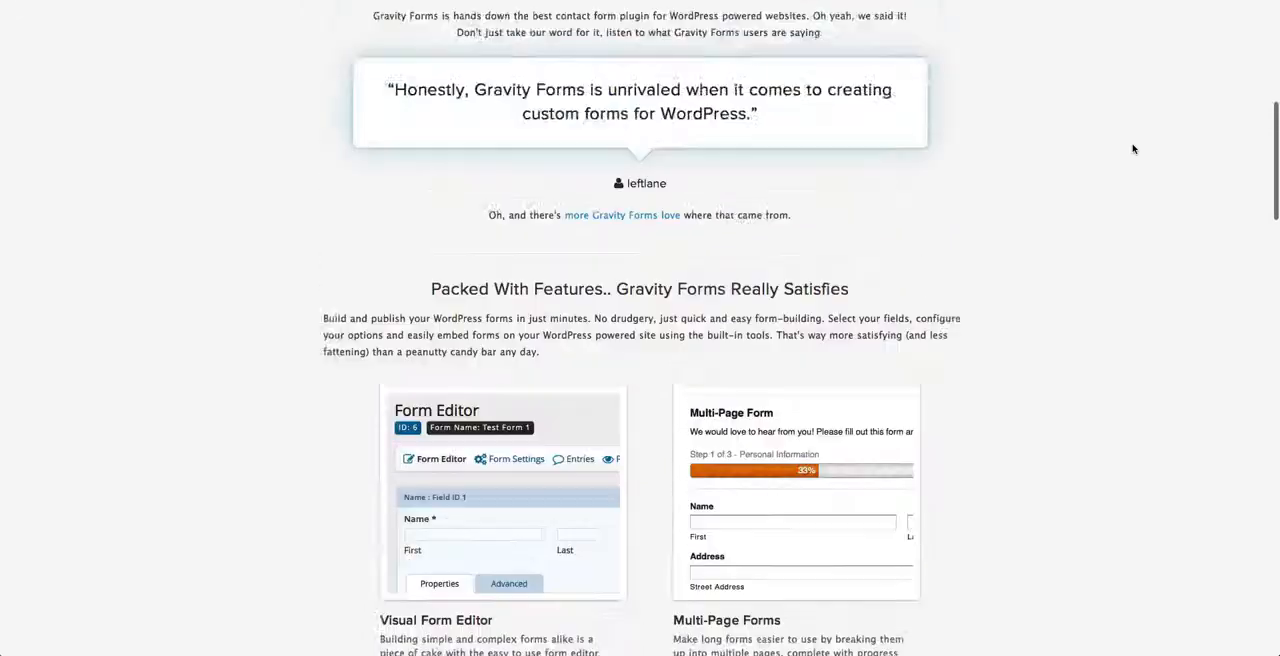
pyautogui.scroll(3)
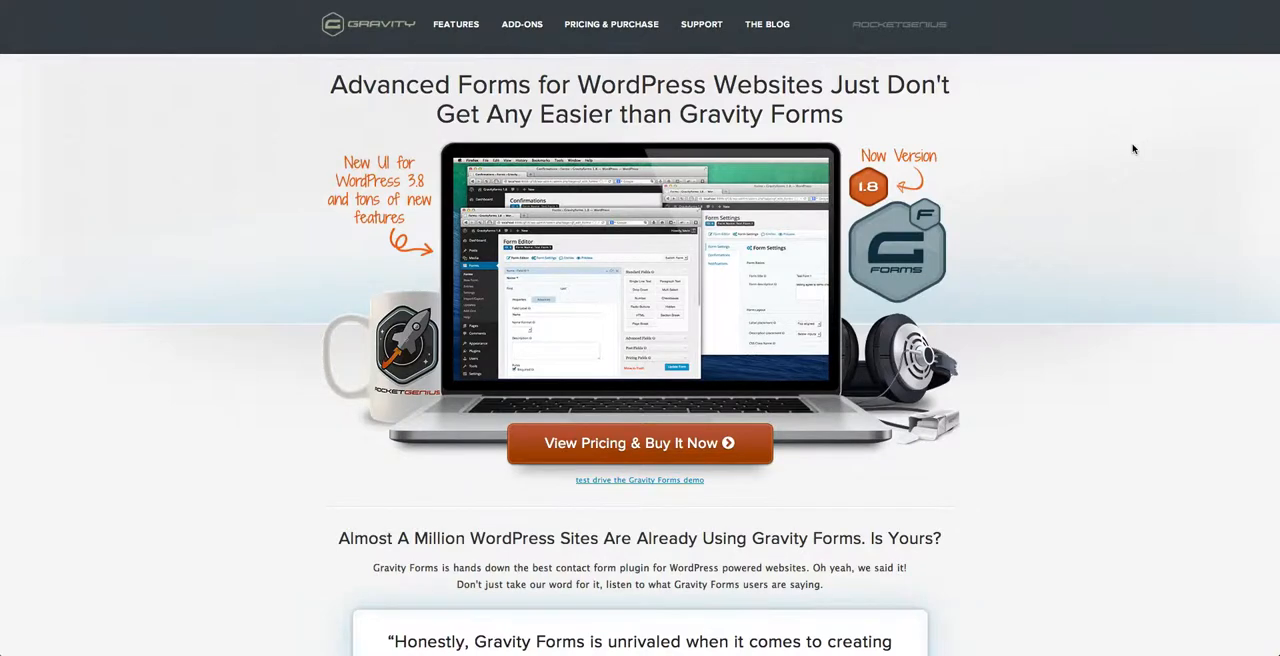
pyautogui.scroll(-3)
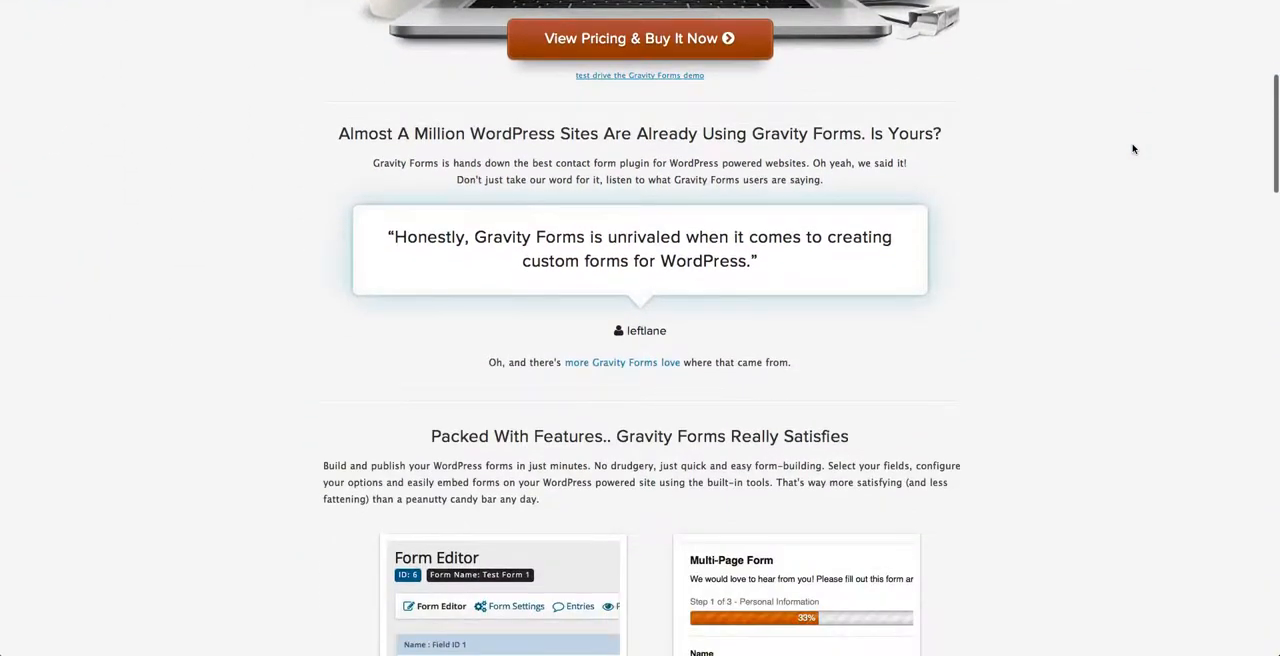
pyautogui.scroll(-3)
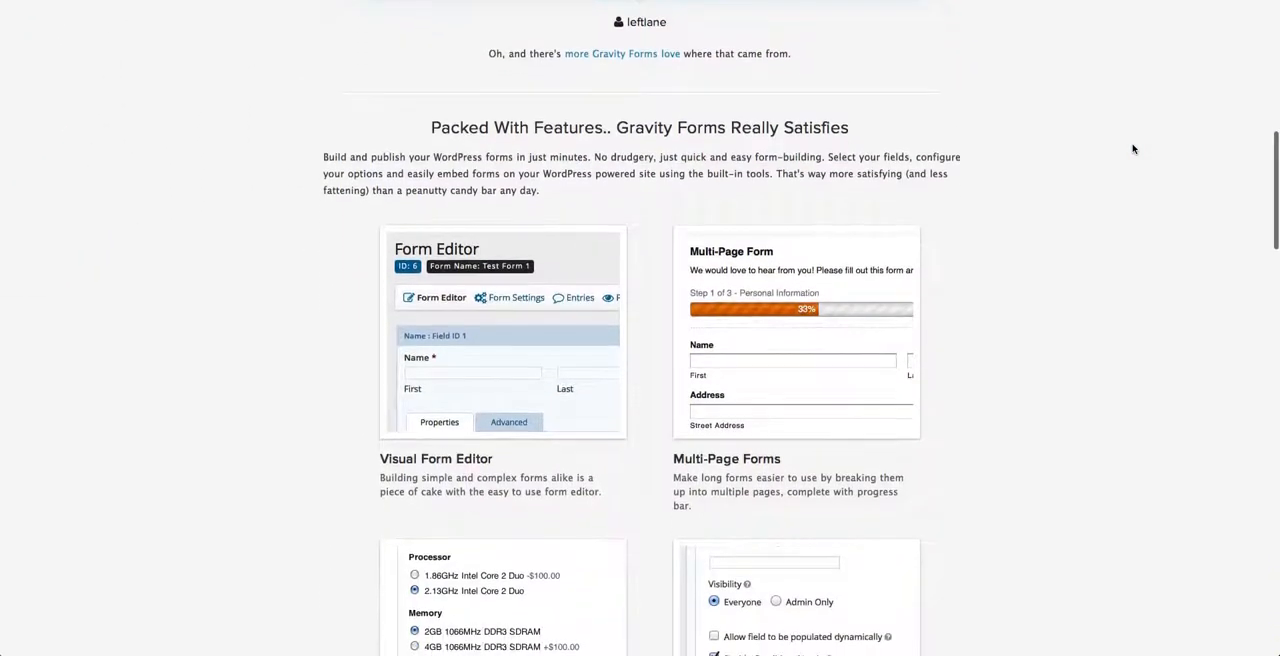
pyautogui.scroll(-3)
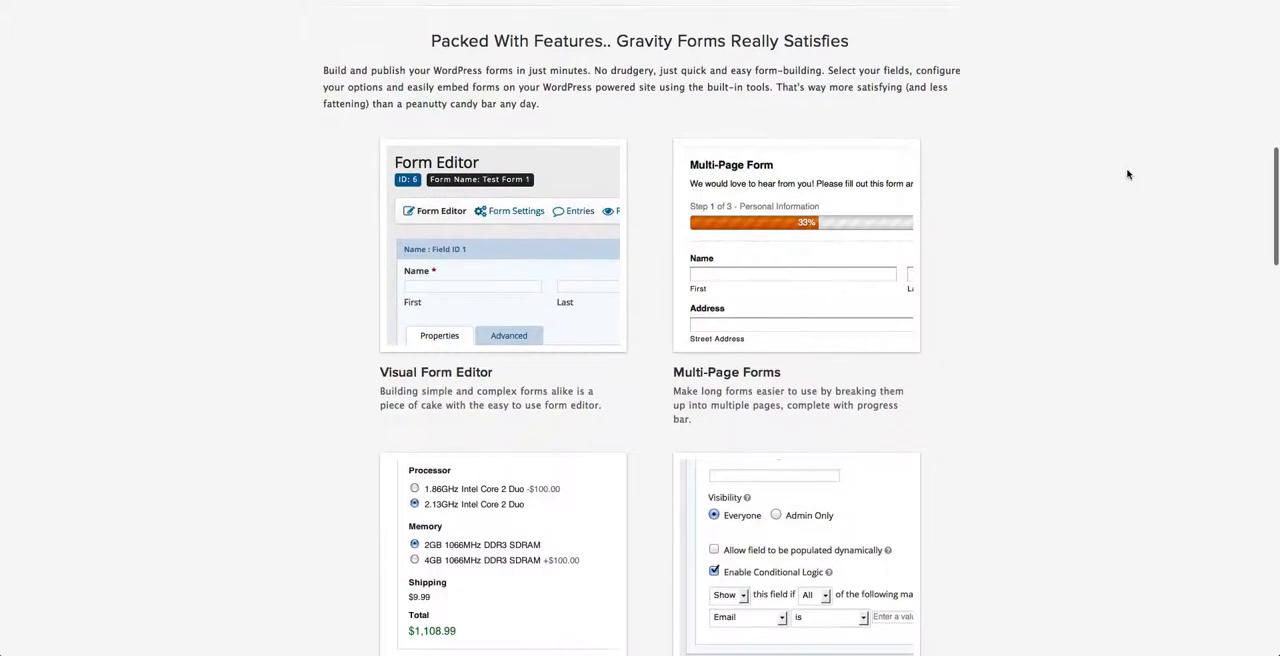
pyautogui.scroll(3)
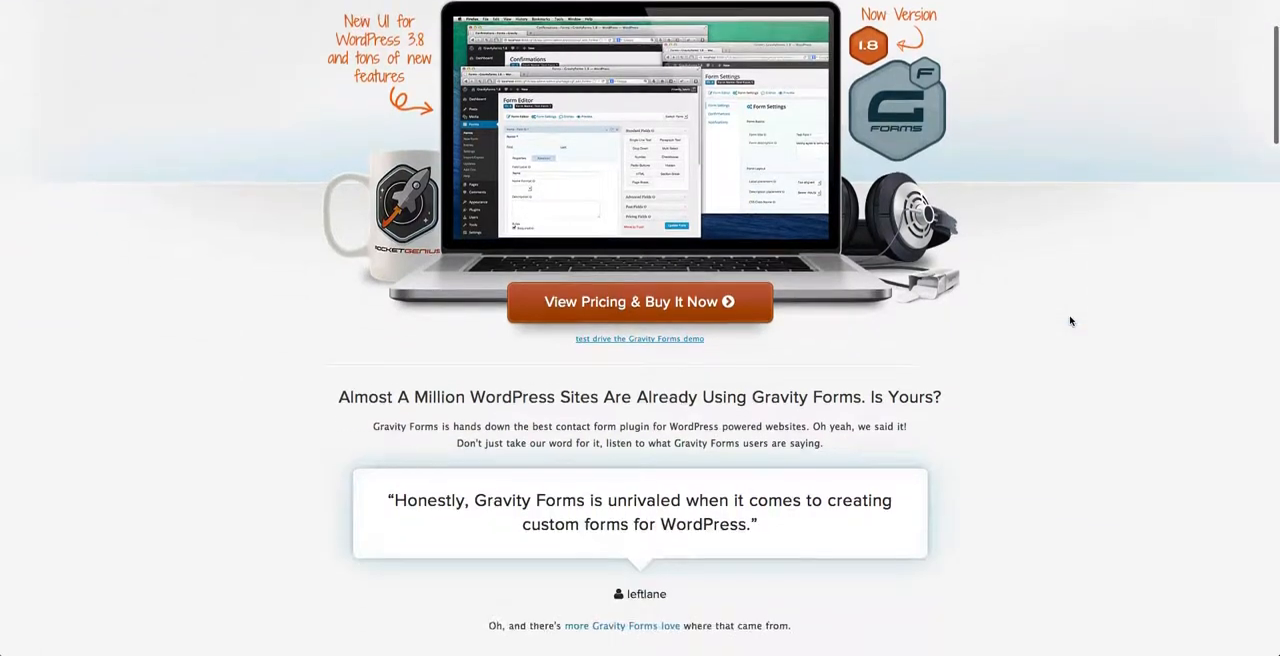
pyautogui.scroll(-3)
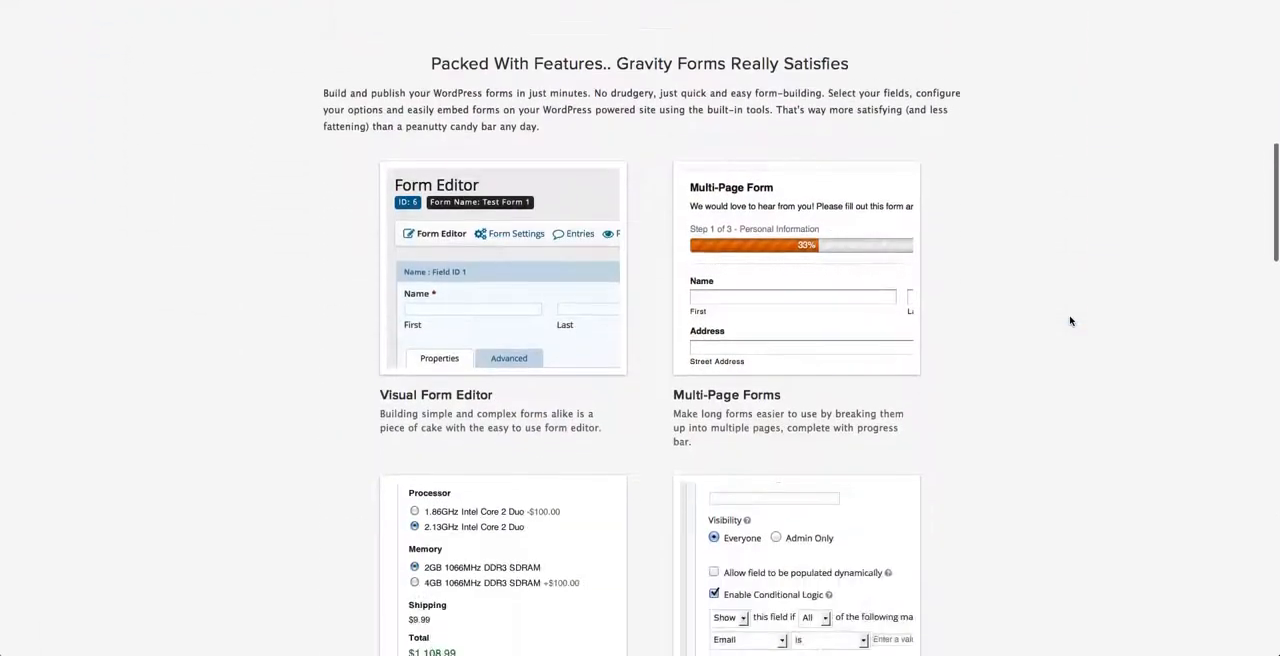
pyautogui.scroll(-3)
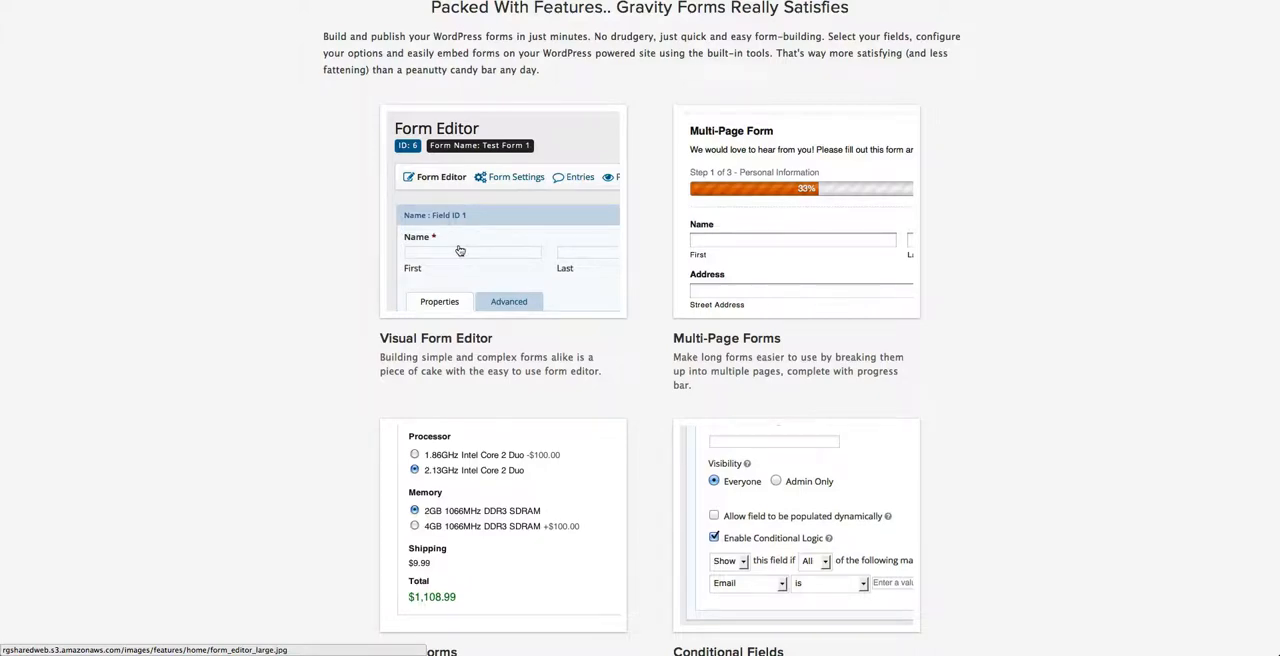
pyautogui.scroll(-3)
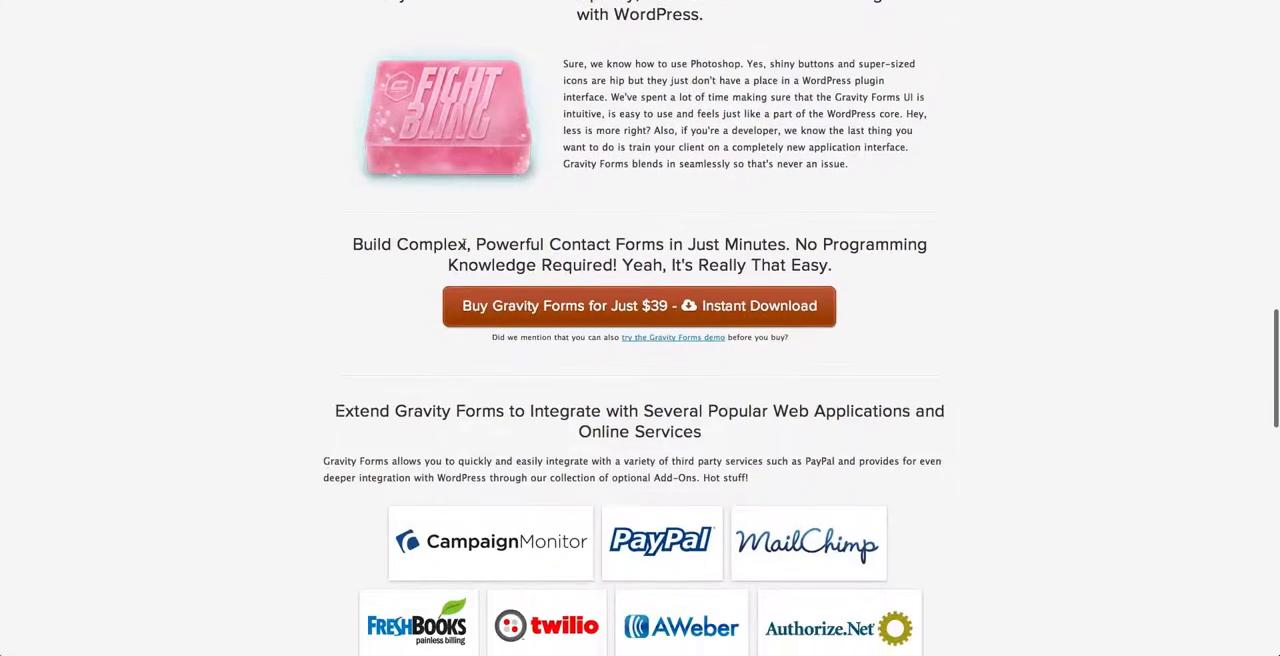
pyautogui.scroll(-3)
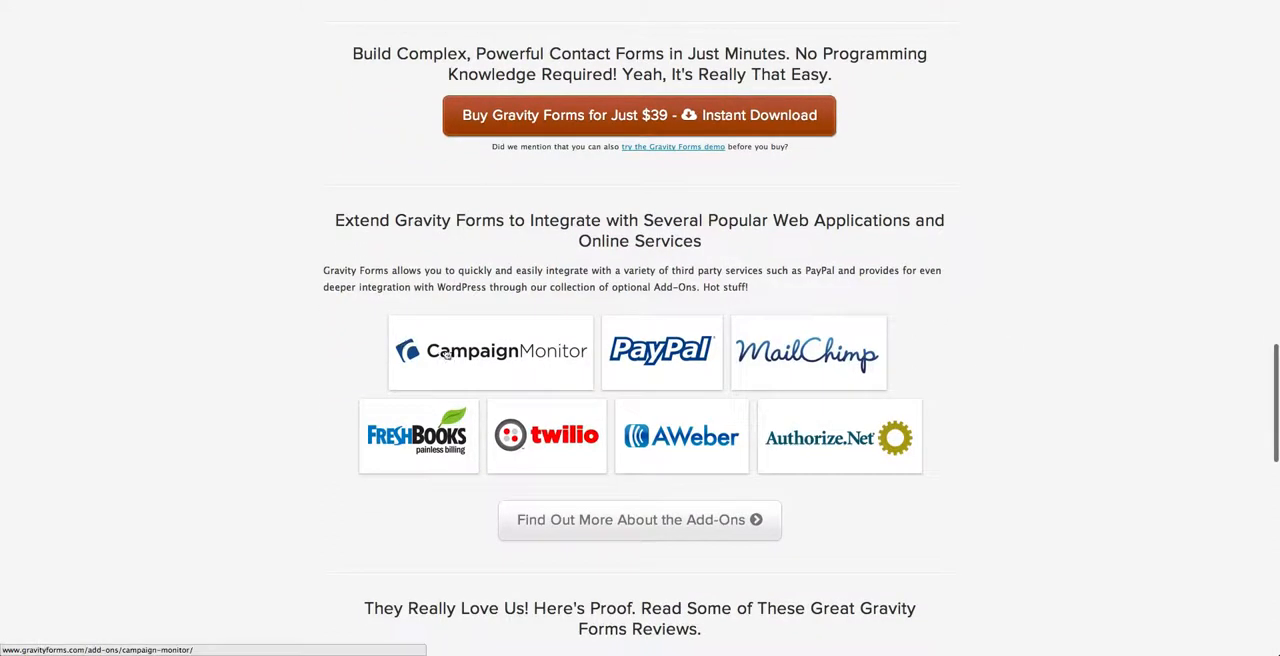
pyautogui.moveTo(505, 358)
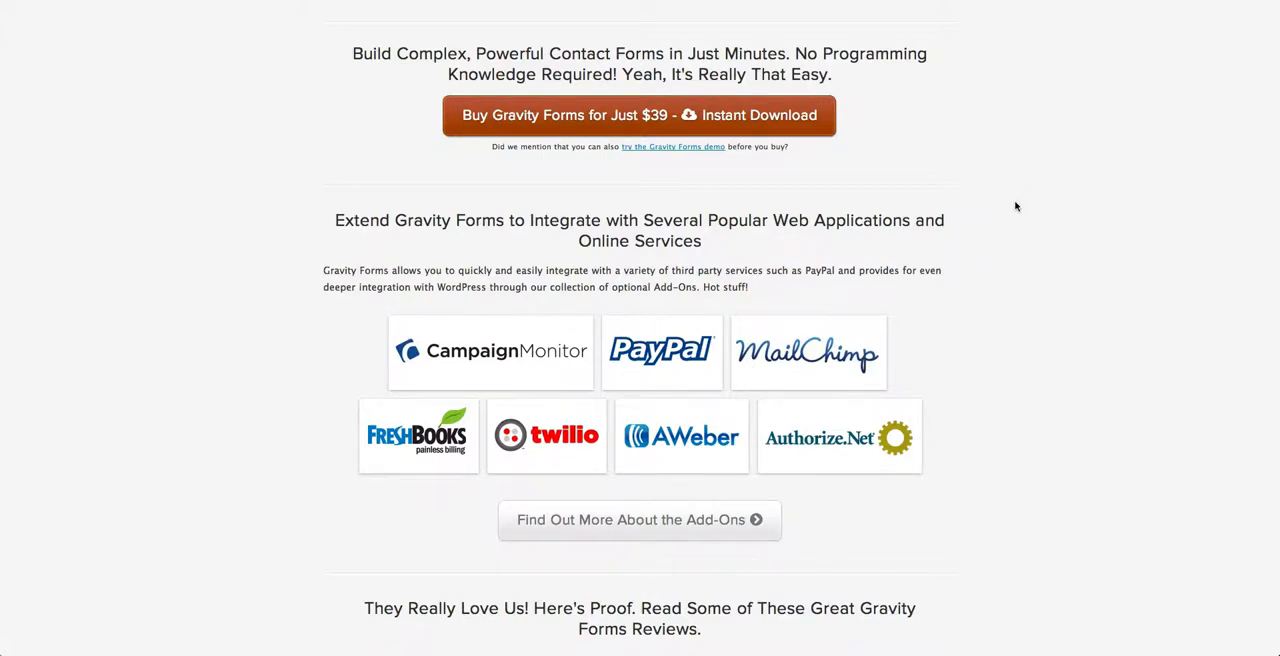
pyautogui.scroll(-3)
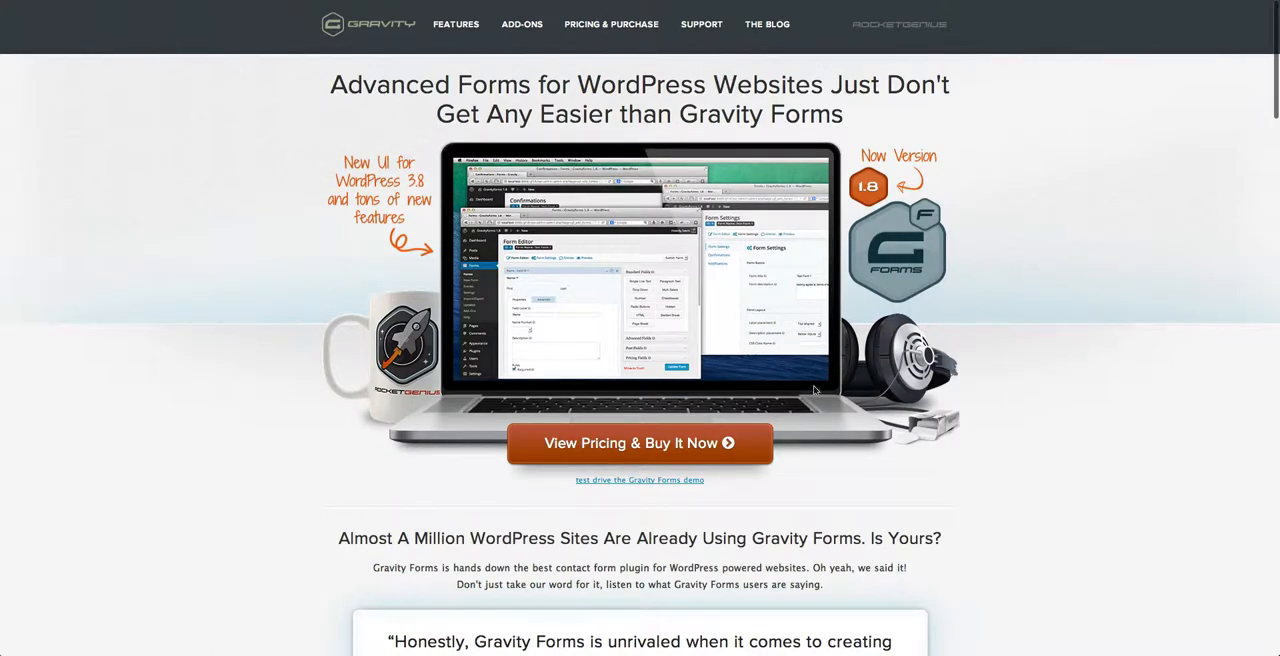
# - Browse the Gravity Forms demo site's sample forms and demo login details
pyautogui.click(639, 480)
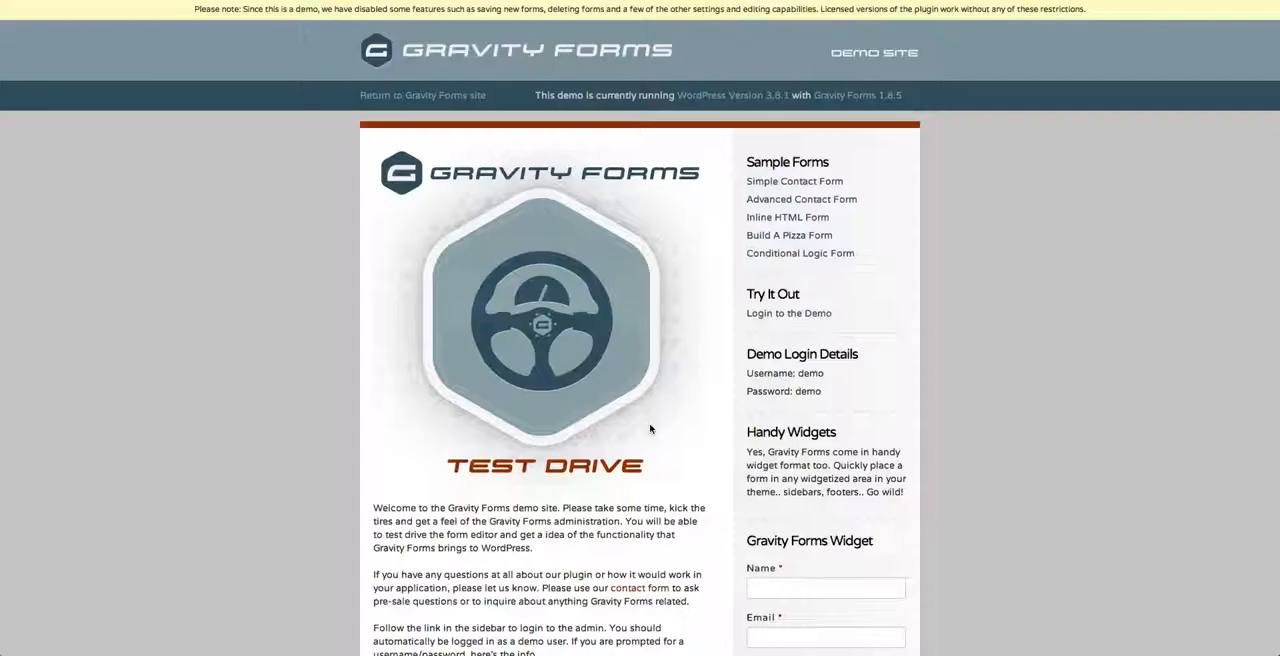
pyautogui.scroll(-3)
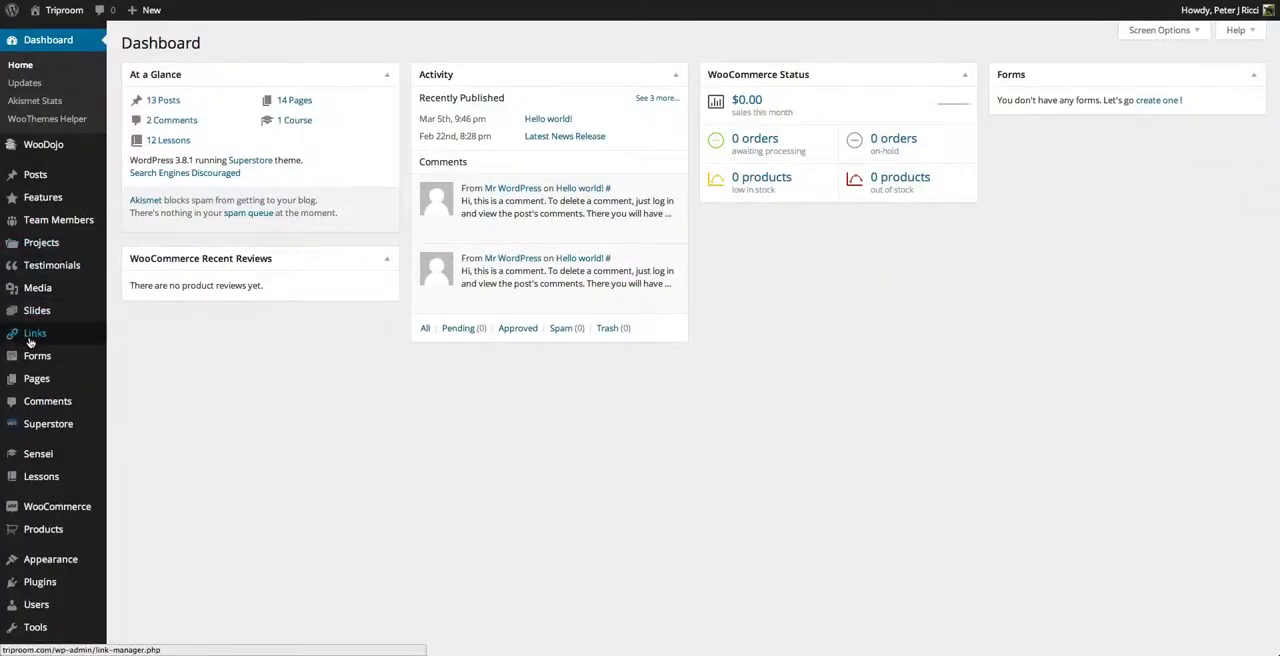
pyautogui.moveTo(37, 355)
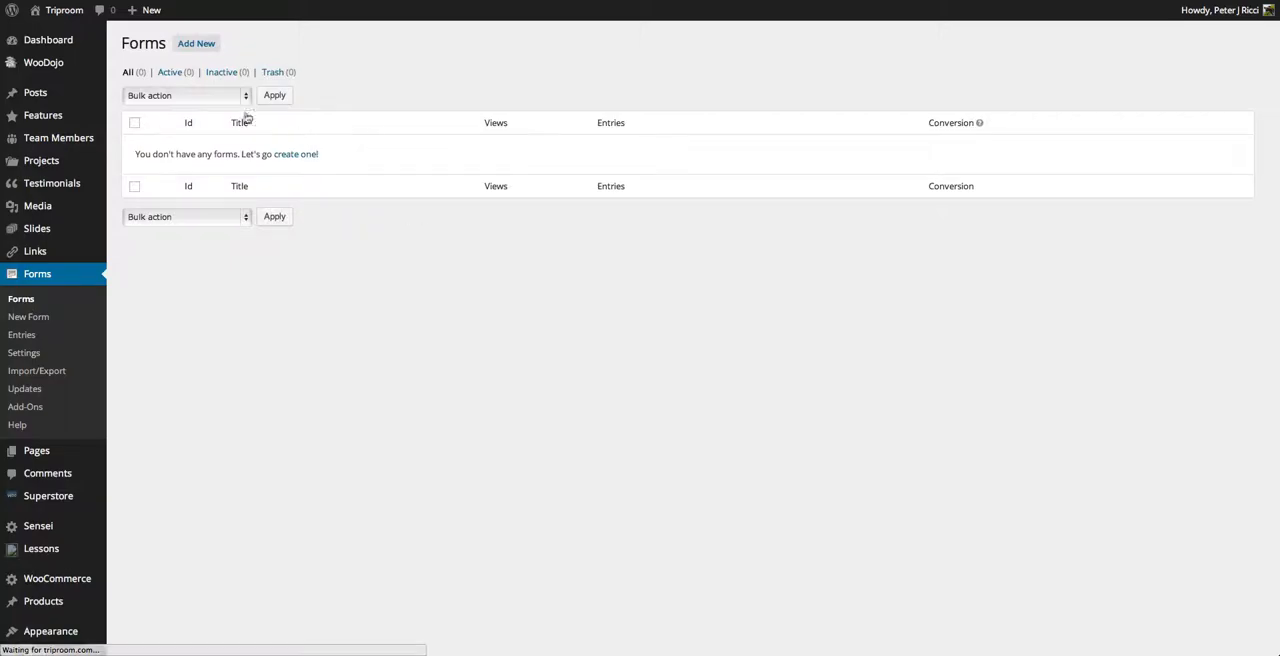
# - Create a new Gravity Forms form titled 'Contact' and open its editor
pyautogui.click(196, 43)
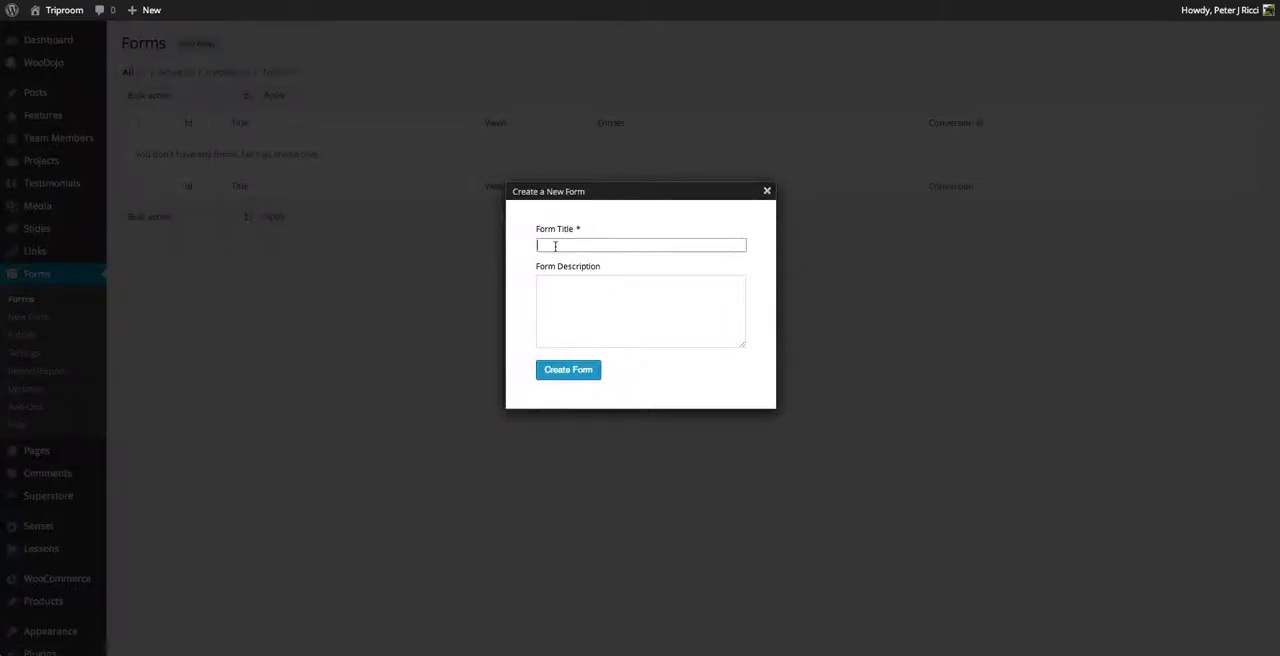
pyautogui.write('Contact')
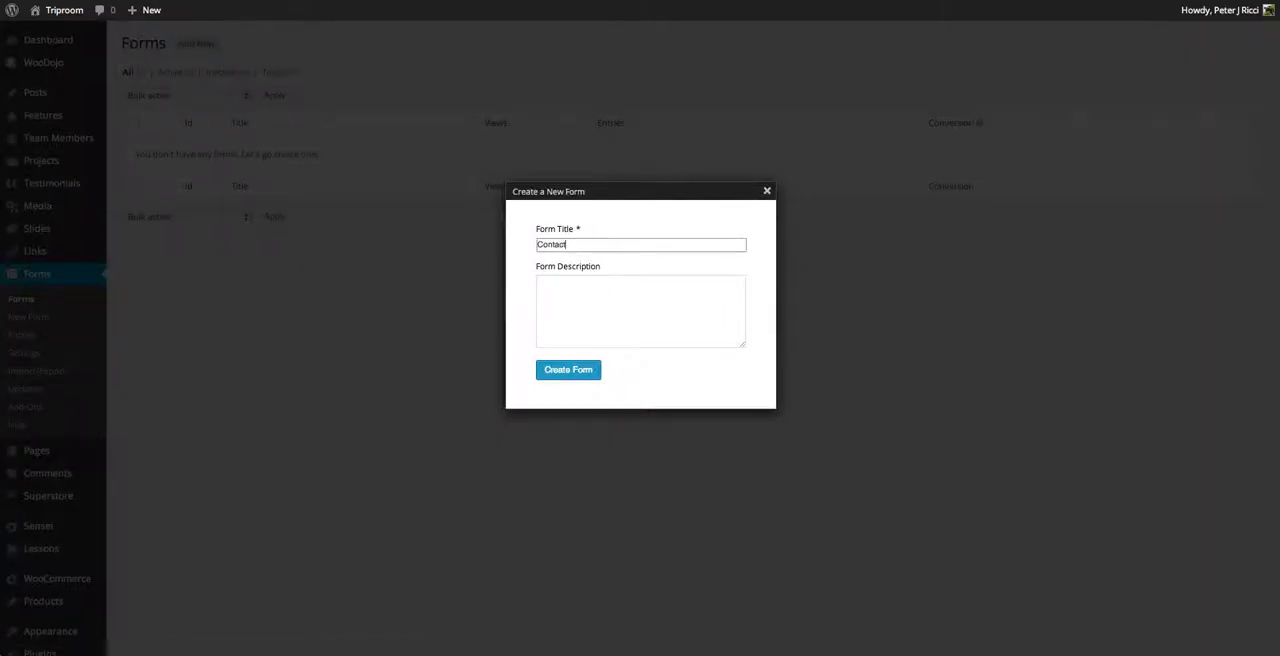
pyautogui.click(568, 370)
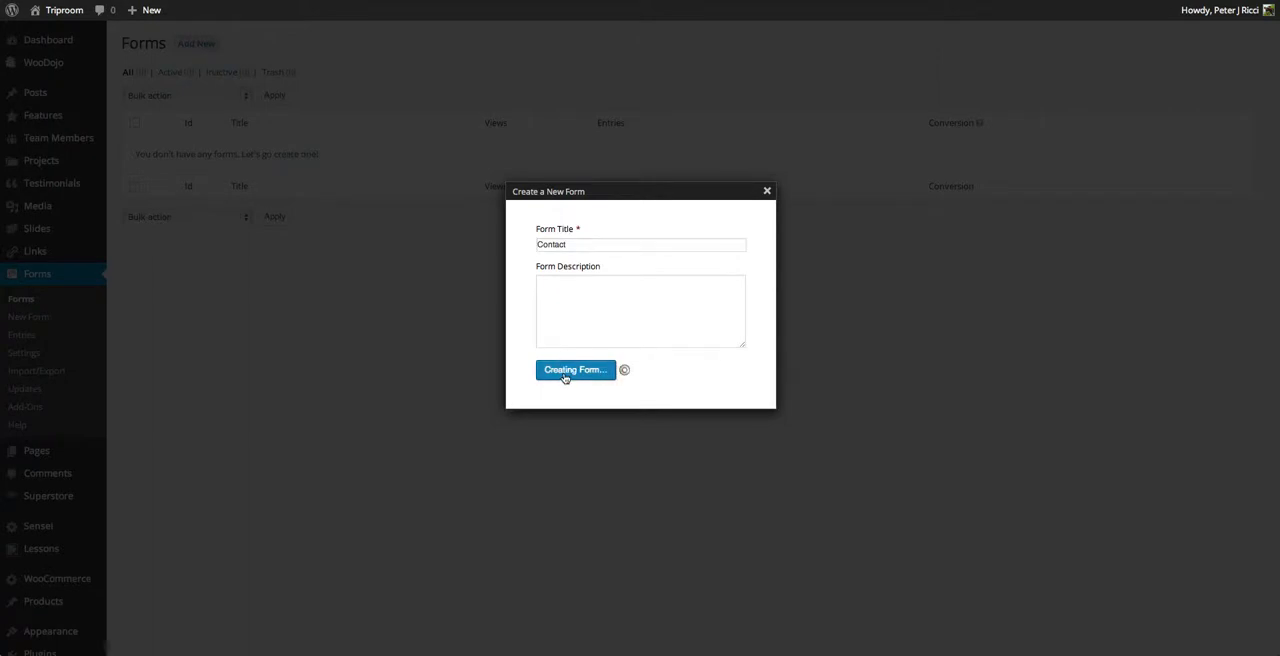
pyautogui.click(575, 369)
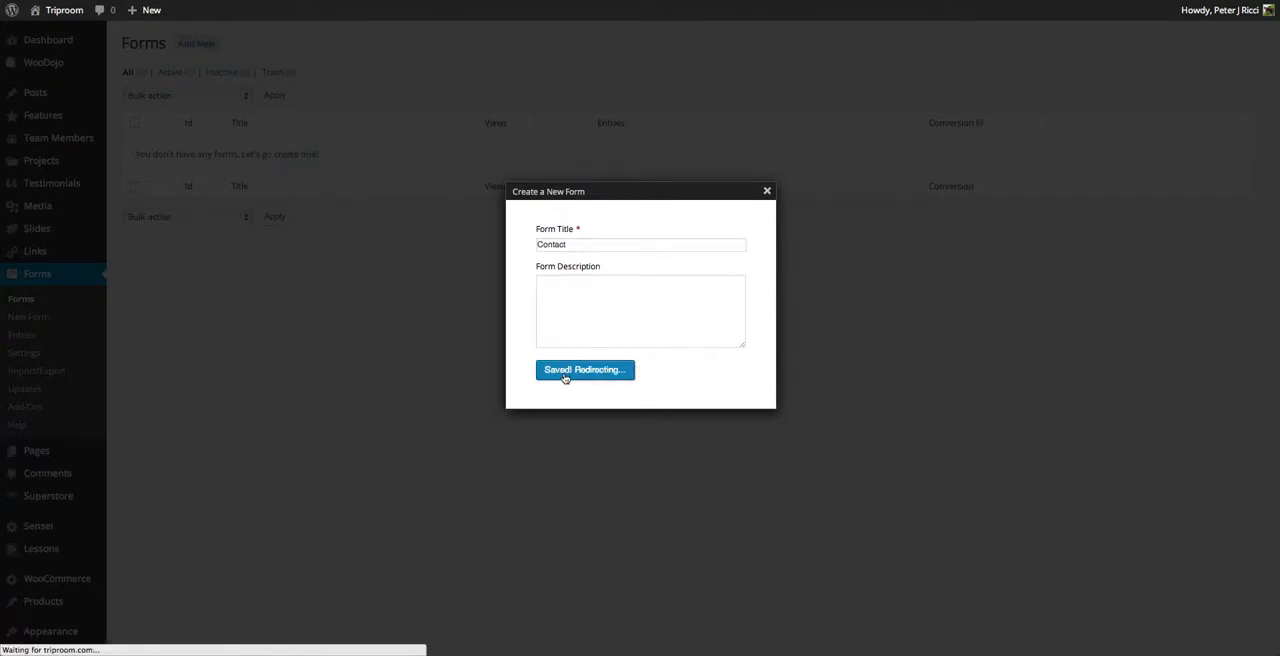
pyautogui.click(585, 369)
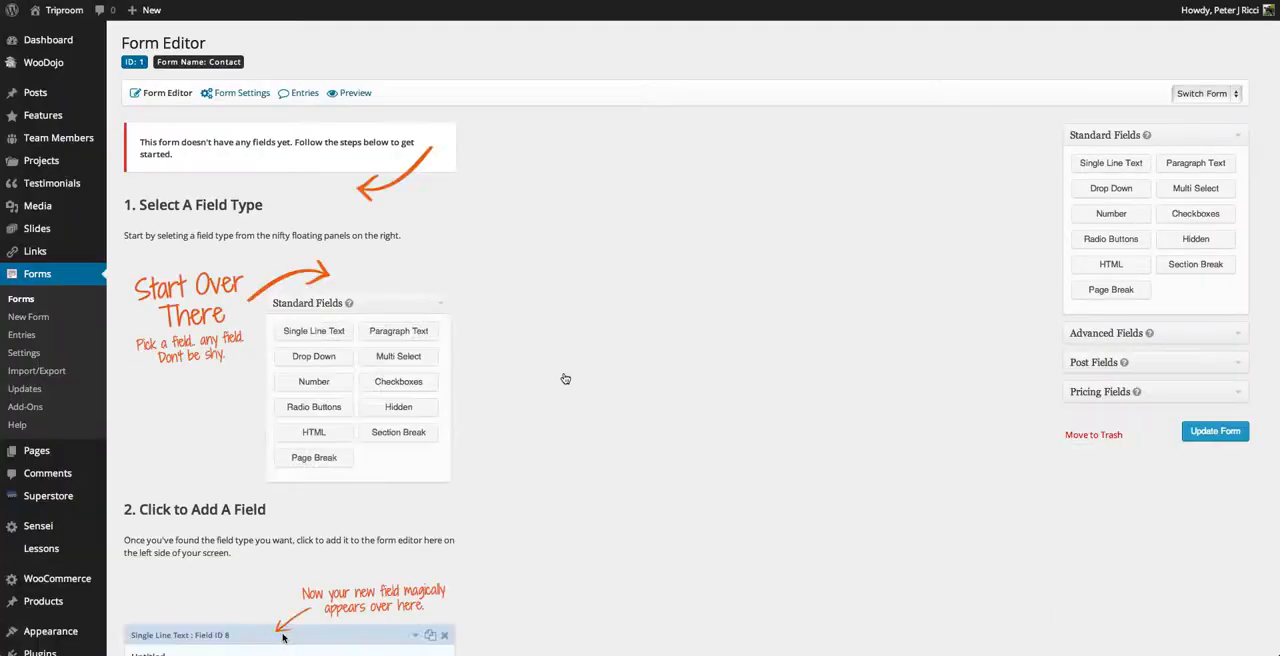
# - Scroll through the empty Contact form editor's getting-started guide
pyautogui.scroll(-3)
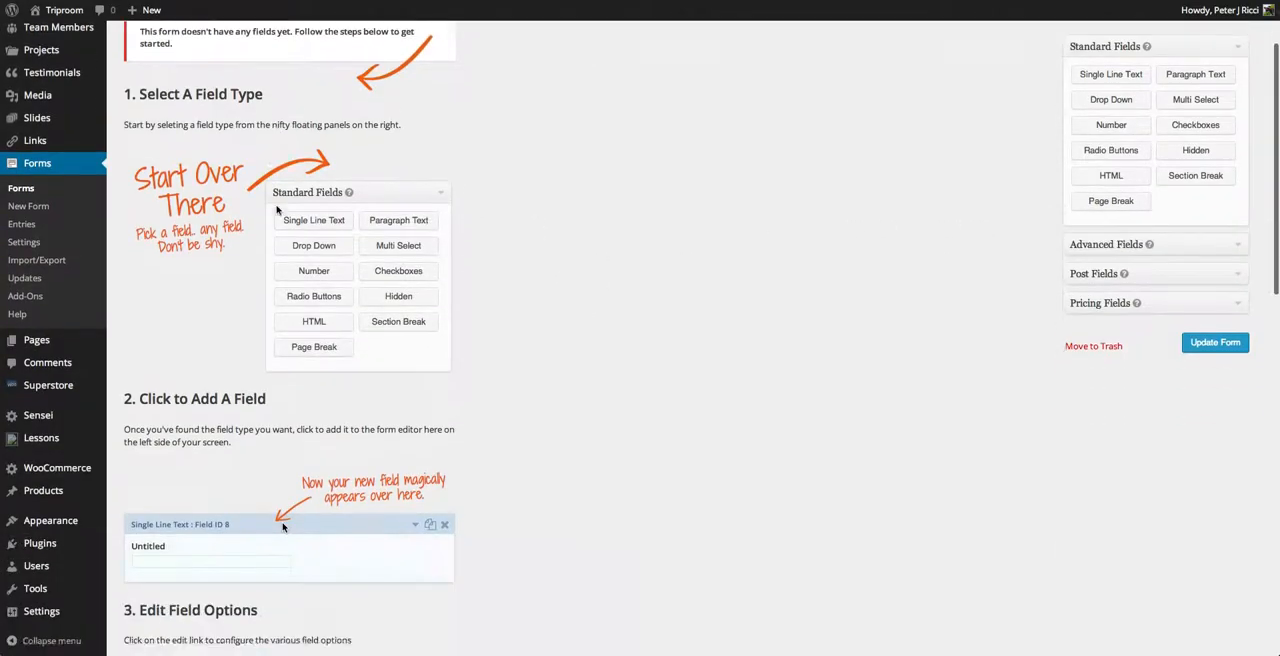
pyautogui.scroll(3)
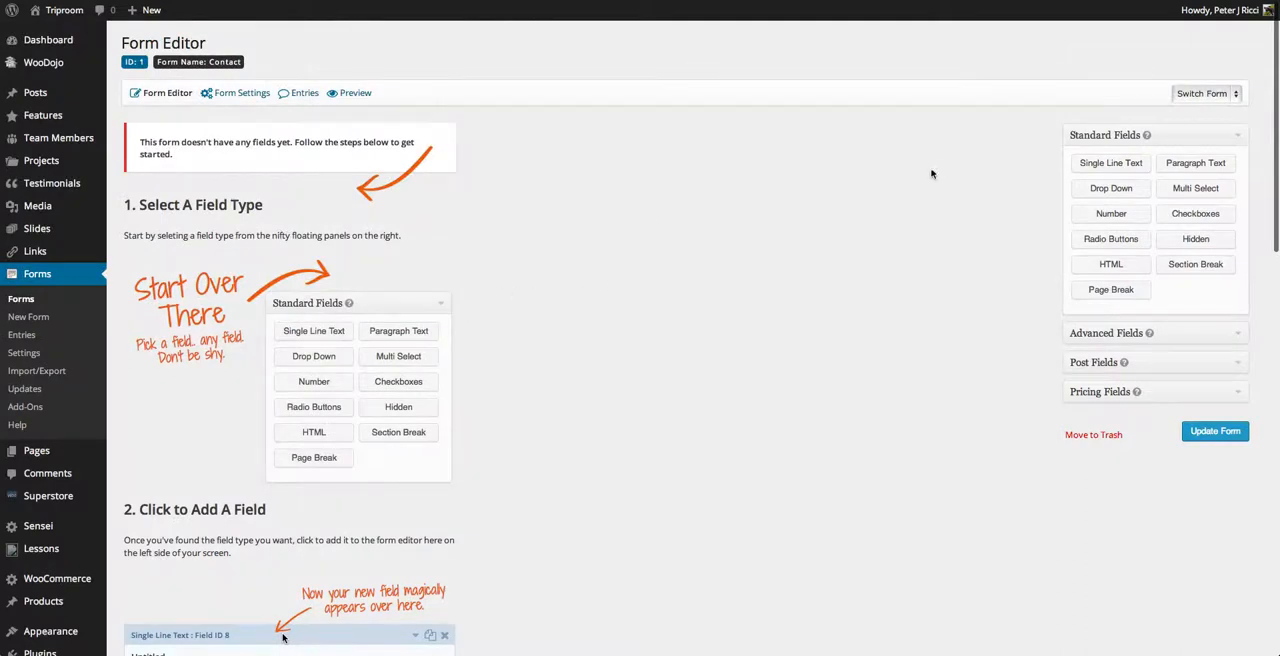
pyautogui.moveTo(1133, 335)
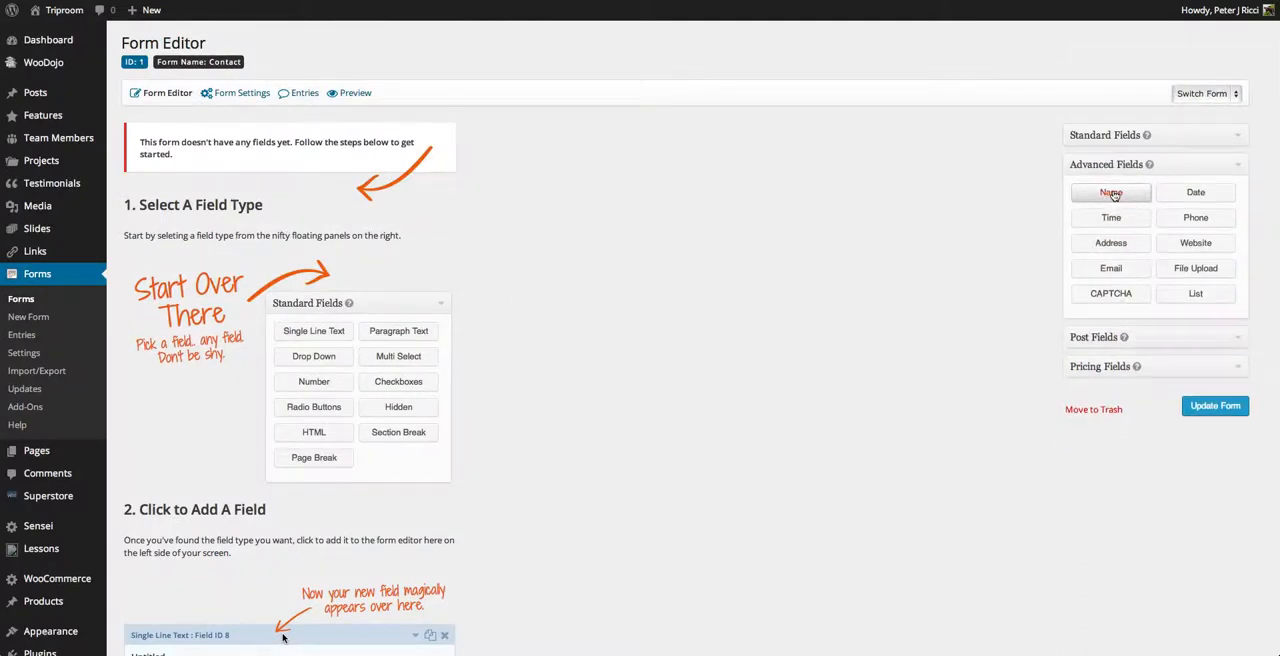
# - Add a required Name field to the Contact form
pyautogui.click(1111, 192)
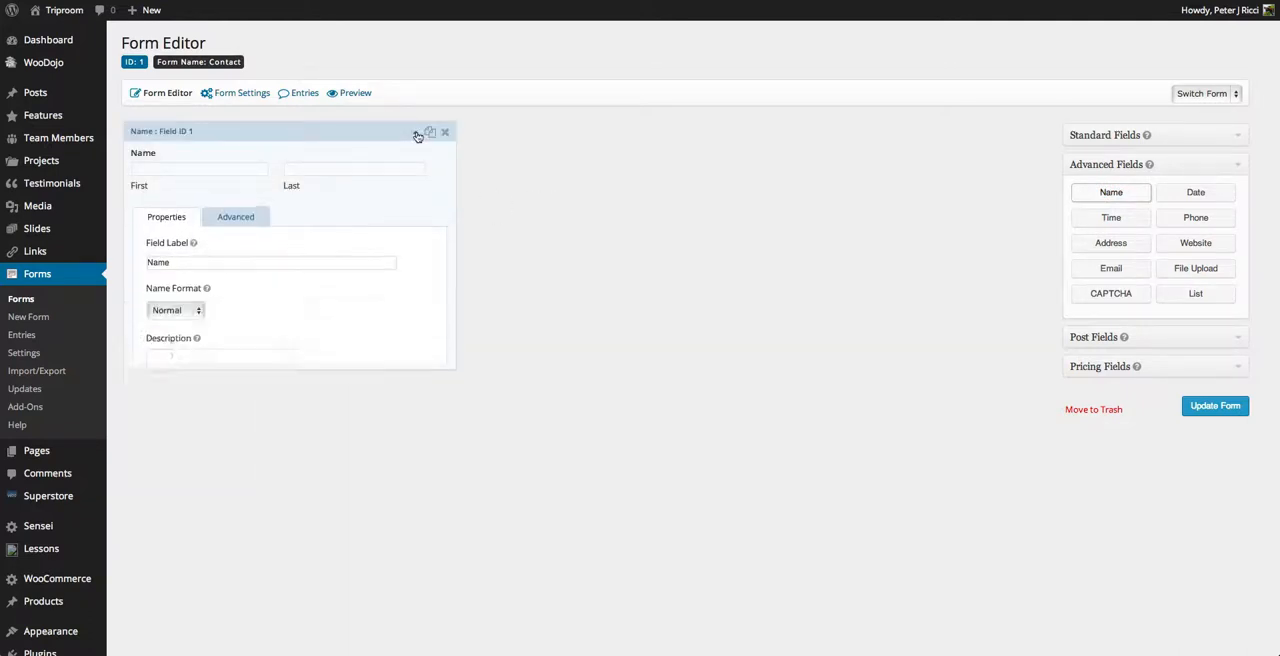
pyautogui.click(151, 428)
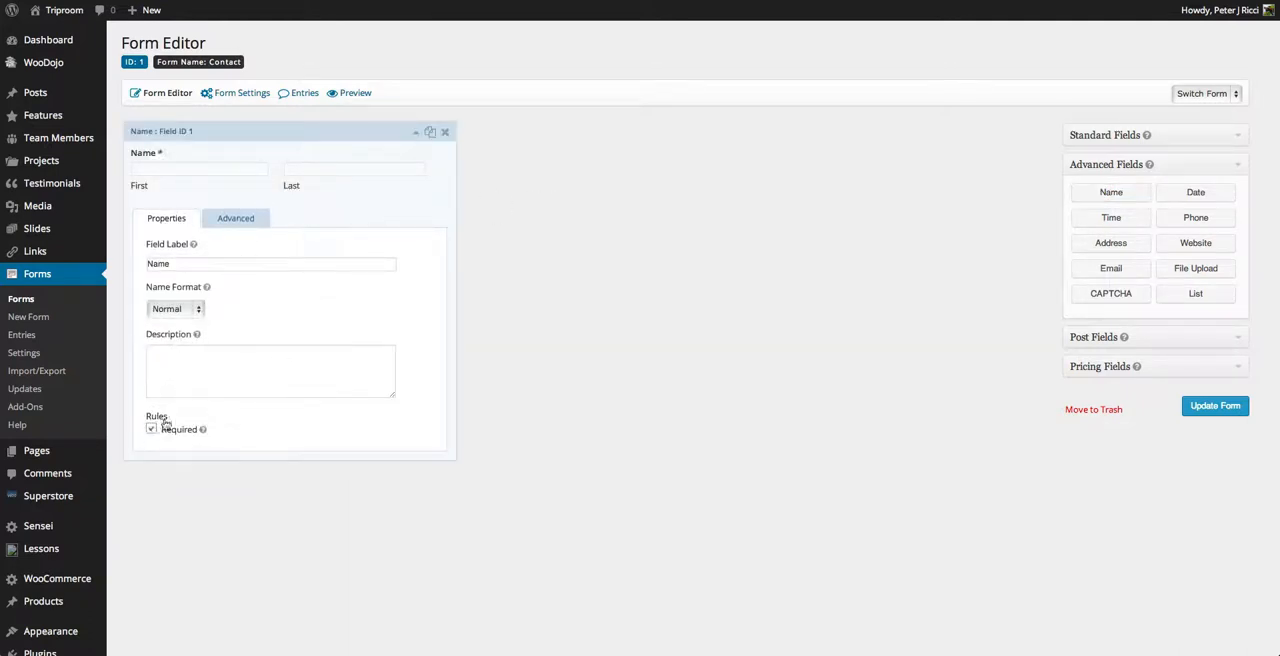
pyautogui.click(415, 131)
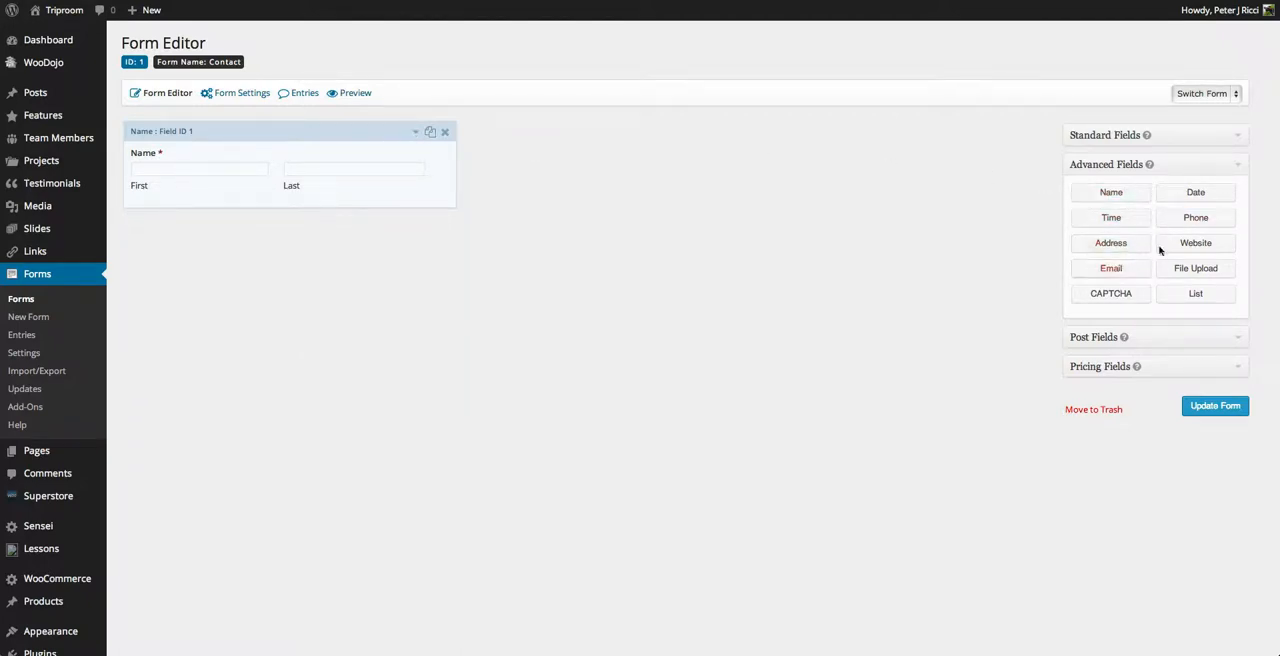
# - Add a required international-format Phone field and a required Email field
pyautogui.click(1195, 217)
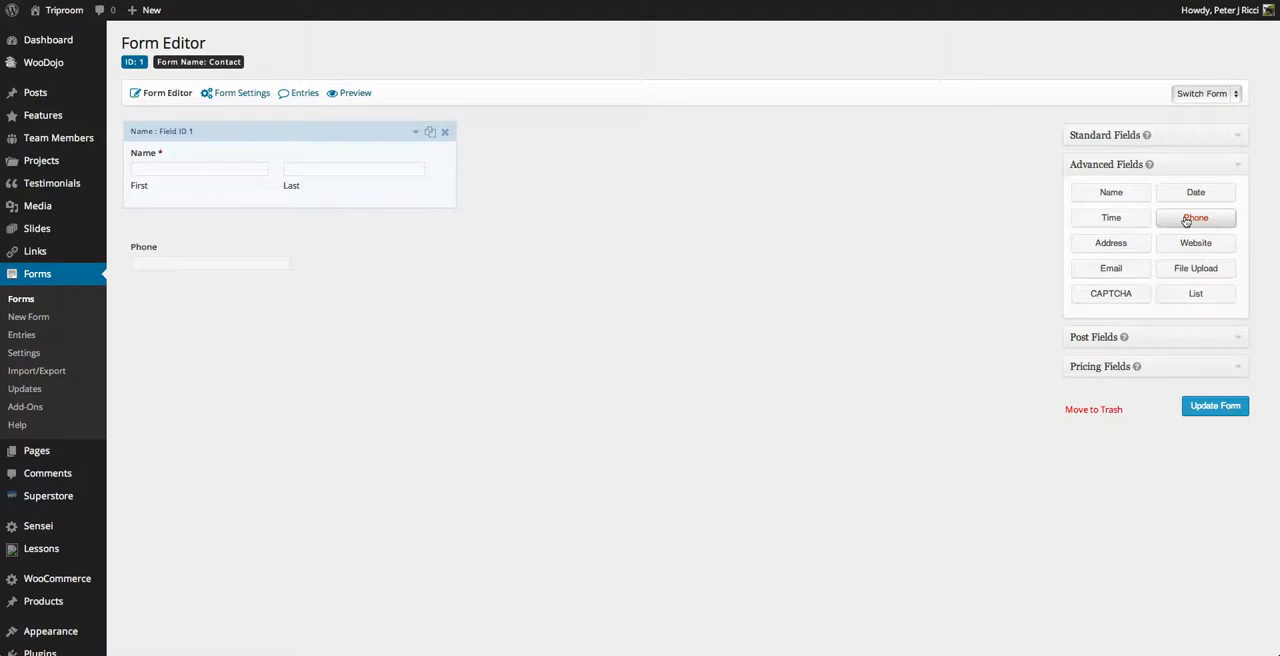
pyautogui.click(1195, 217)
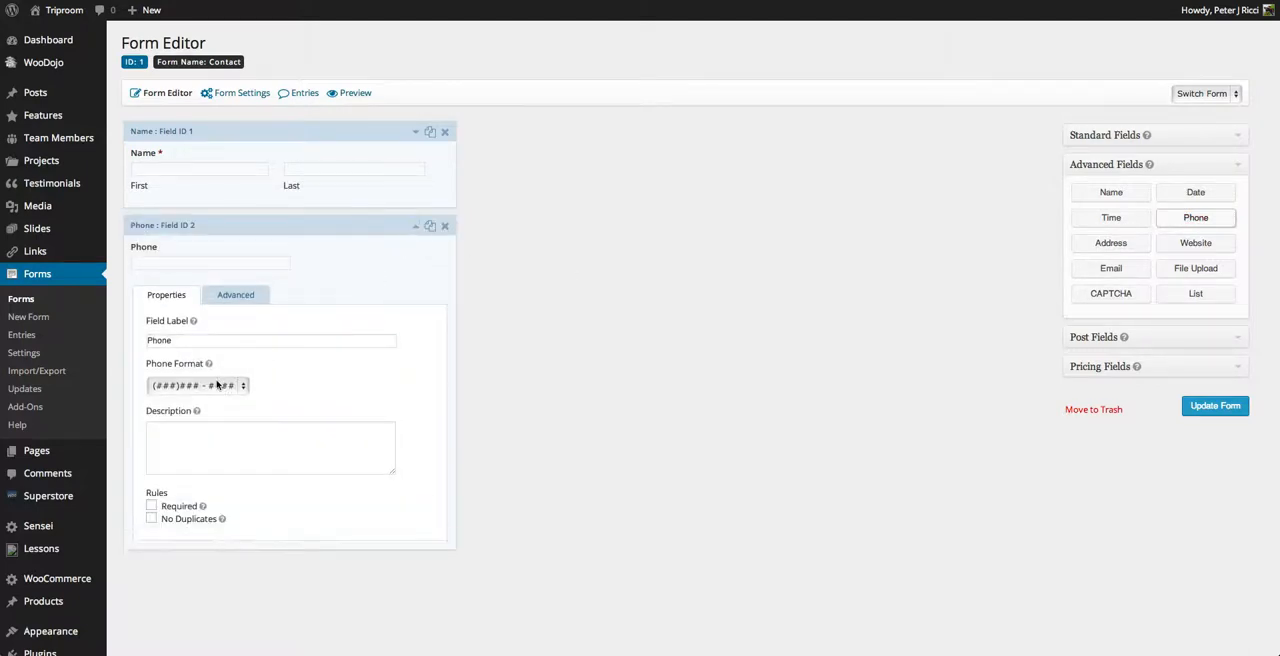
pyautogui.click(195, 385)
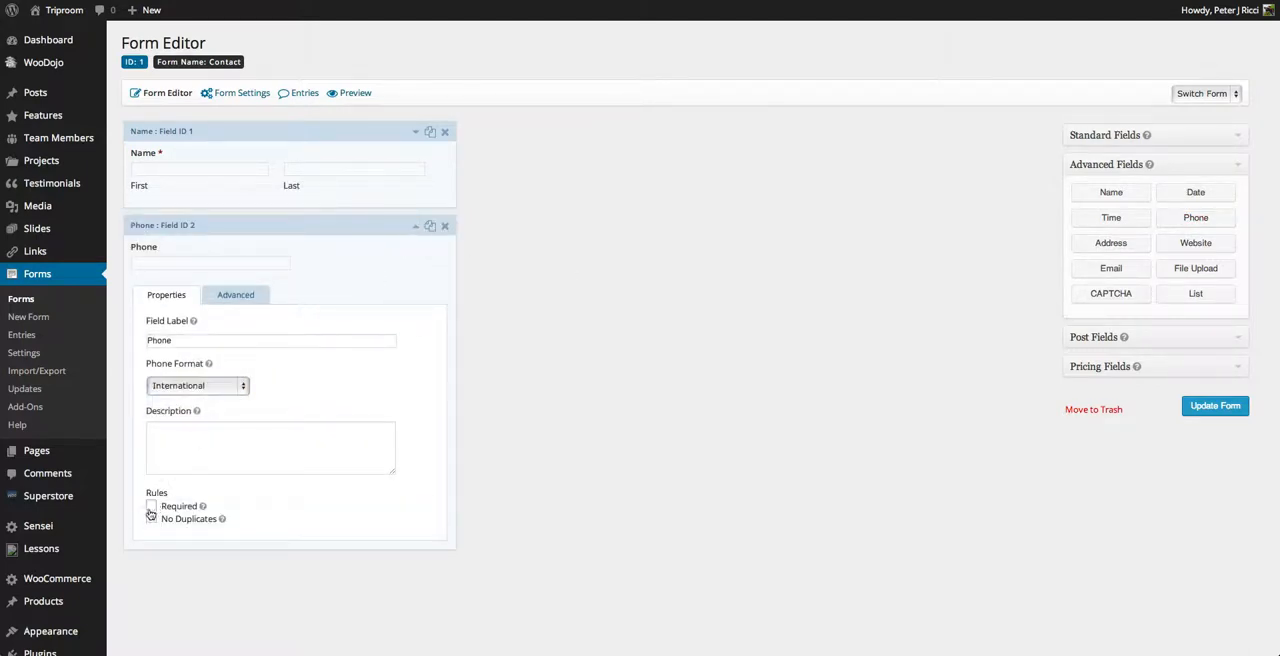
pyautogui.click(152, 506)
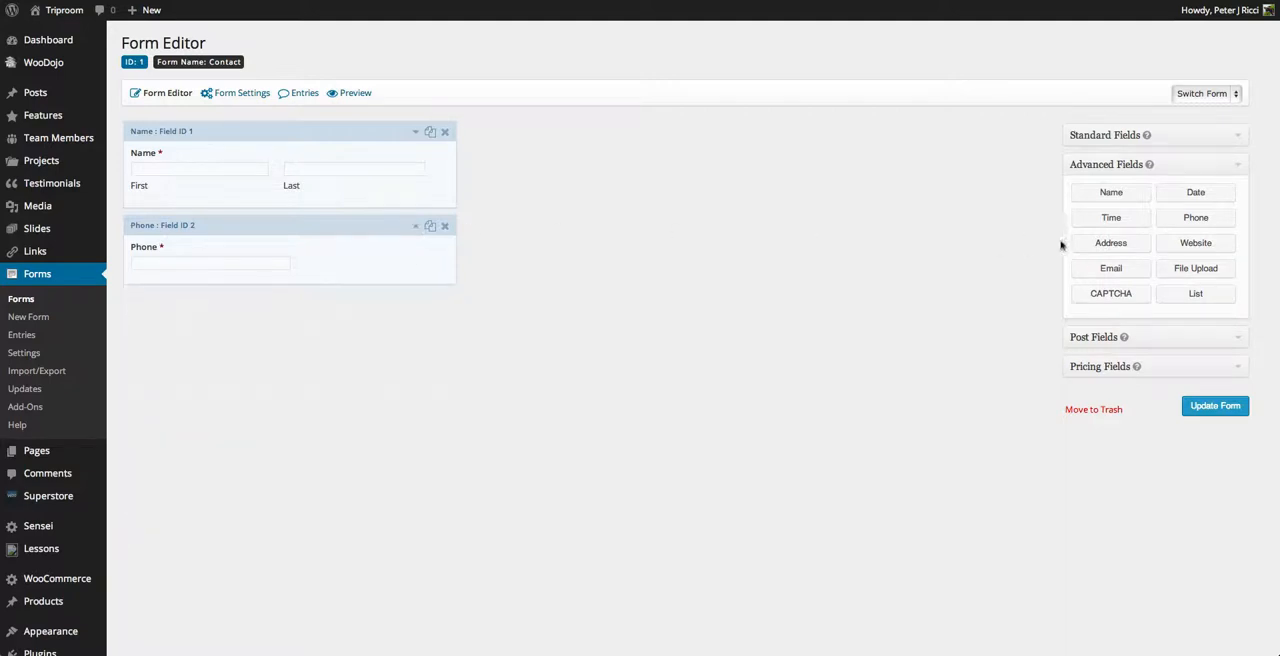
pyautogui.click(1110, 268)
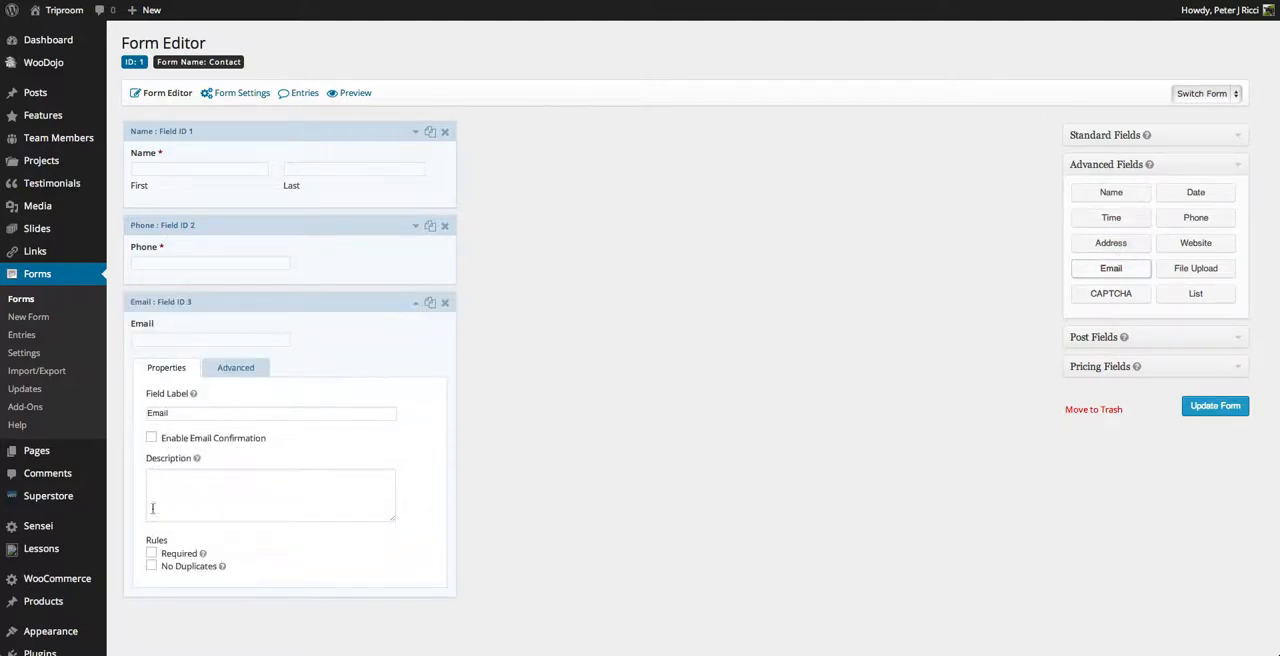
pyautogui.click(151, 553)
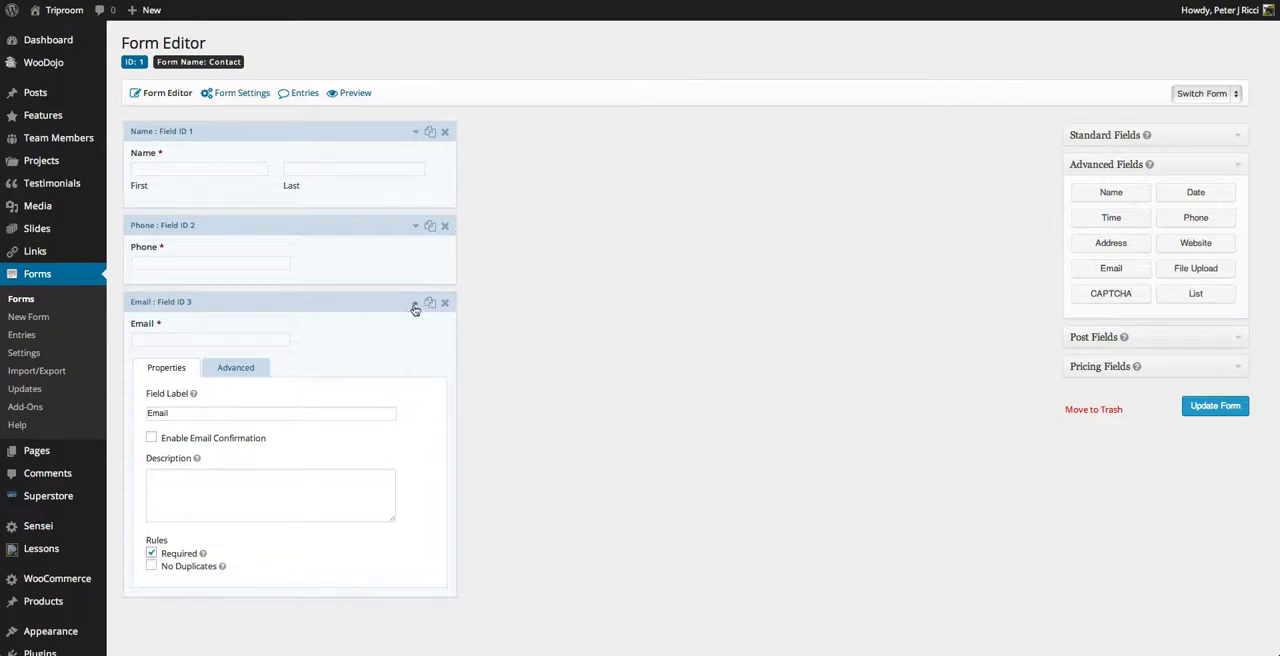
pyautogui.click(415, 302)
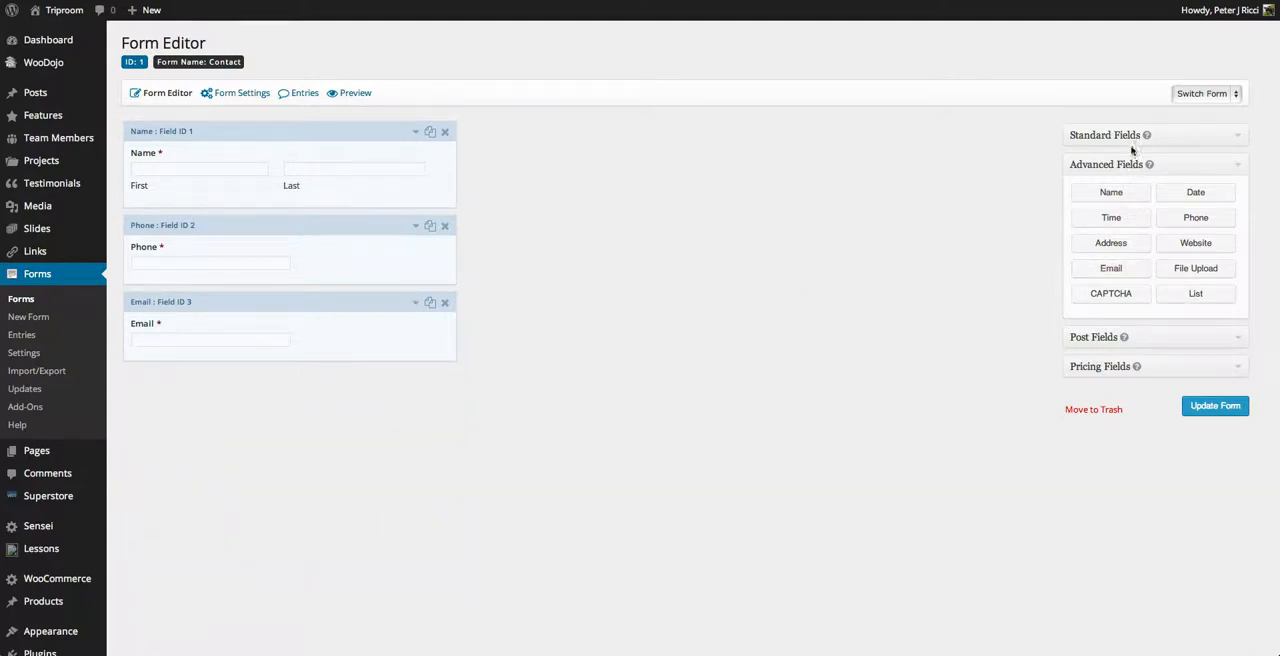
# - Add a drop-down field with choices Products, Services and General
pyautogui.click(1104, 135)
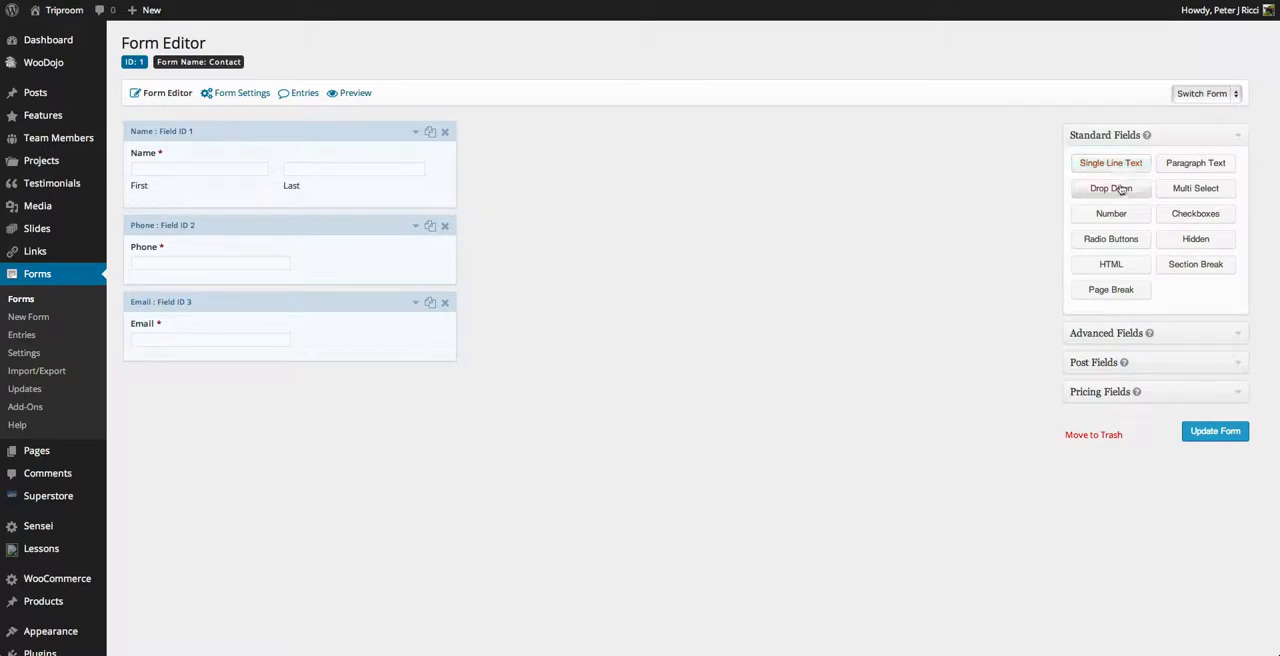
pyautogui.click(1110, 188)
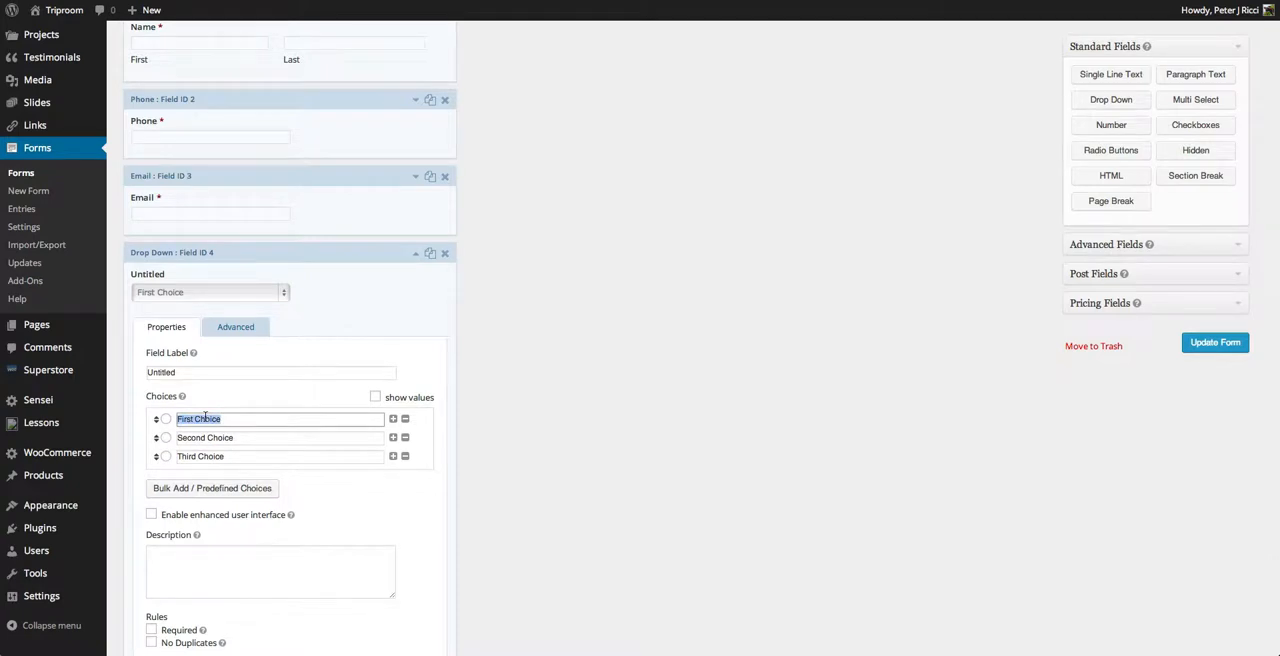
pyautogui.write('Products')
pyautogui.click(279, 437)
pyautogui.write('Services')
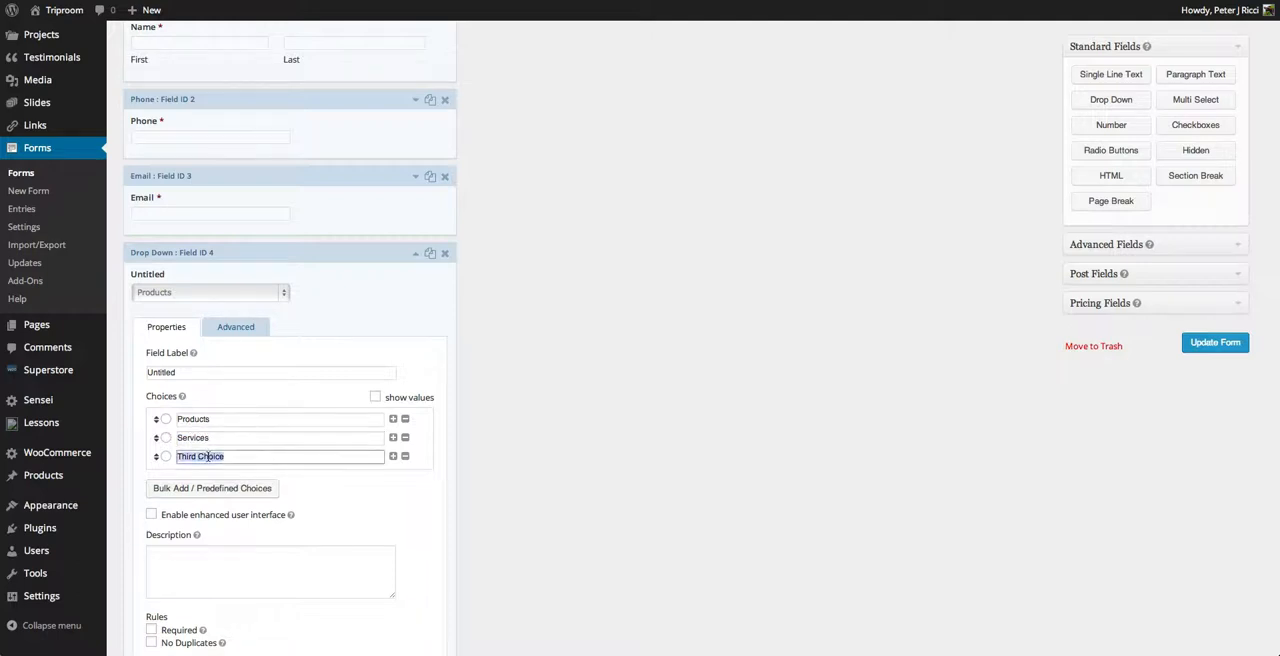
pyautogui.write('Ge')
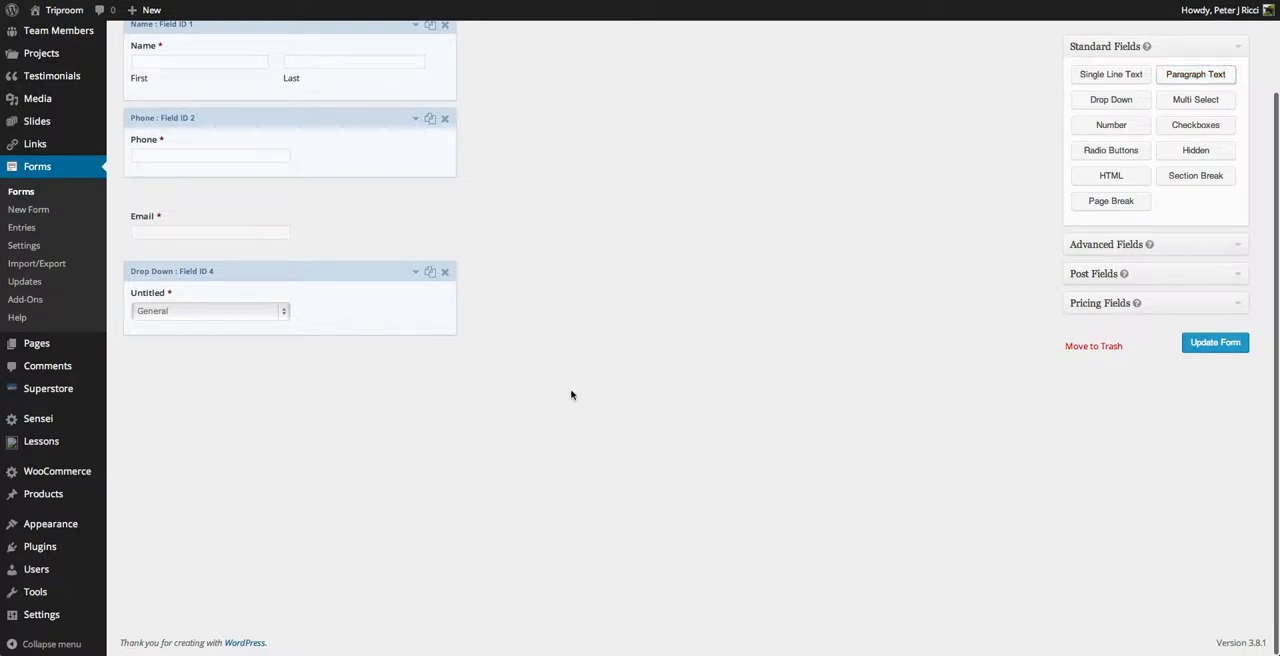
# - Add a paragraph text field labelled Message
pyautogui.click(1195, 74)
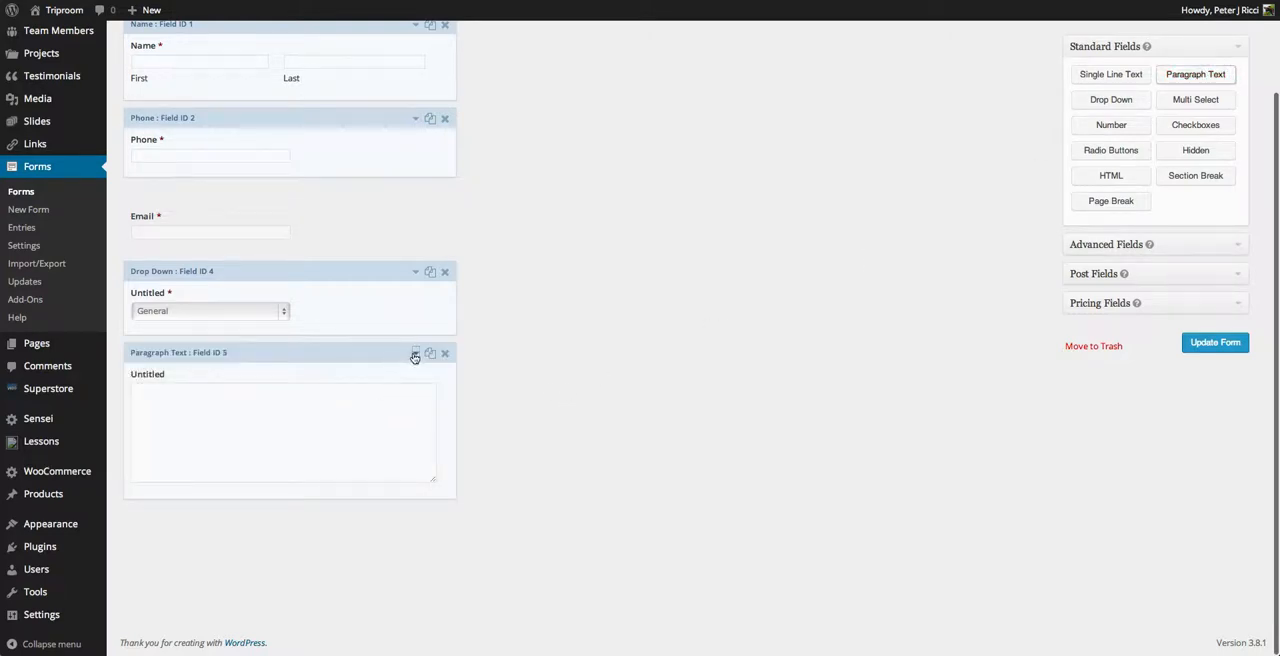
pyautogui.click(415, 353)
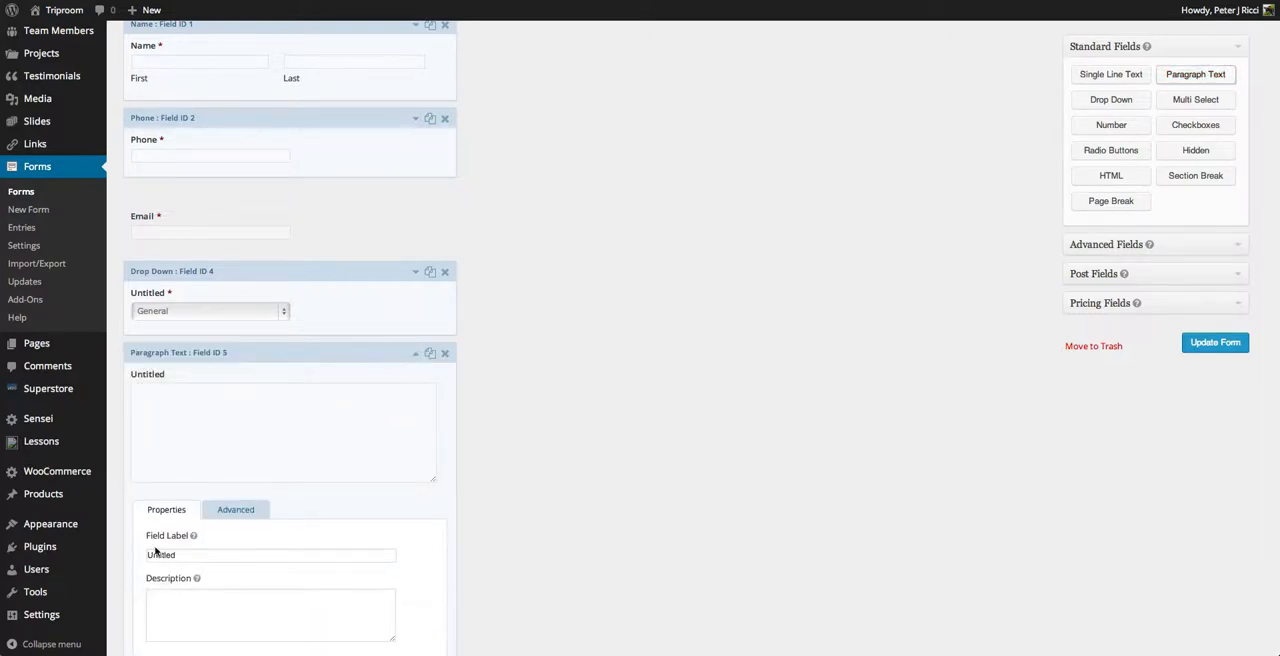
pyautogui.write('Me')
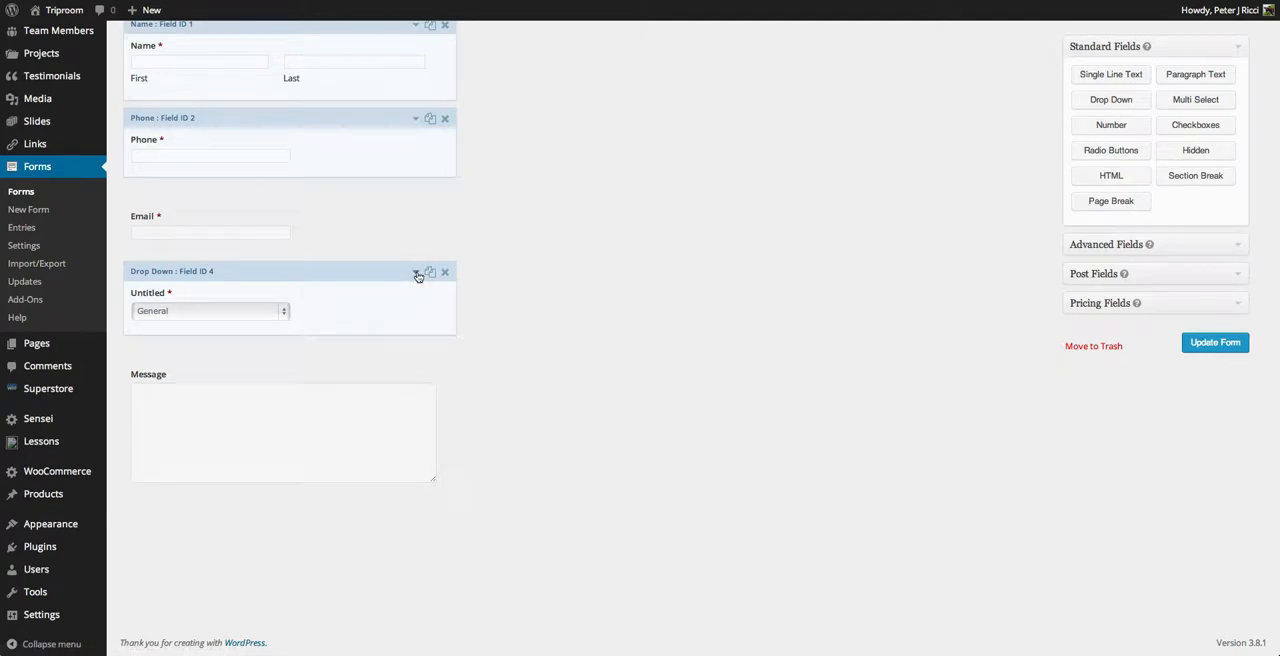
# - Relabel the drop-down field as Enquiry Type
pyautogui.click(418, 271)
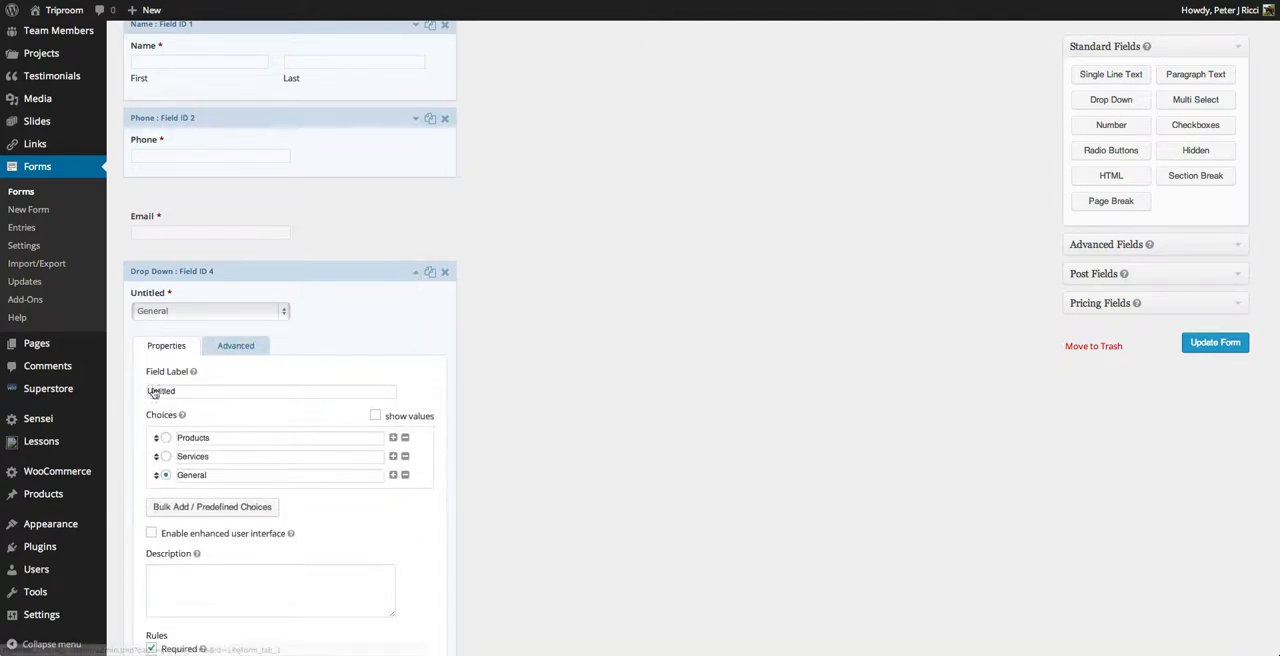
pyautogui.write('En')
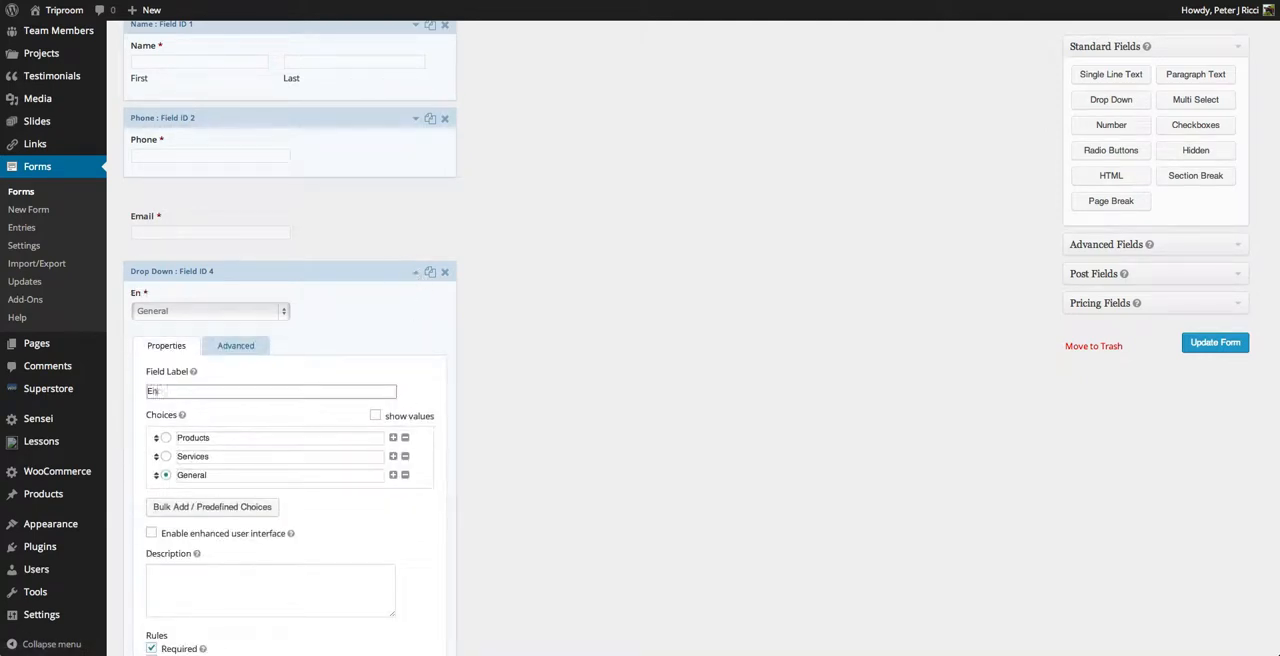
pyautogui.write('Enquiry Type')
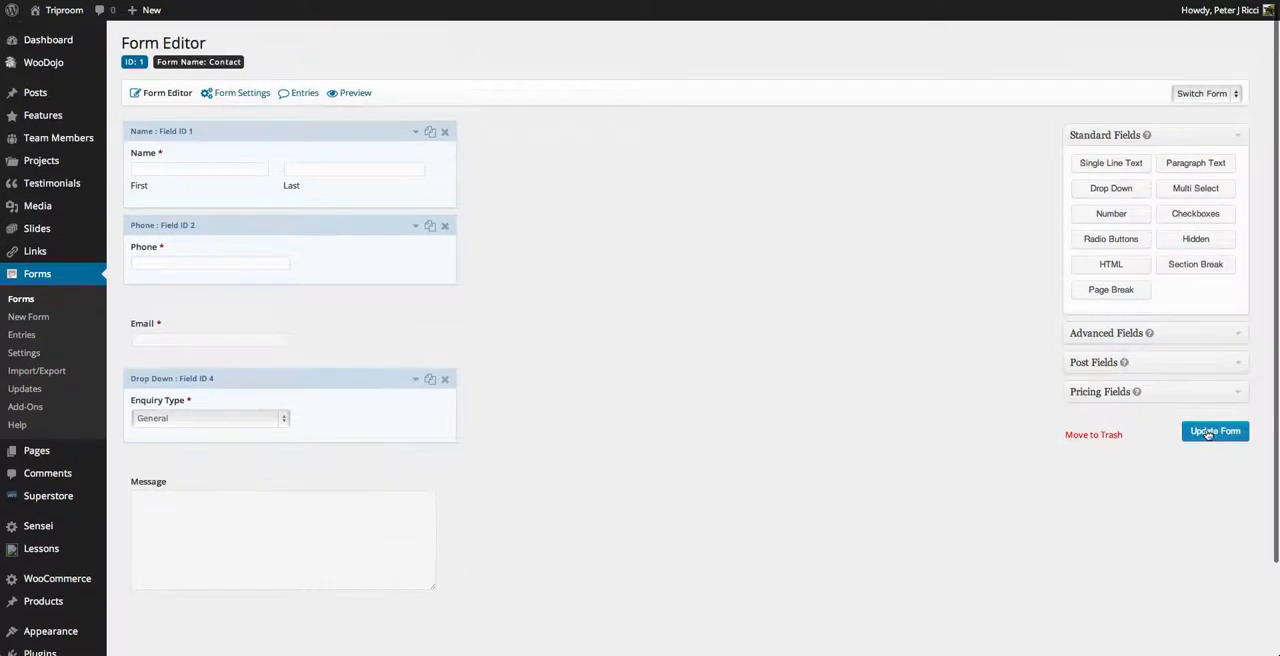
# - Save the Contact form changes and go to the Pages list
pyautogui.click(1215, 431)
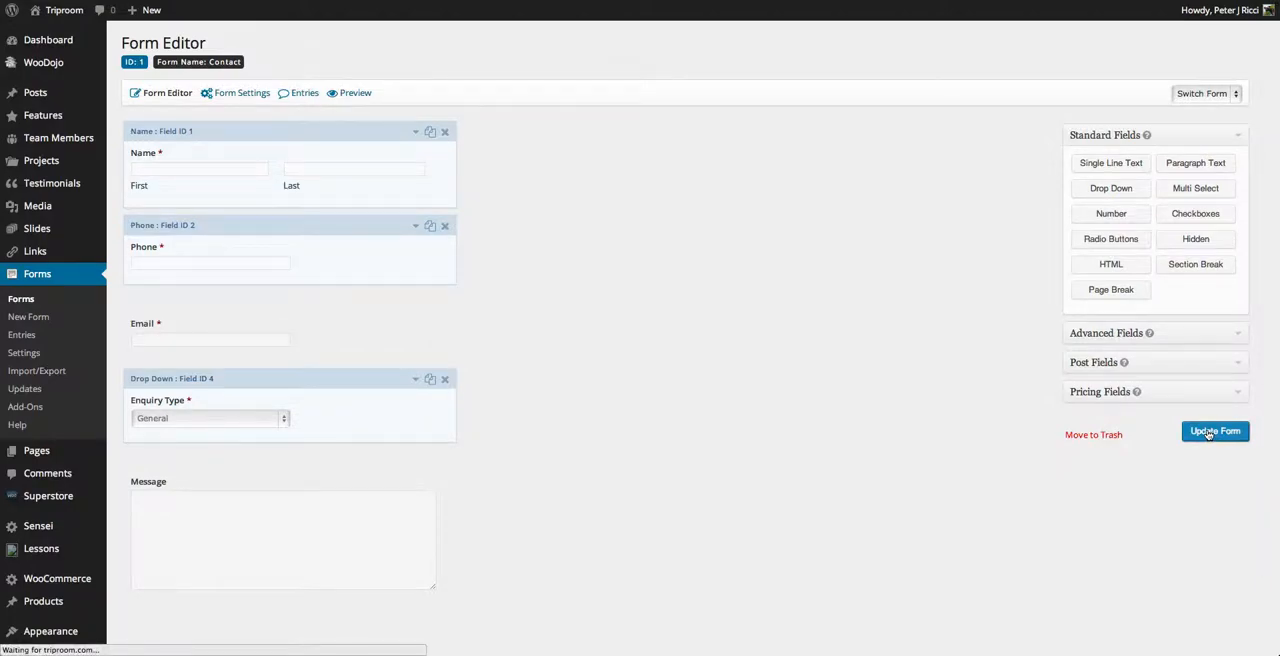
pyautogui.click(1214, 431)
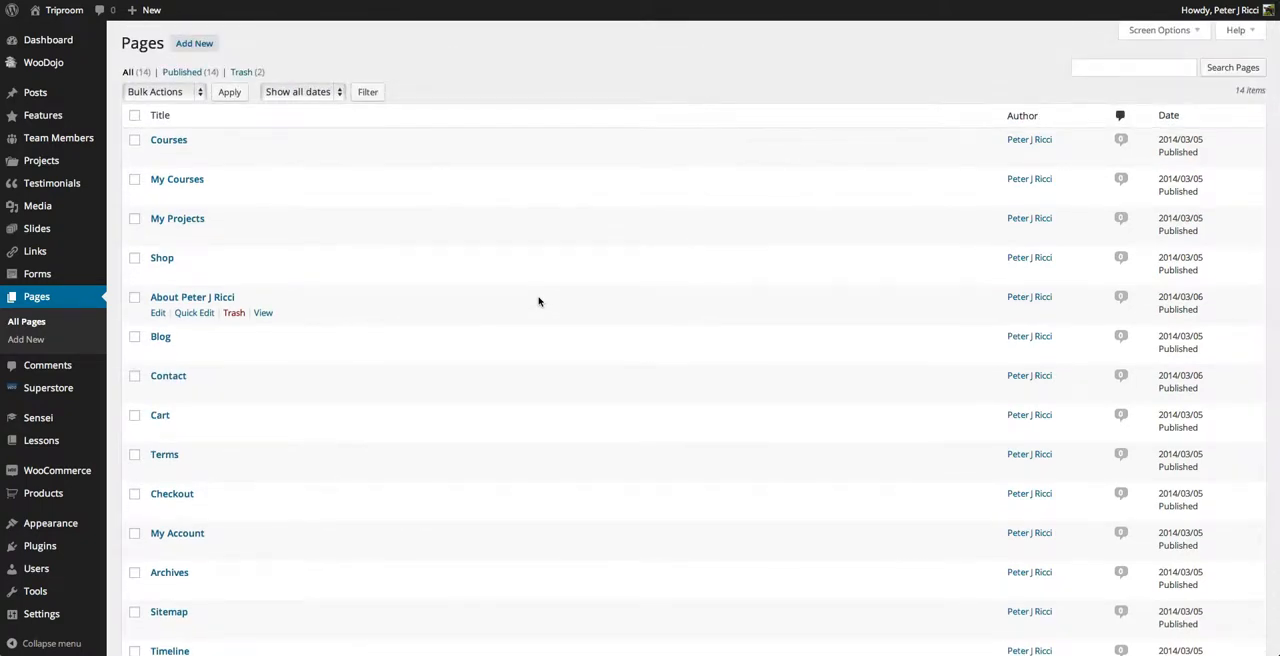
# - Embed the Contact form in the Contact page, update it, and view it live
pyautogui.scroll(-3)
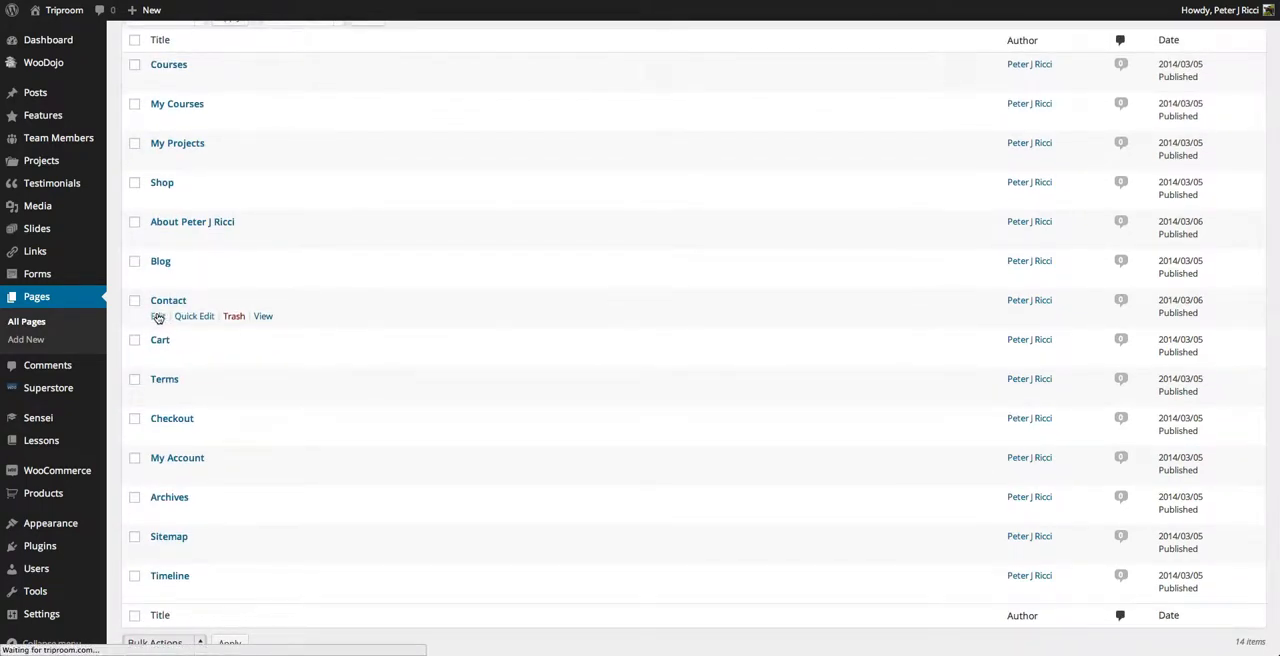
pyautogui.click(158, 316)
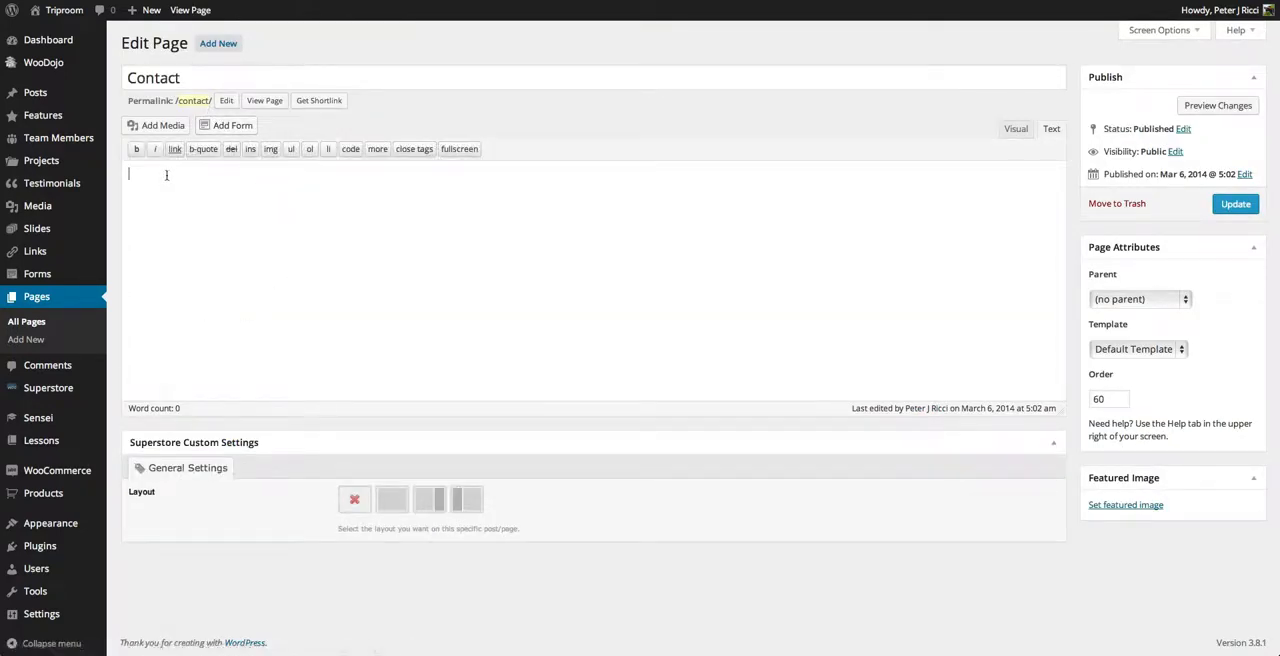
pyautogui.click(231, 125)
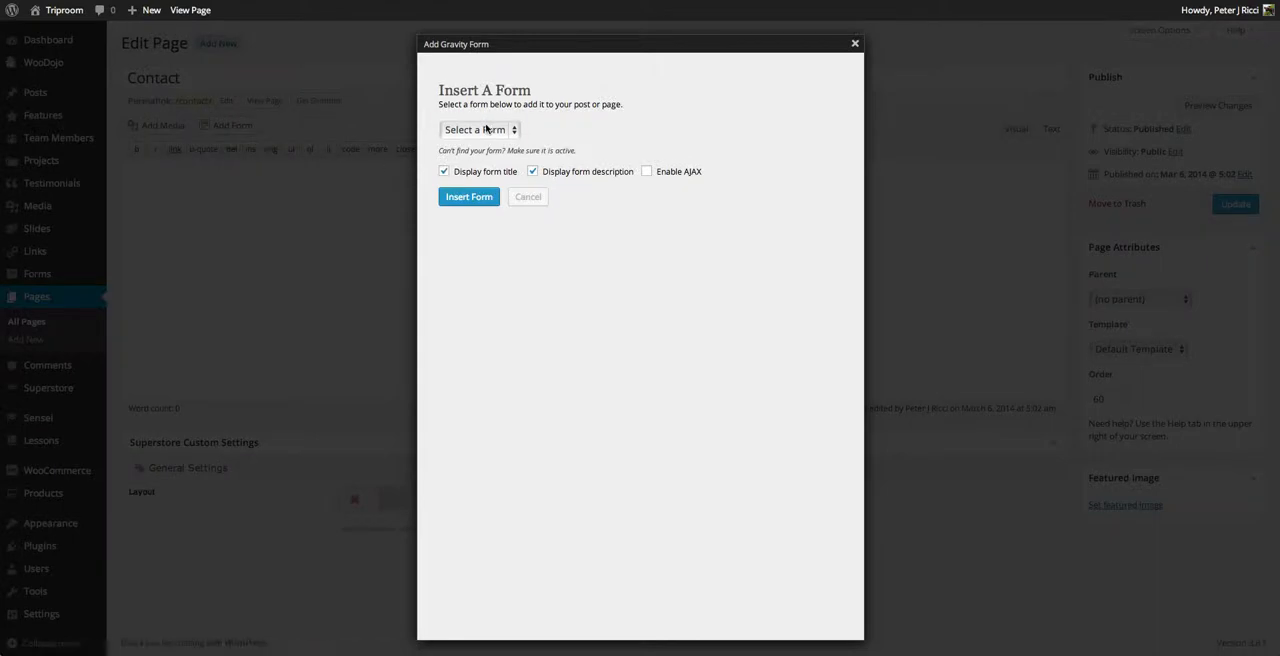
pyautogui.click(470, 196)
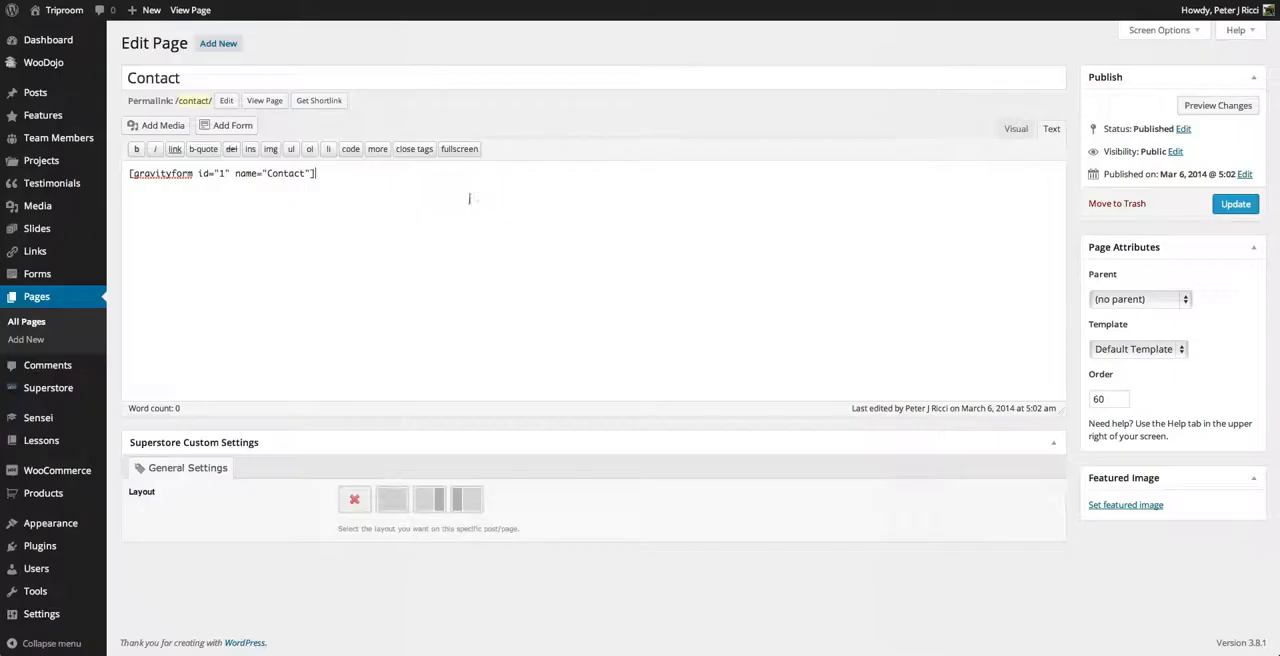
pyautogui.click(1235, 204)
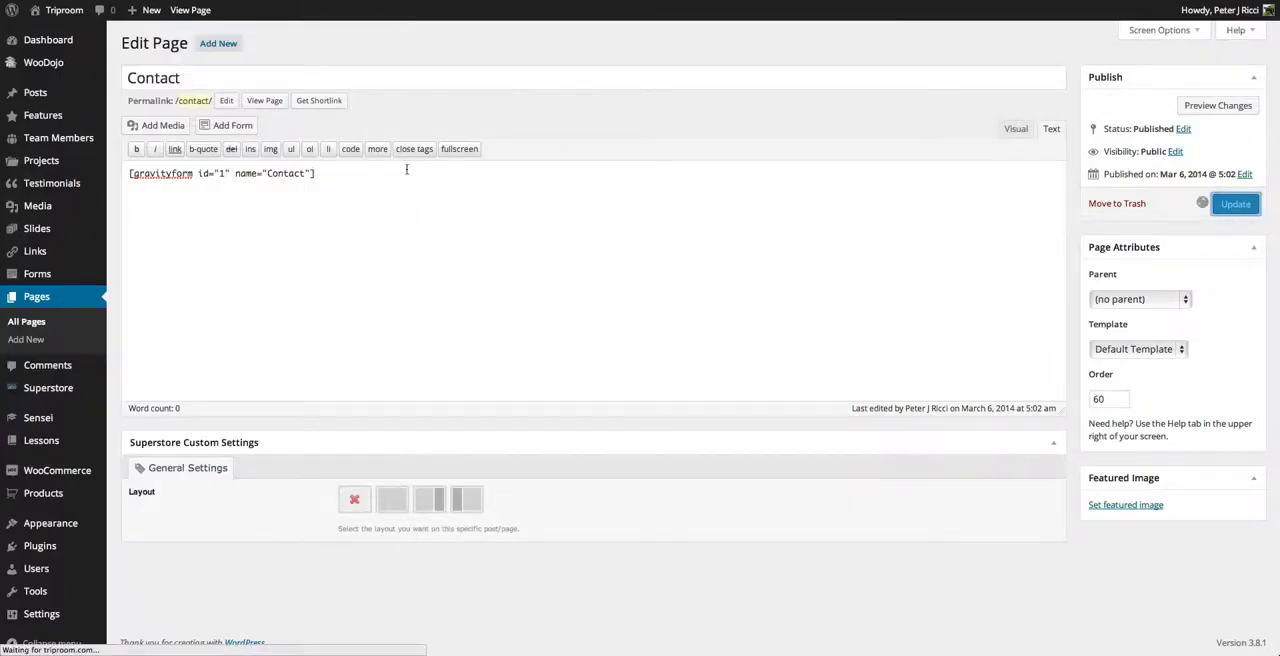
pyautogui.click(1235, 204)
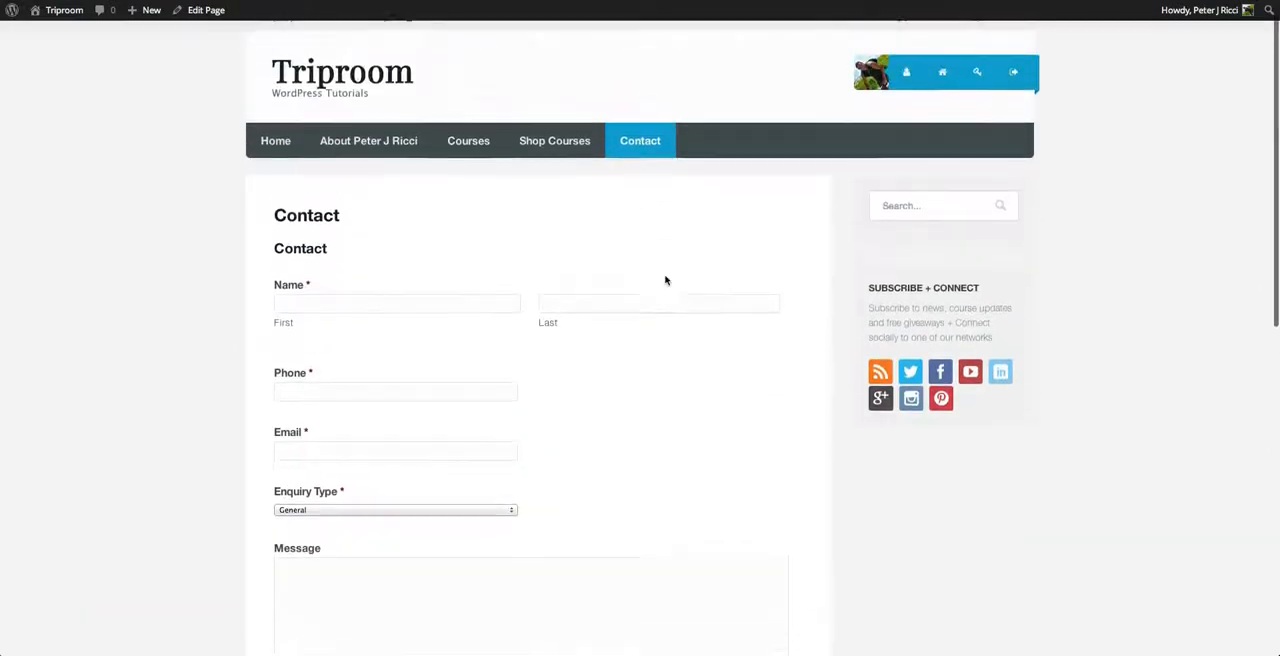
pyautogui.scroll(-3)
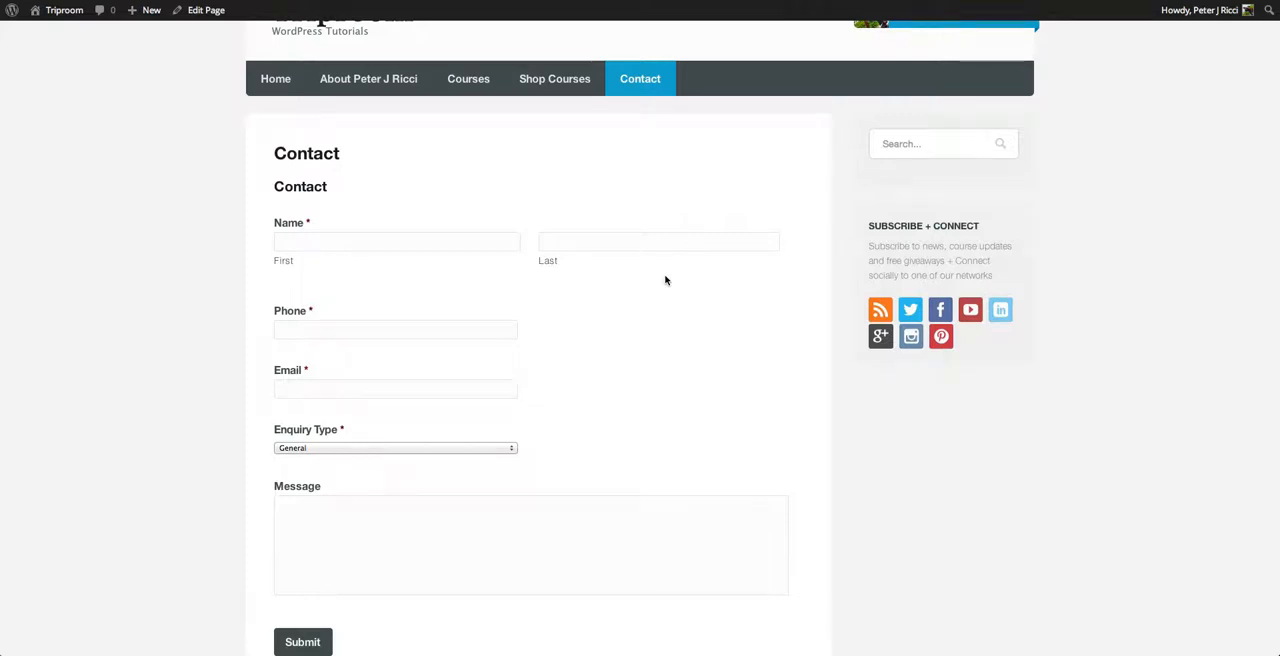
pyautogui.scroll(3)
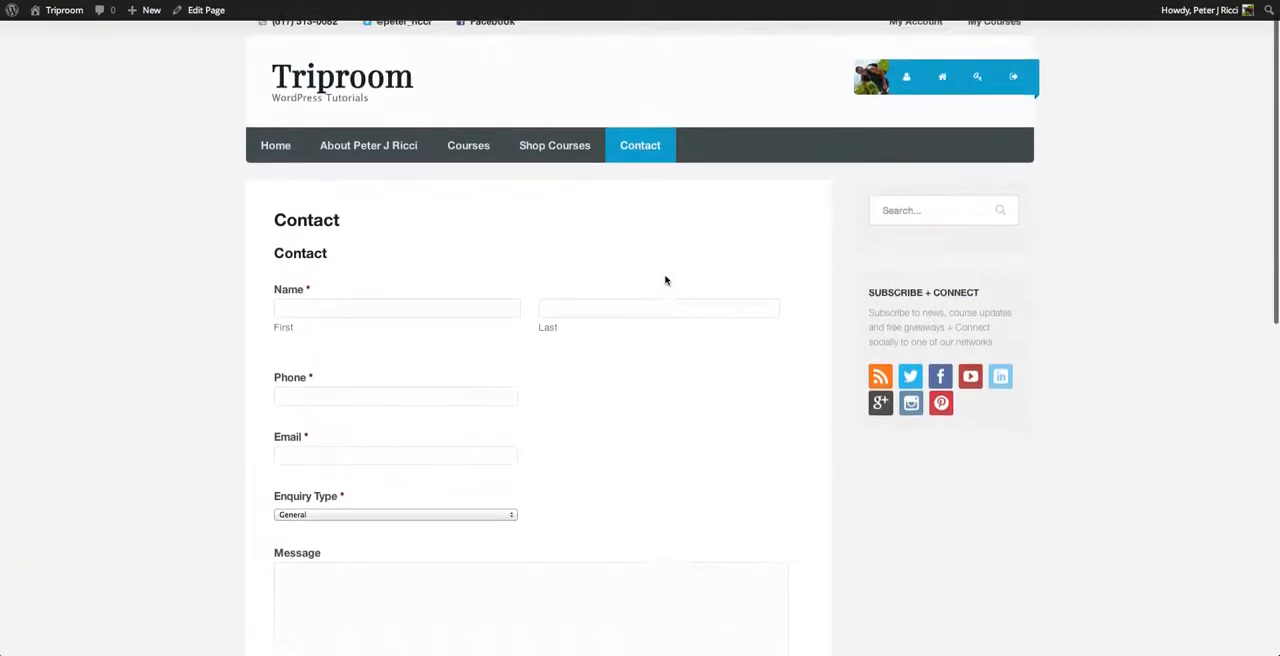
pyautogui.scroll(-3)
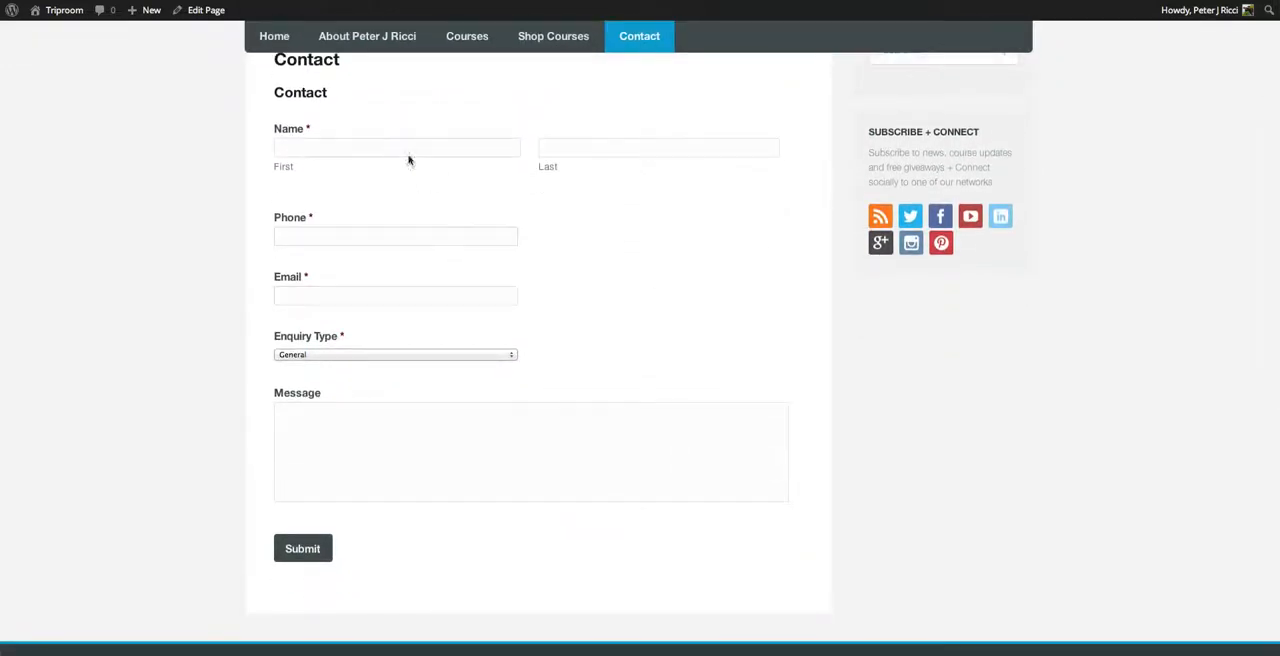
pyautogui.moveTo(318, 263)
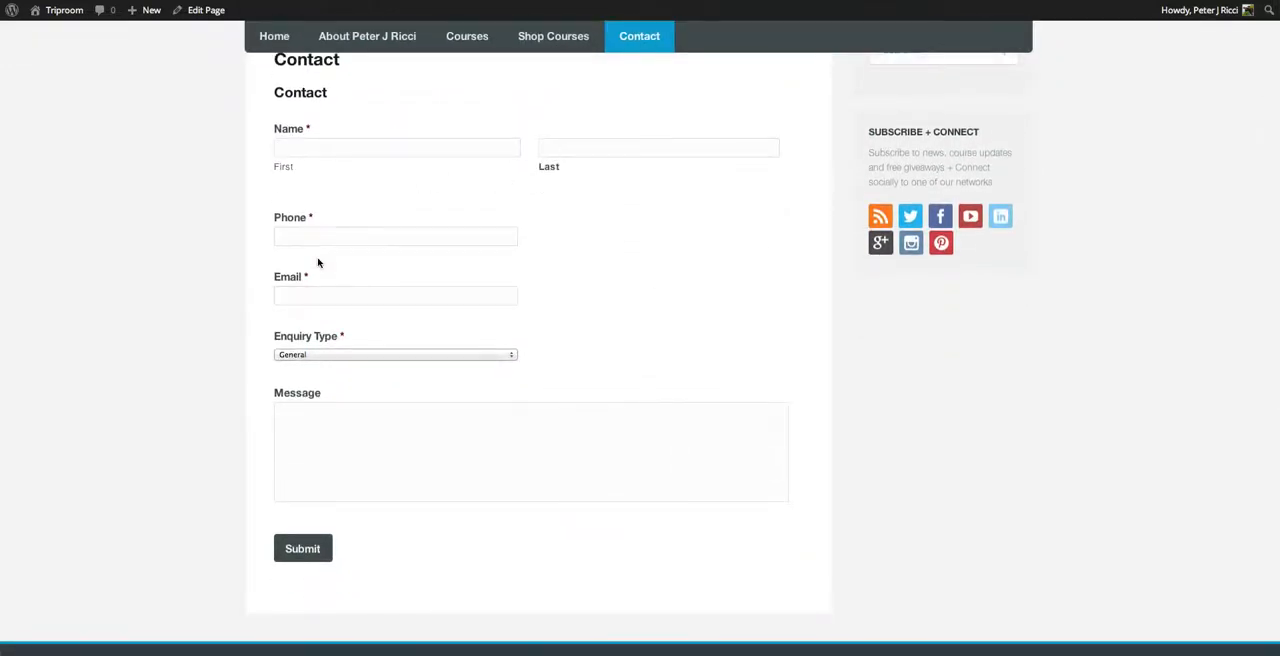
pyautogui.scroll(3)
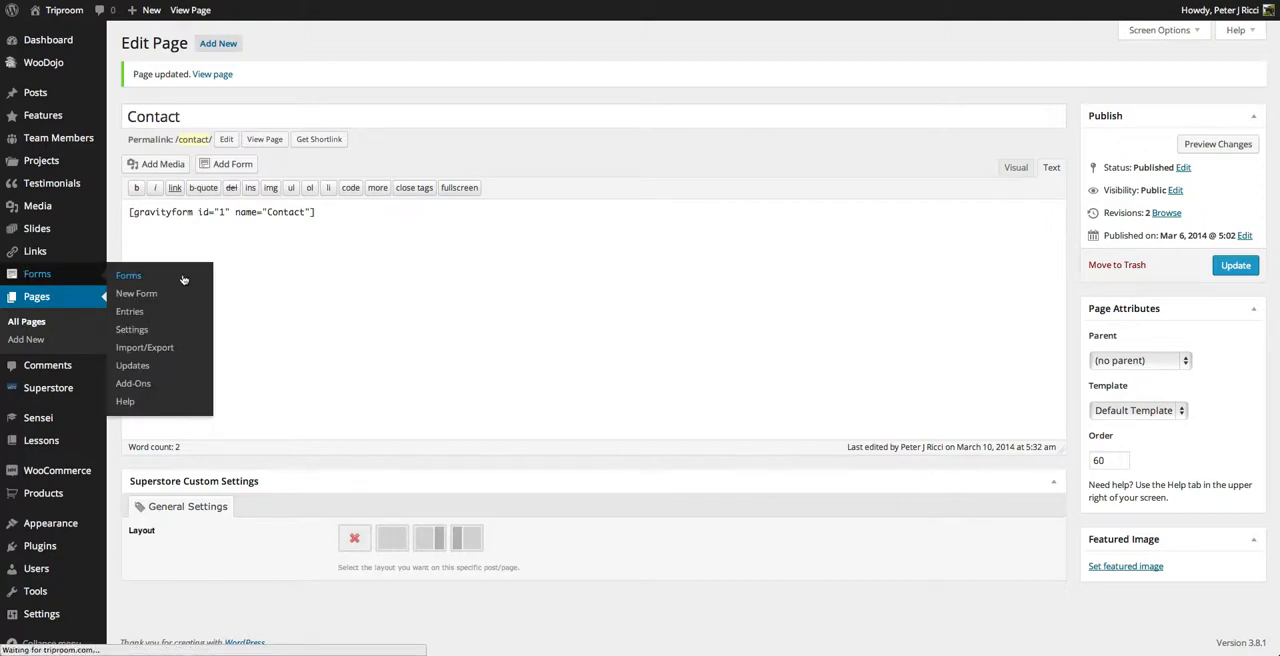
# - Review the Contact form's Admin Notification sending {all_fields} to {admin_email}
pyautogui.click(128, 275)
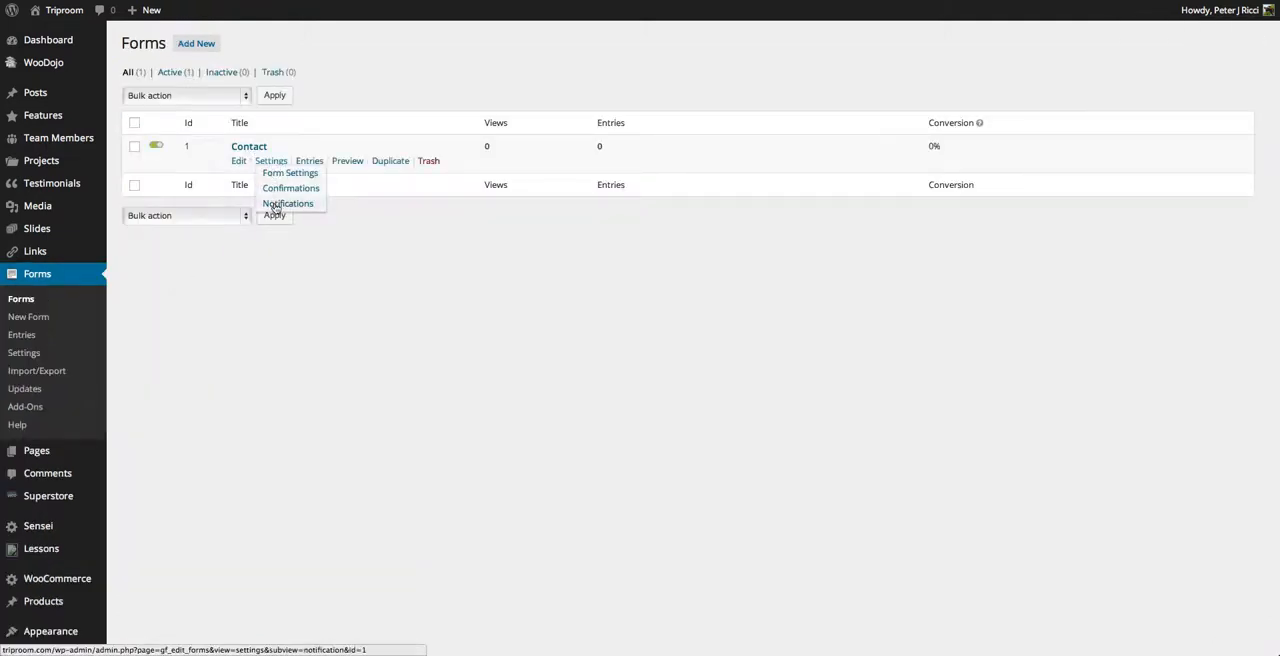
pyautogui.click(288, 203)
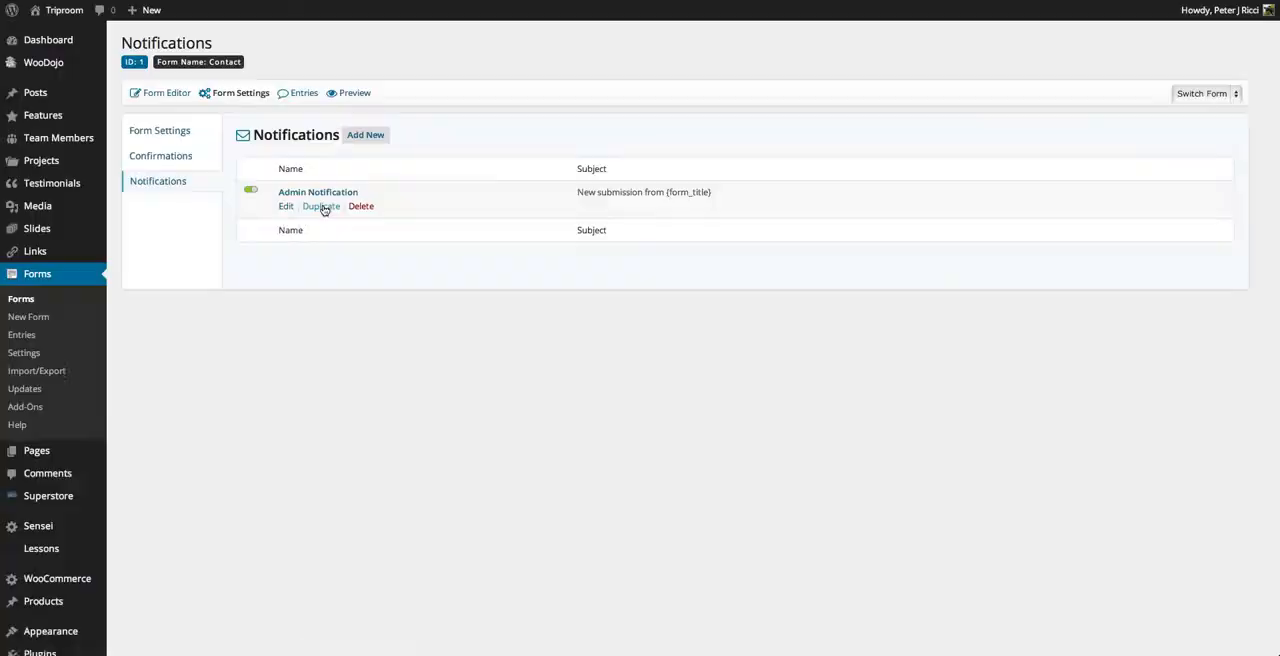
pyautogui.click(286, 206)
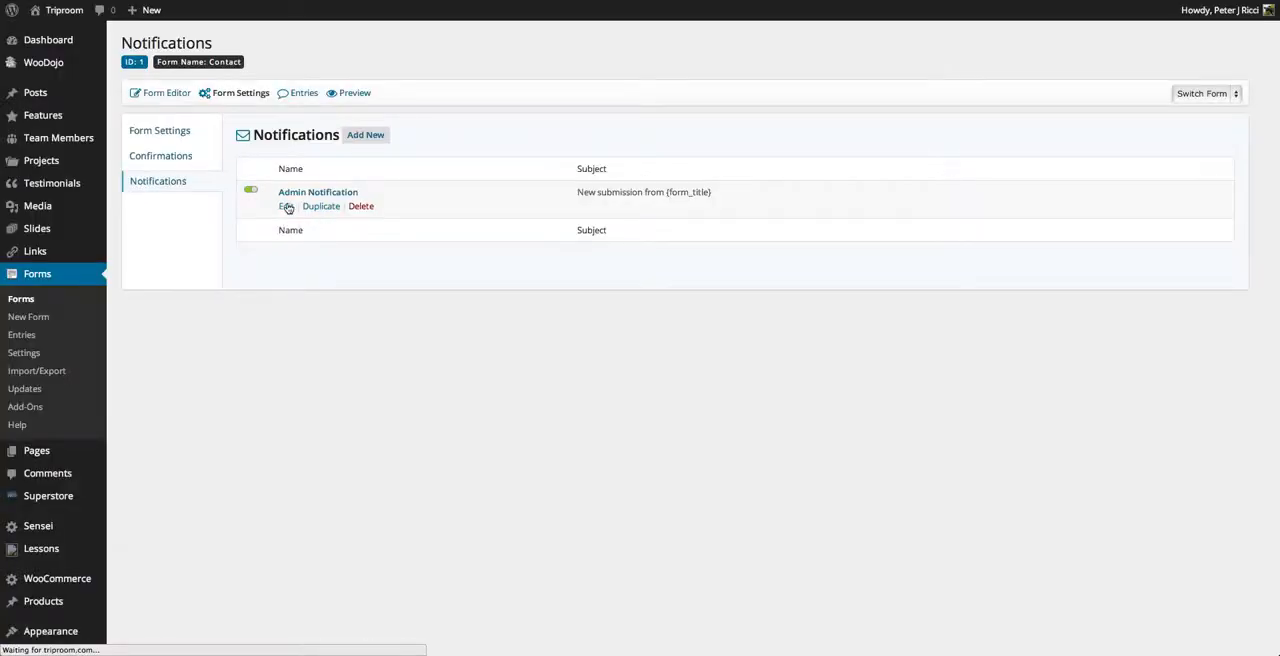
pyautogui.click(285, 206)
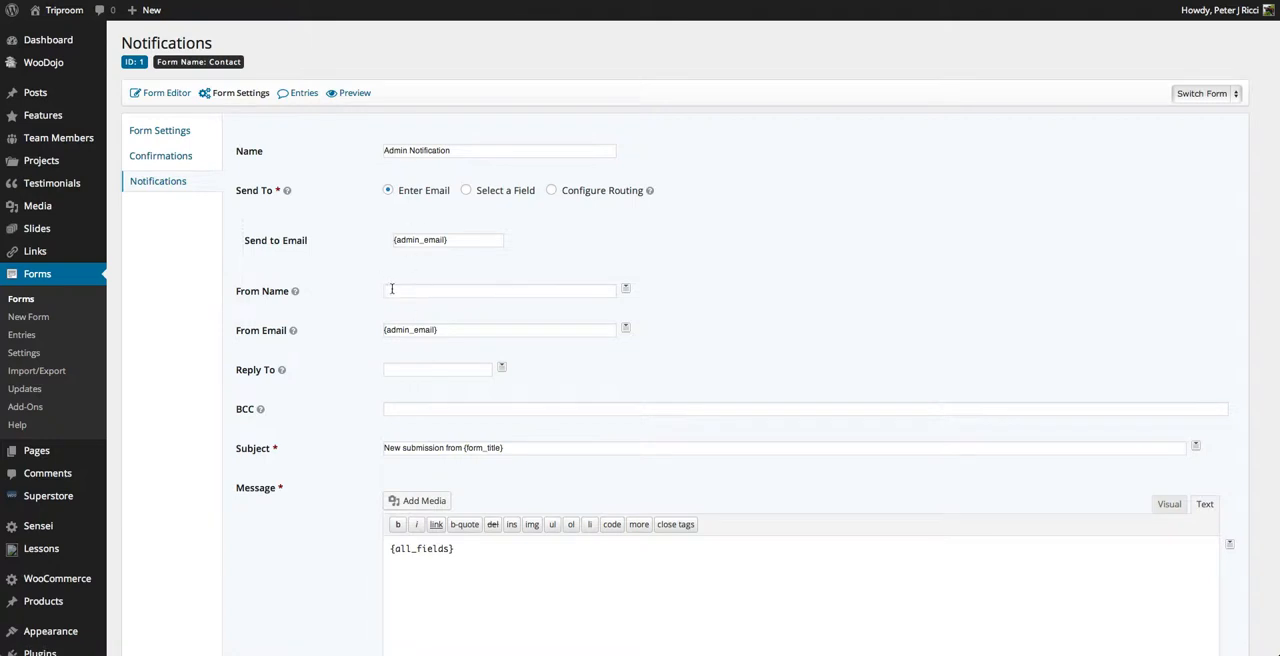
pyautogui.scroll(-3)
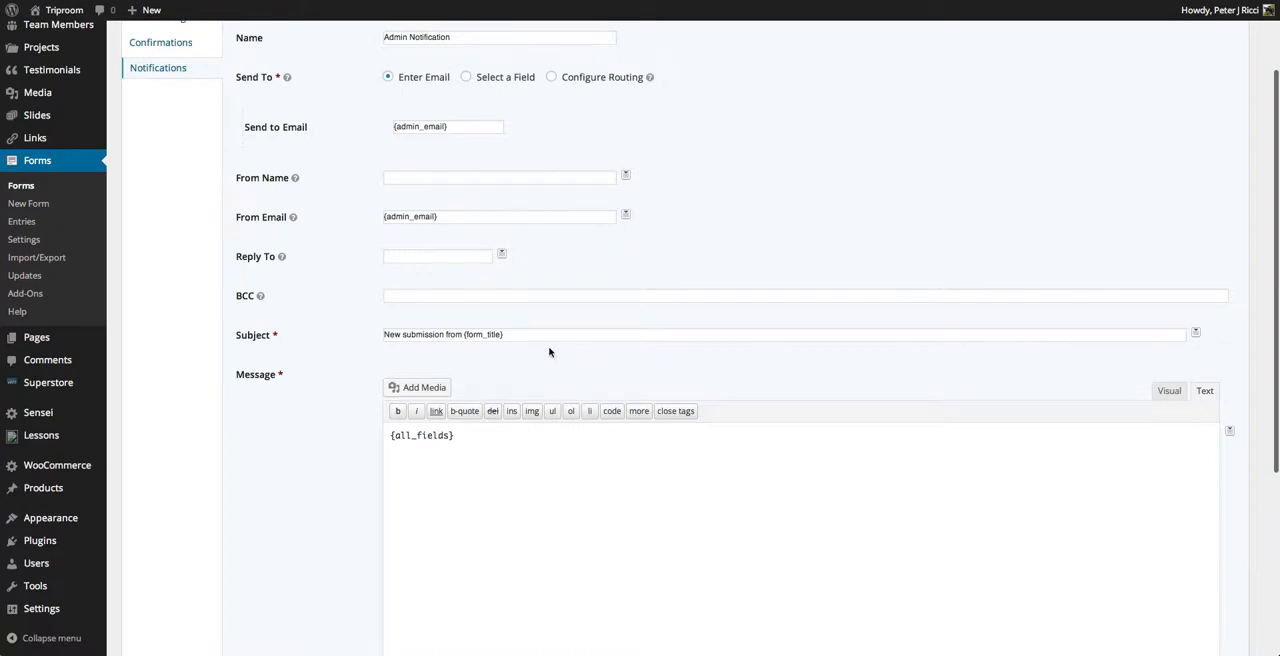
pyautogui.scroll(-3)
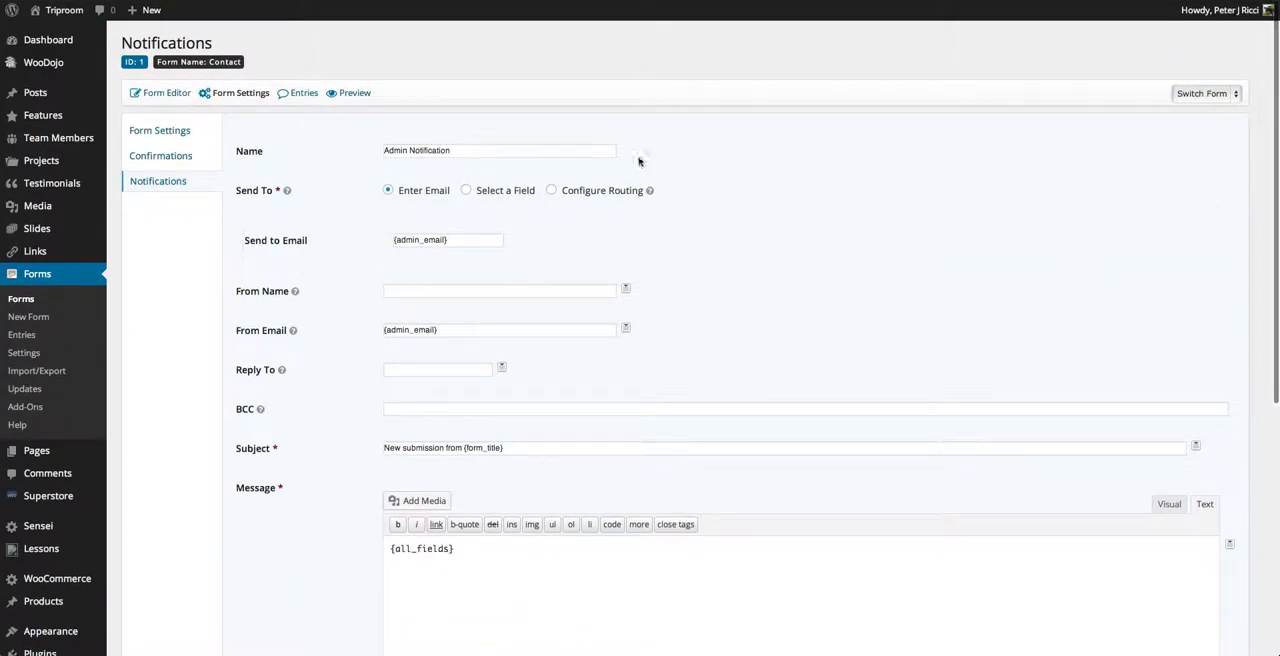
pyautogui.click(240, 92)
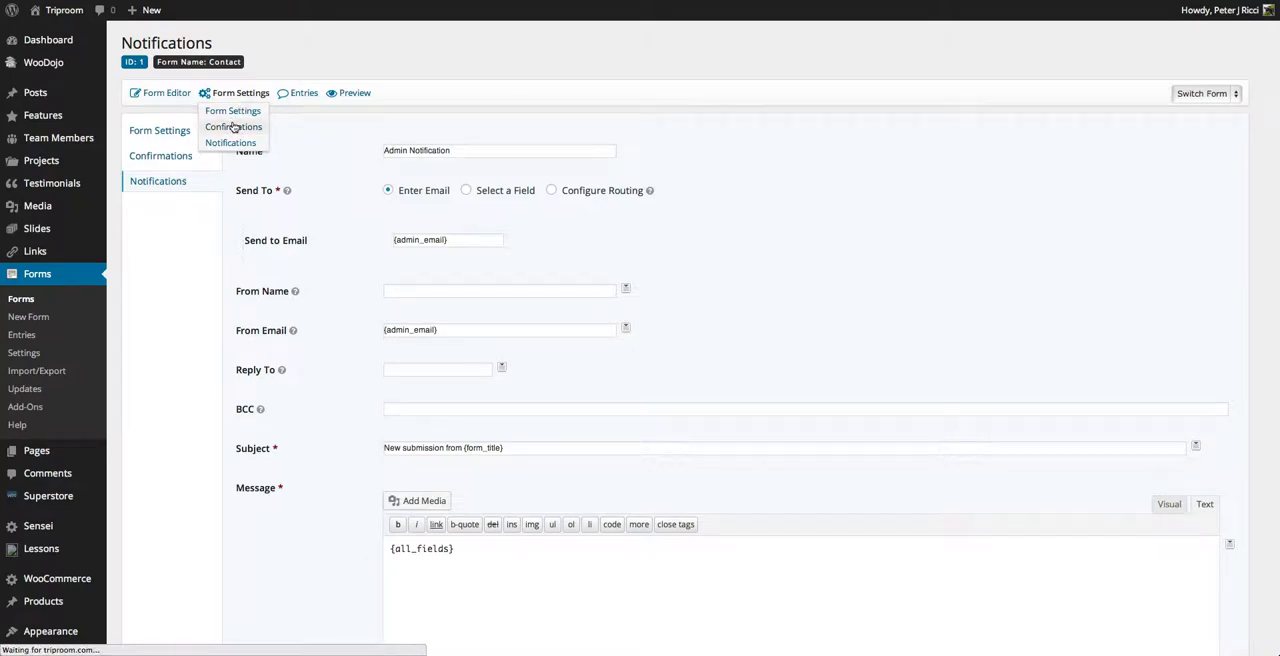
# - Open the Contact form's Default Confirmation thank-you message
pyautogui.click(233, 127)
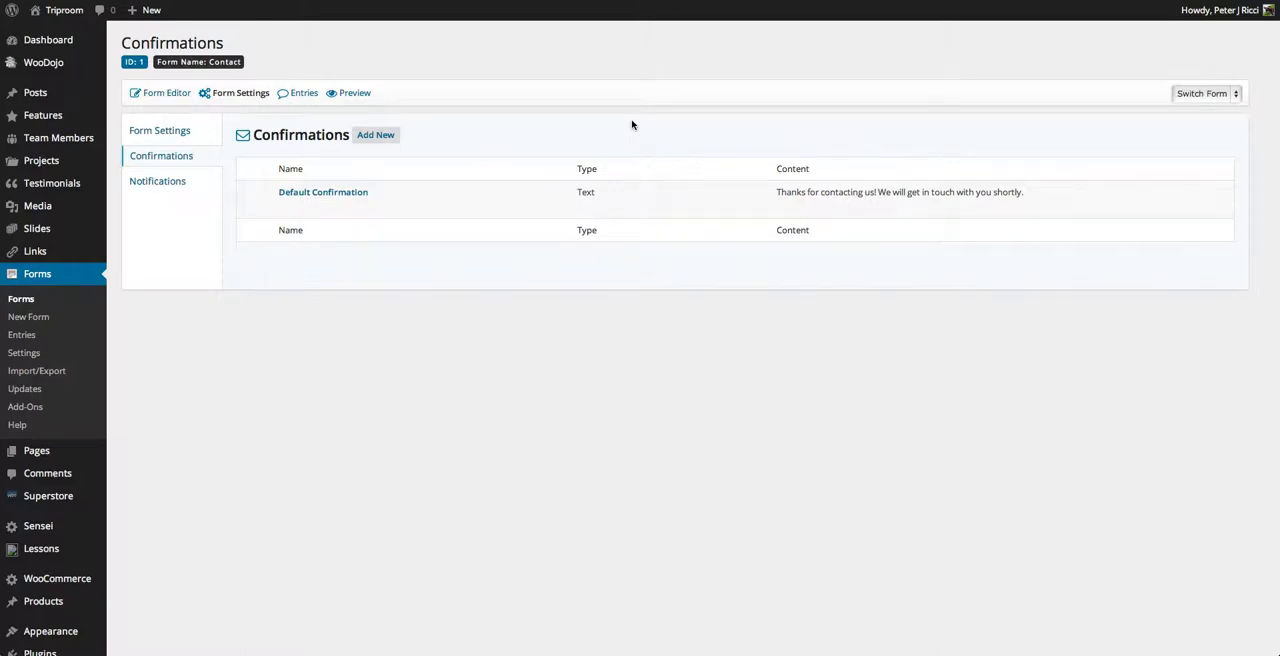
pyautogui.moveTo(985, 126)
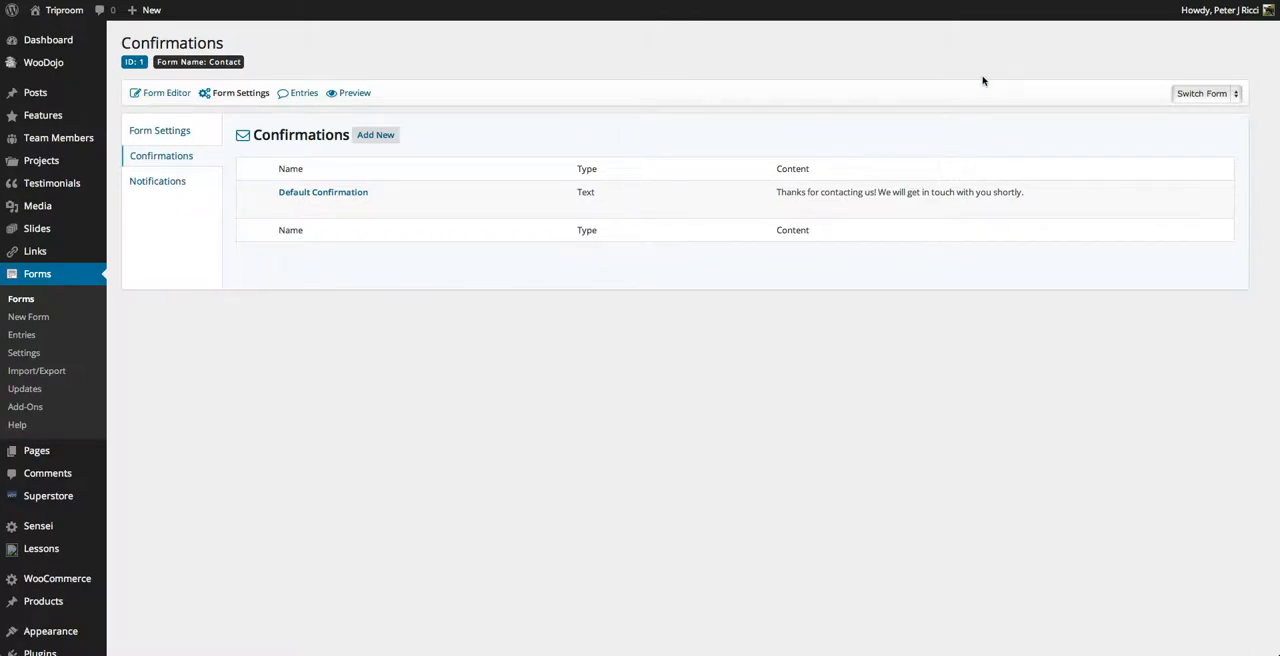
pyautogui.moveTo(659, 54)
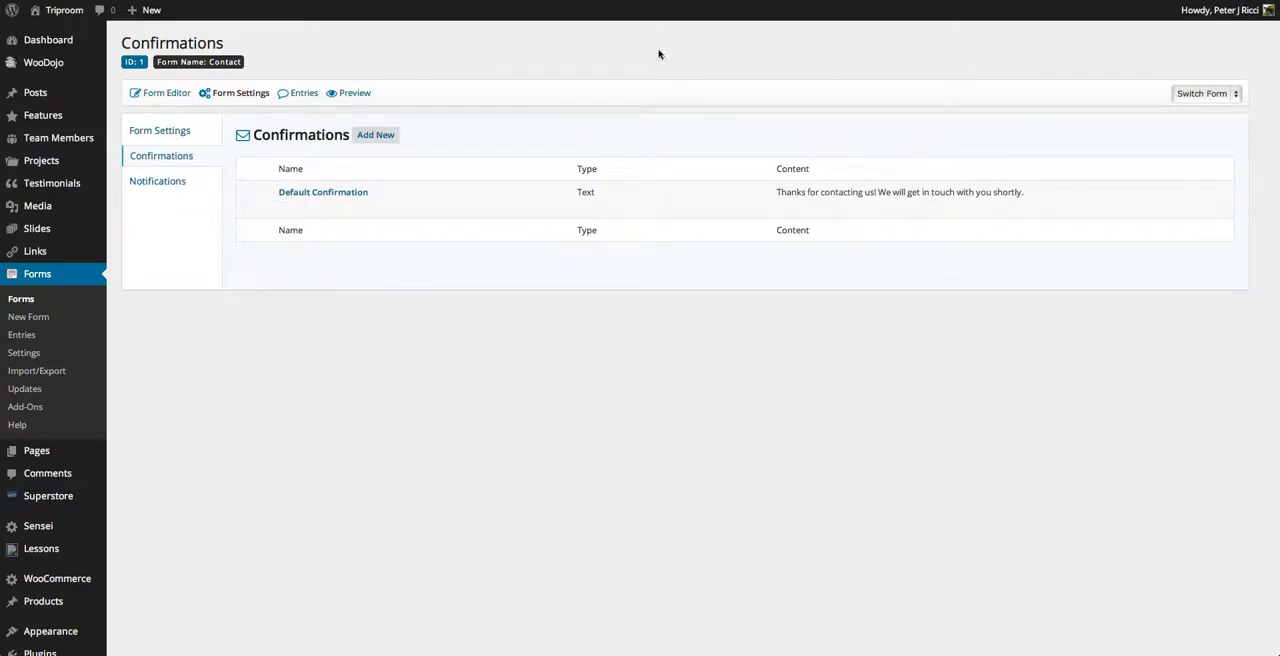
pyautogui.moveTo(456, 131)
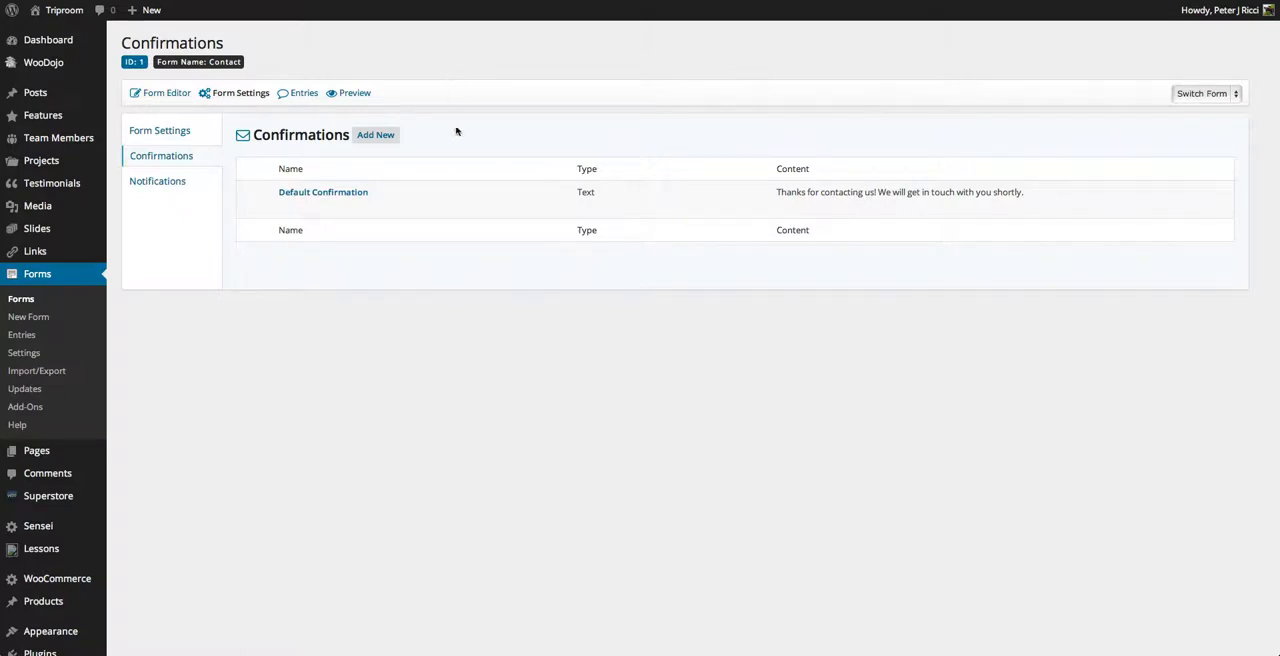
pyautogui.moveTo(570, 127)
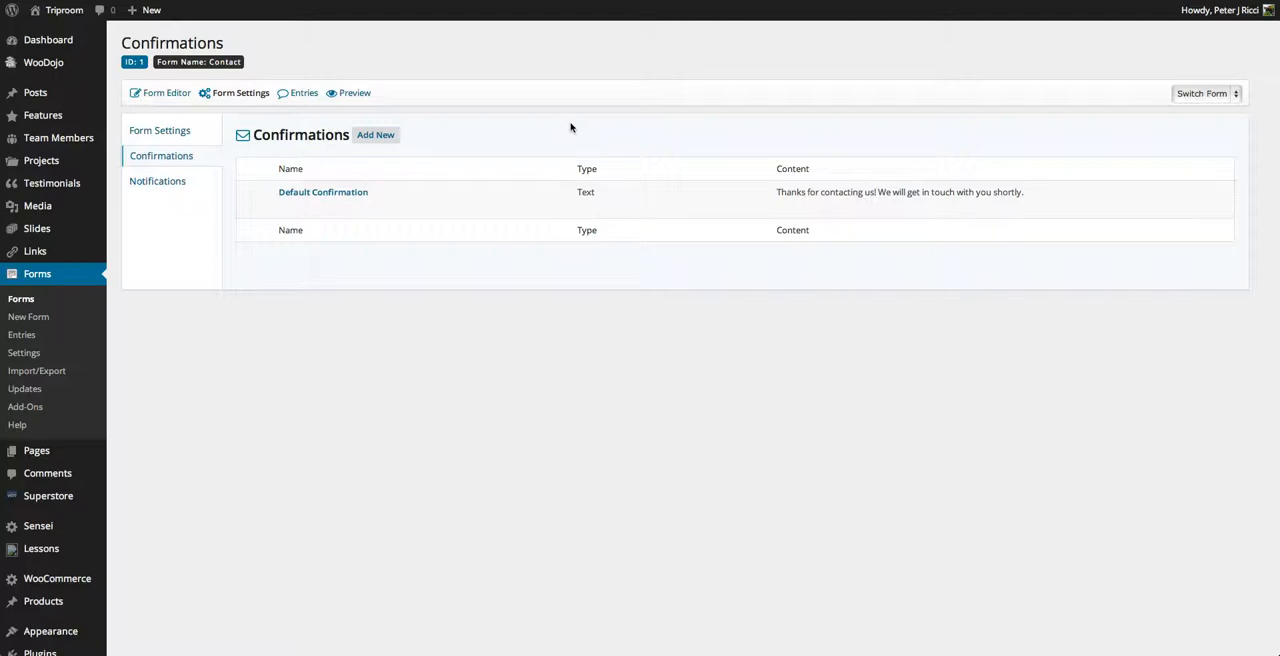
pyautogui.moveTo(72, 222)
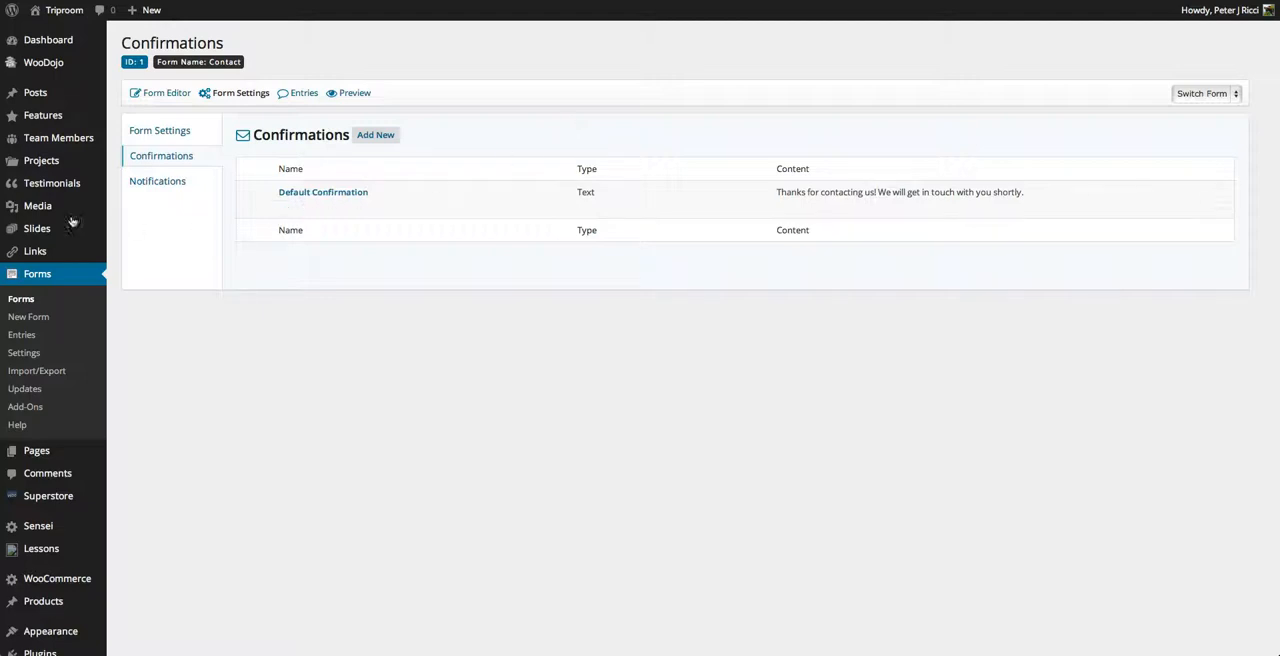
pyautogui.moveTo(58, 138)
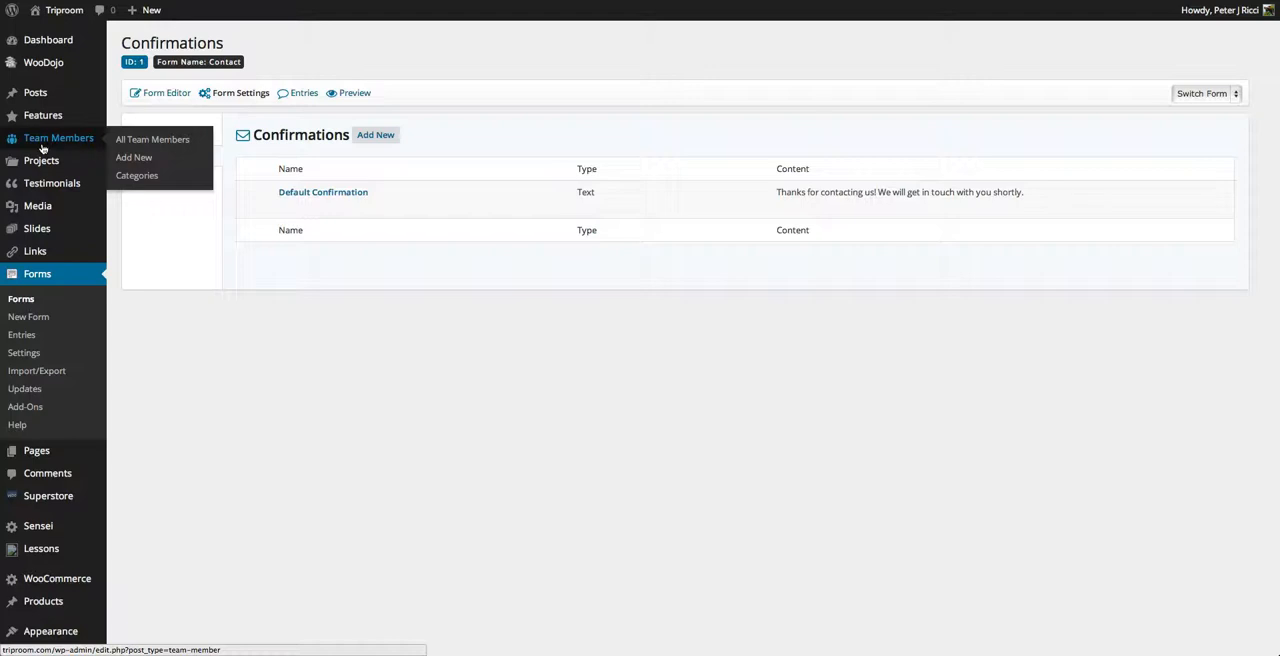
pyautogui.moveTo(41, 160)
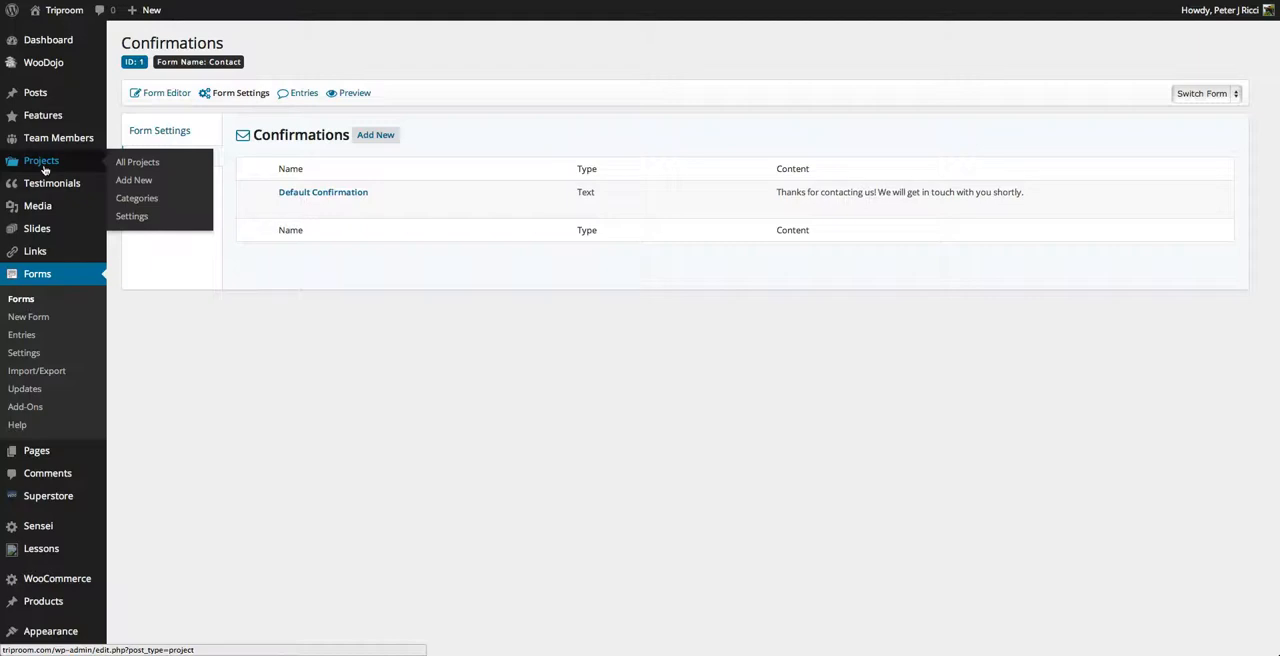
pyautogui.moveTo(52, 183)
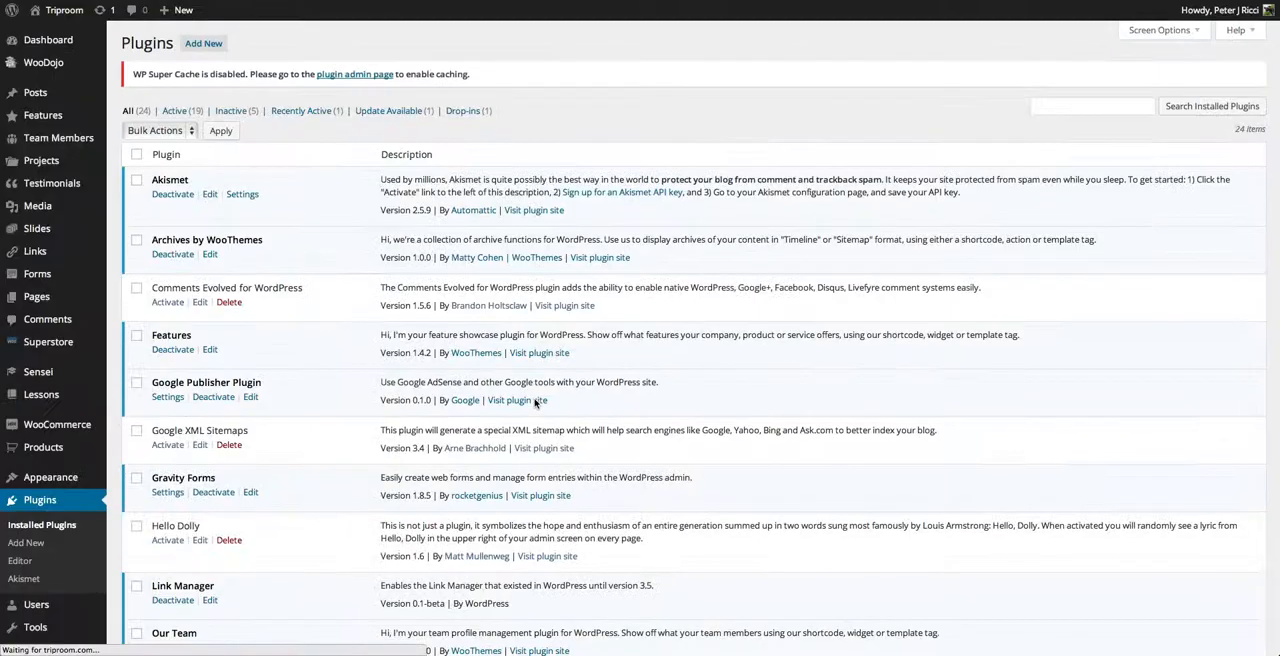
# - Scroll the Installed Plugins list to find Gravity Forms among the 24 plugins
pyautogui.scroll(-3)
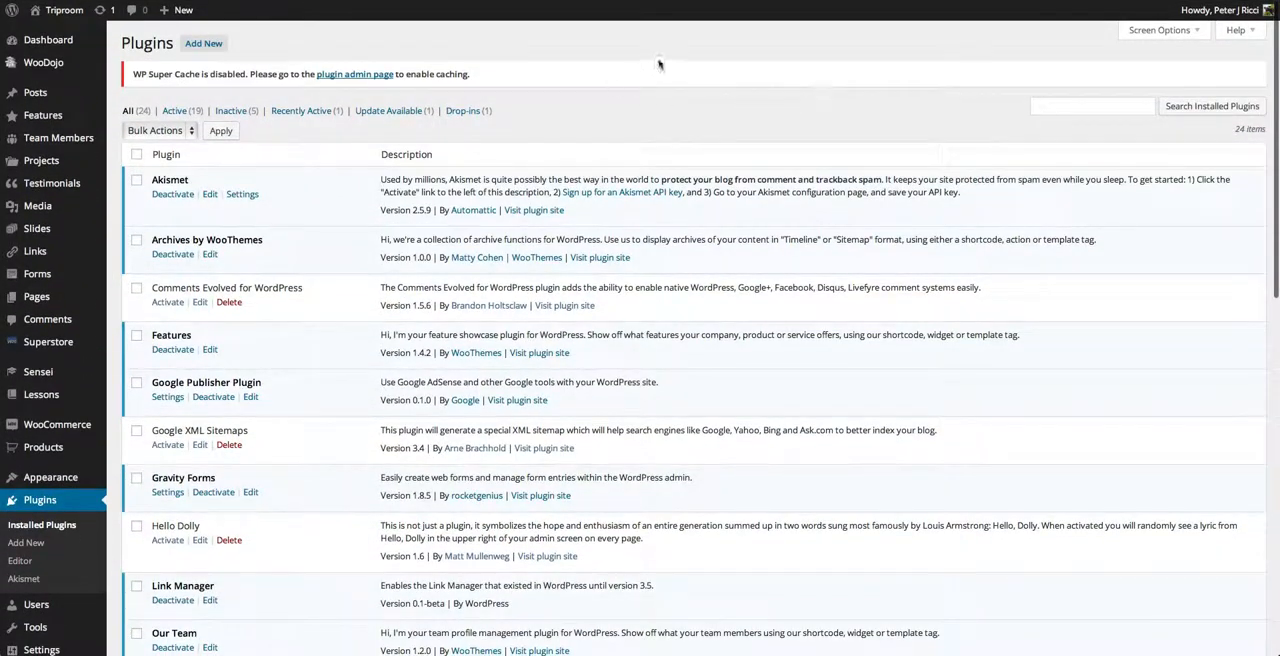
pyautogui.moveTo(901, 65)
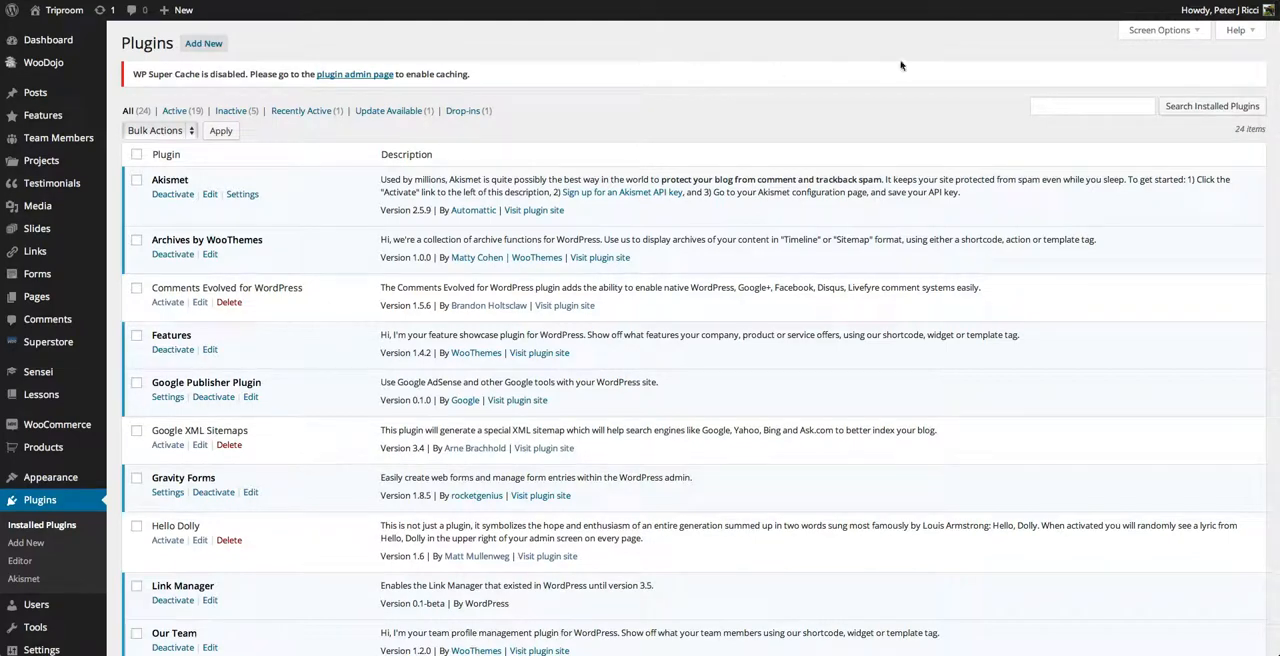